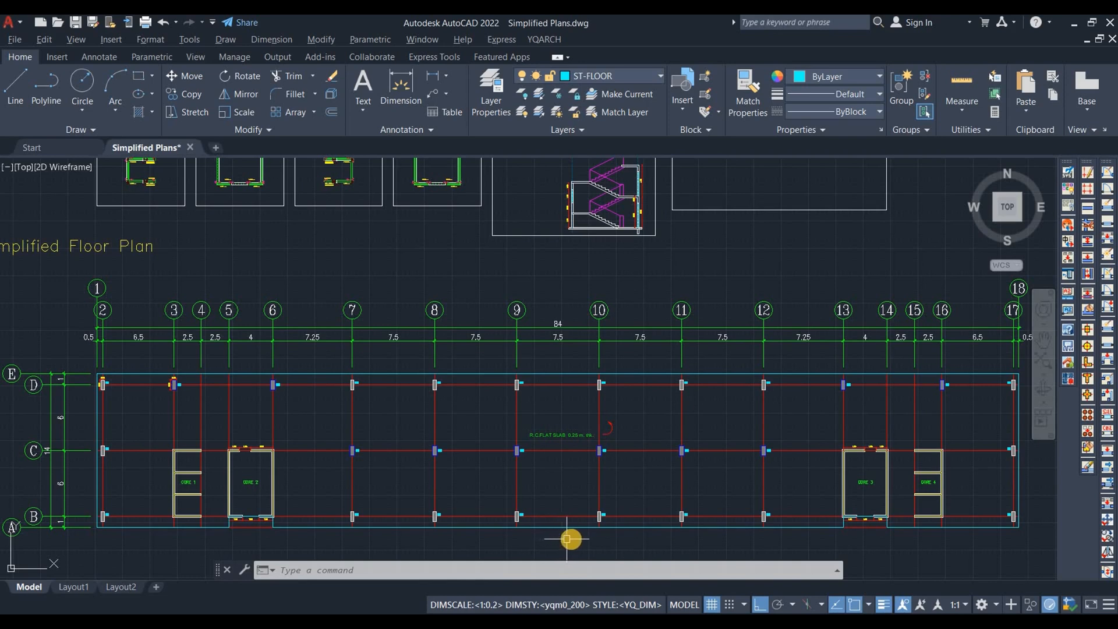
mouse_move(494, 536)
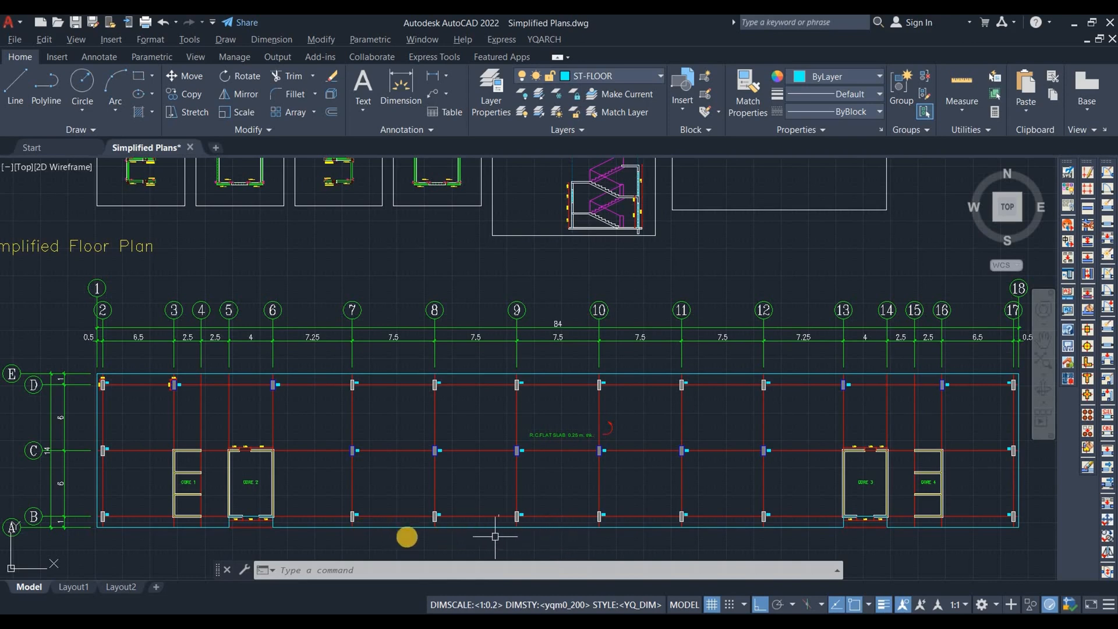
mouse_move(531, 554)
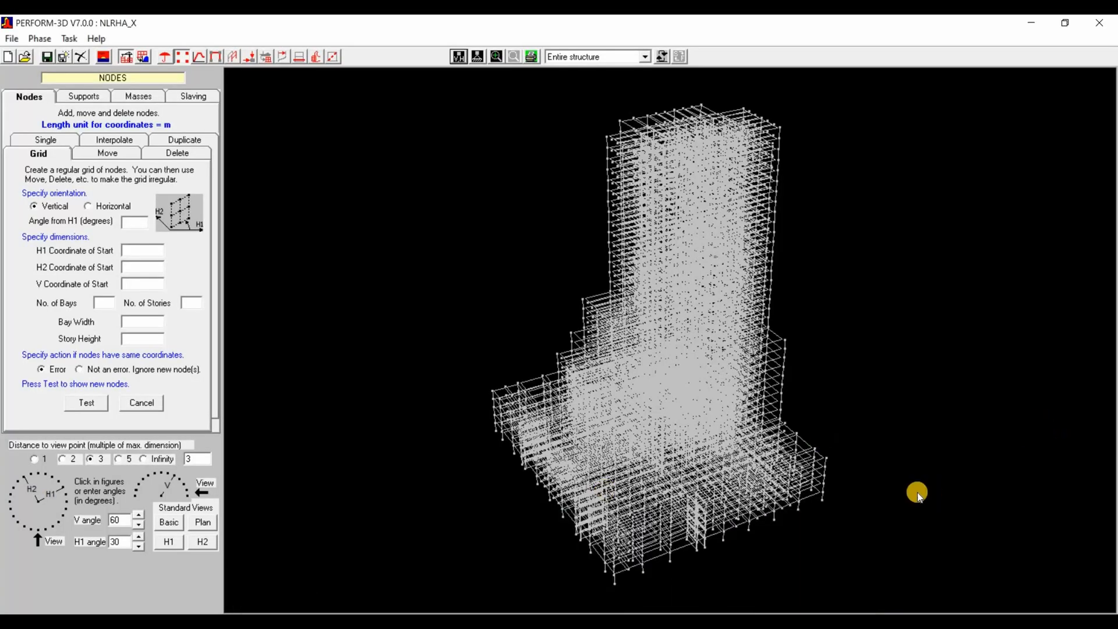
mouse_move(861, 482)
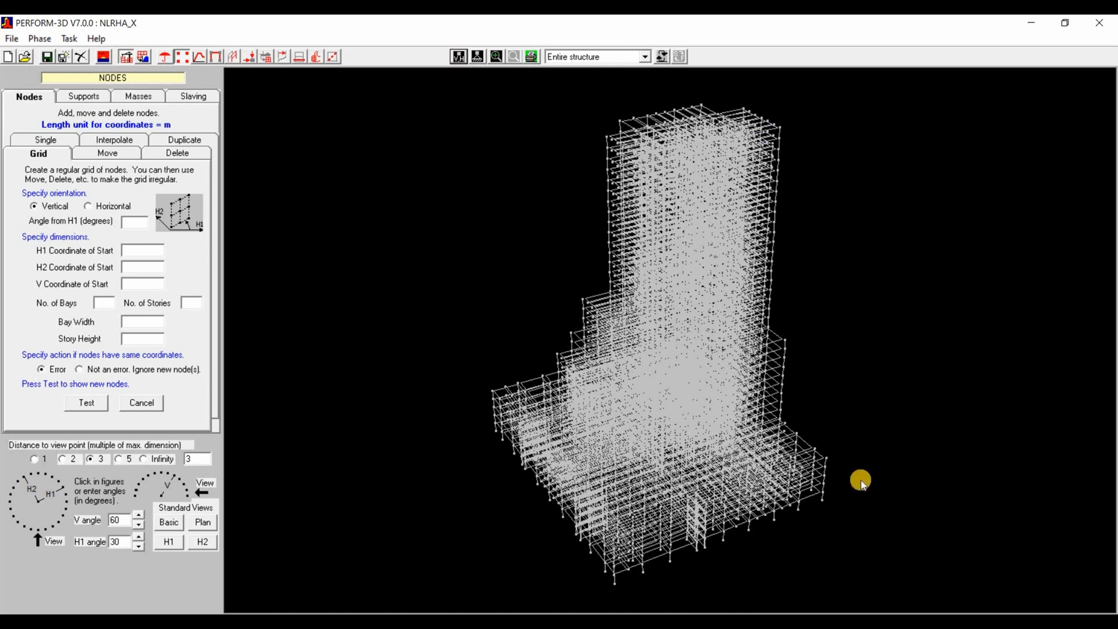
mouse_move(562, 327)
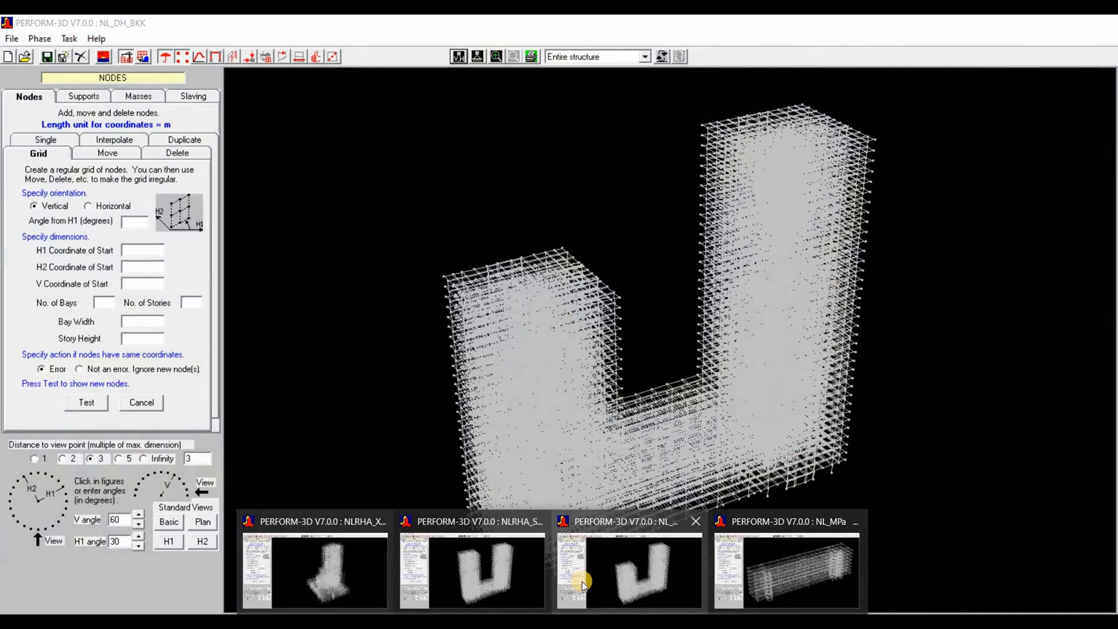
mouse_move(620, 584)
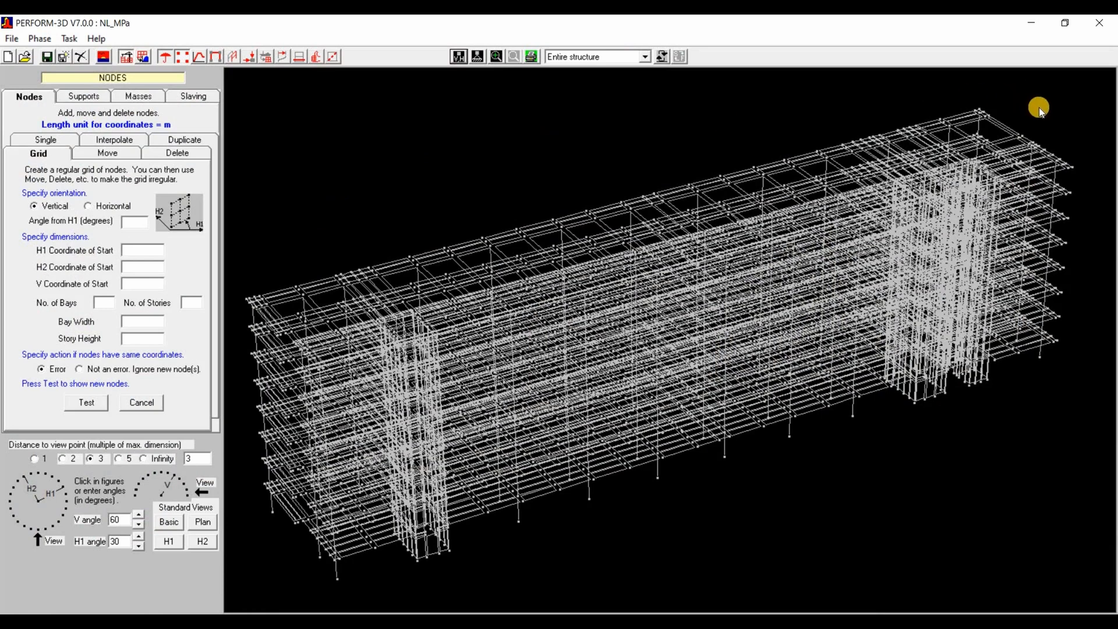
mouse_move(563, 608)
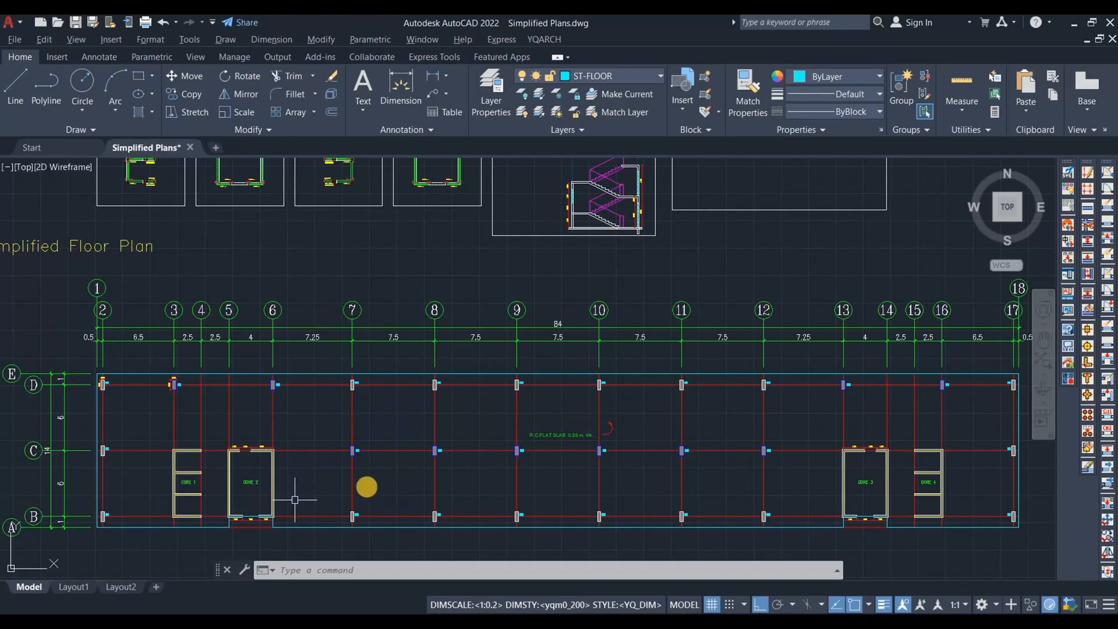
scroll("down", 3)
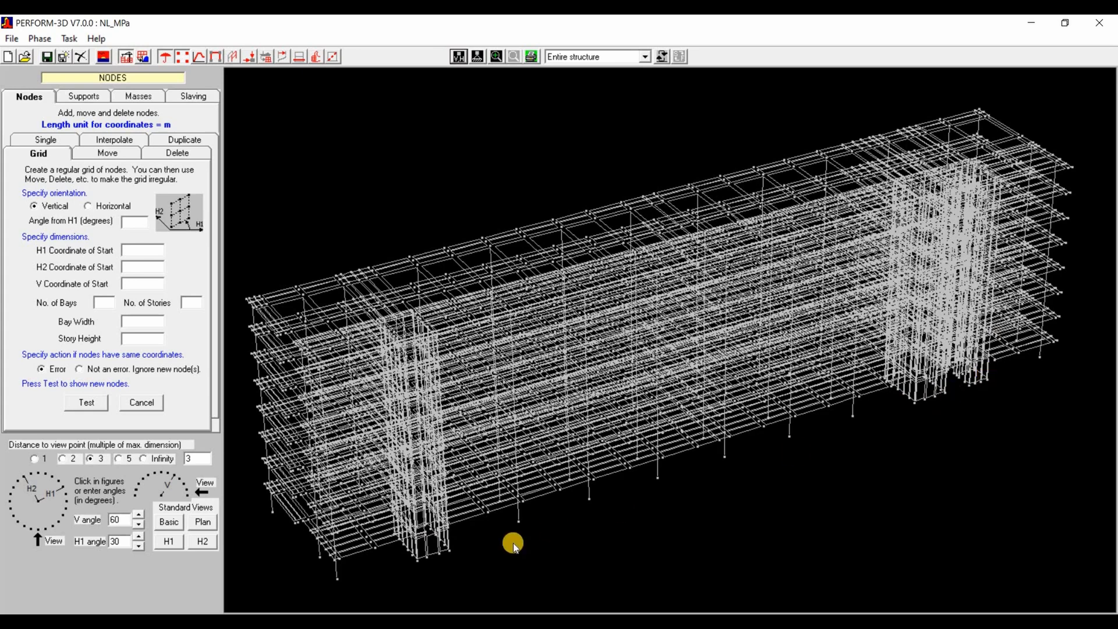
mouse_move(469, 559)
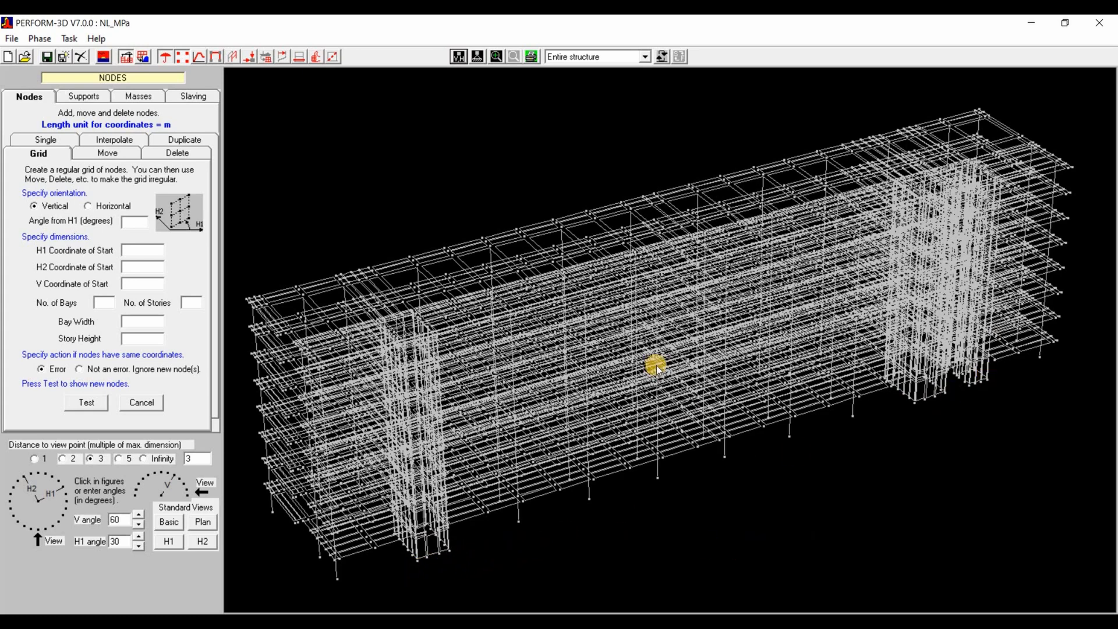
mouse_move(809, 458)
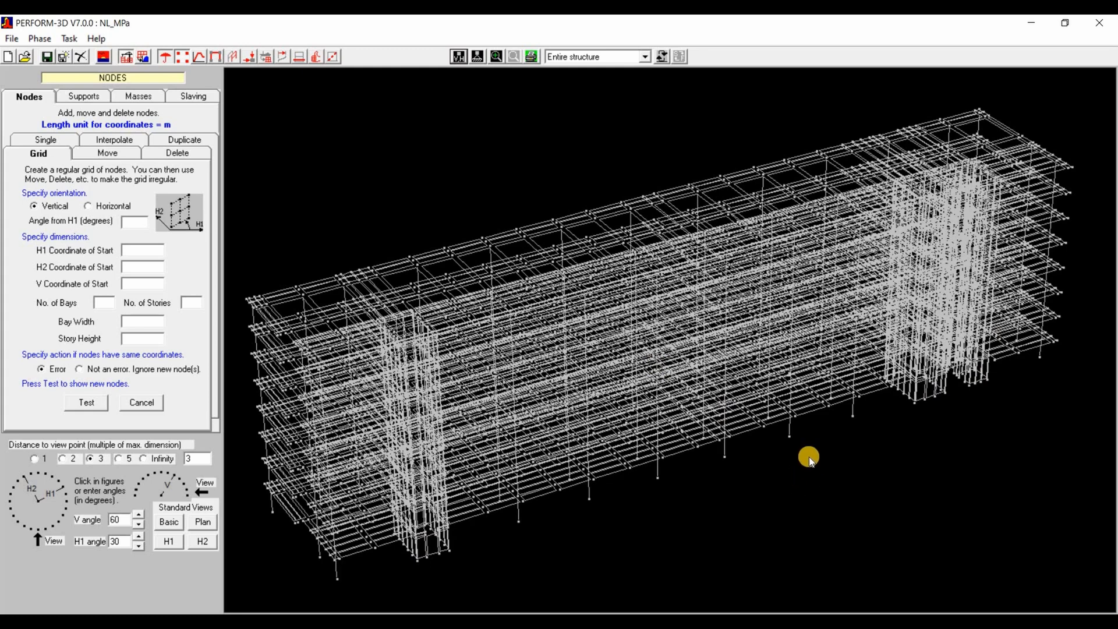
mouse_move(840, 465)
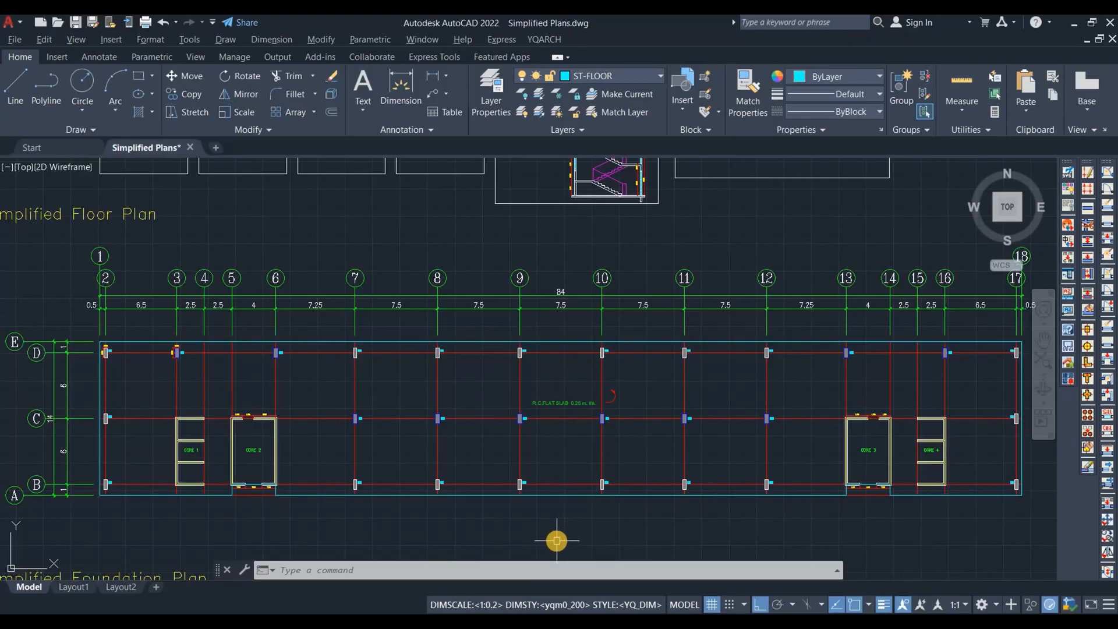
mouse_move(563, 550)
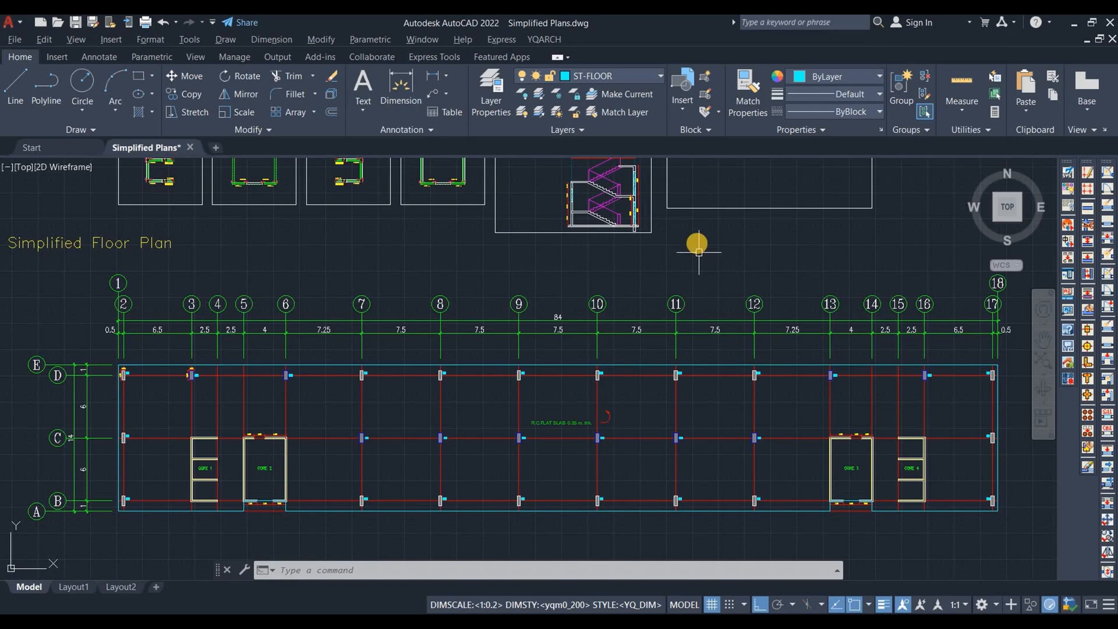
mouse_move(728, 246)
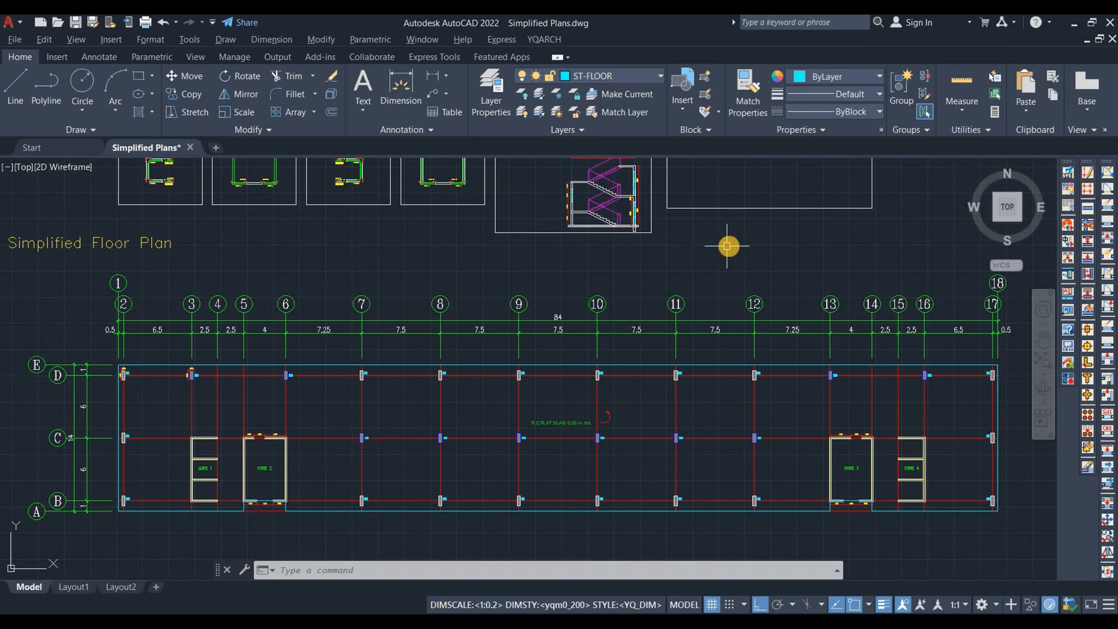
mouse_move(730, 246)
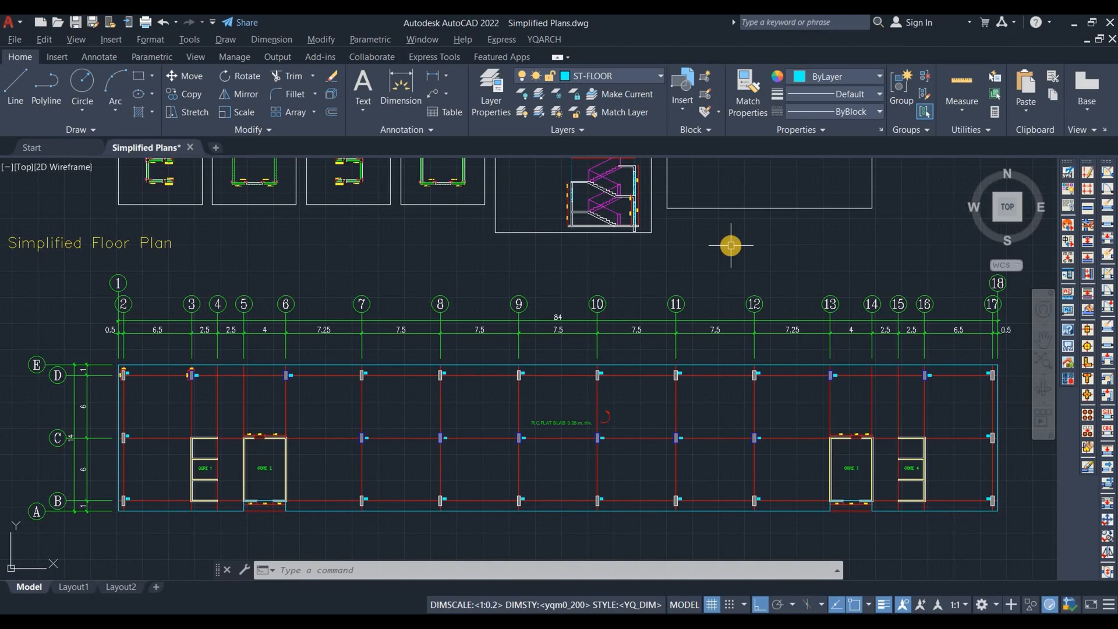
mouse_move(731, 250)
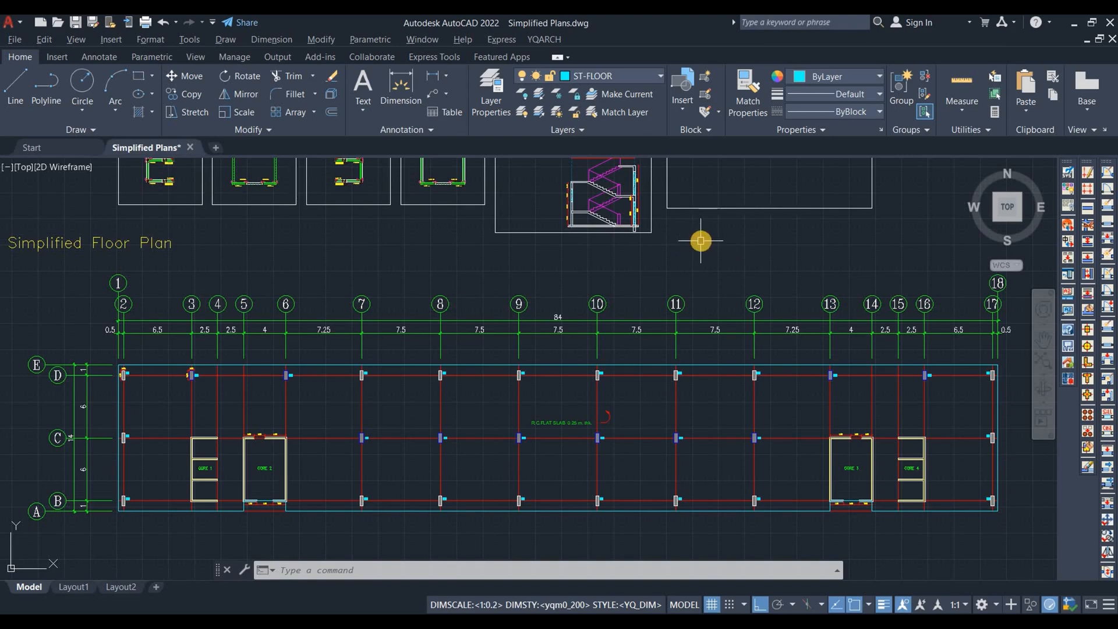
mouse_move(742, 245)
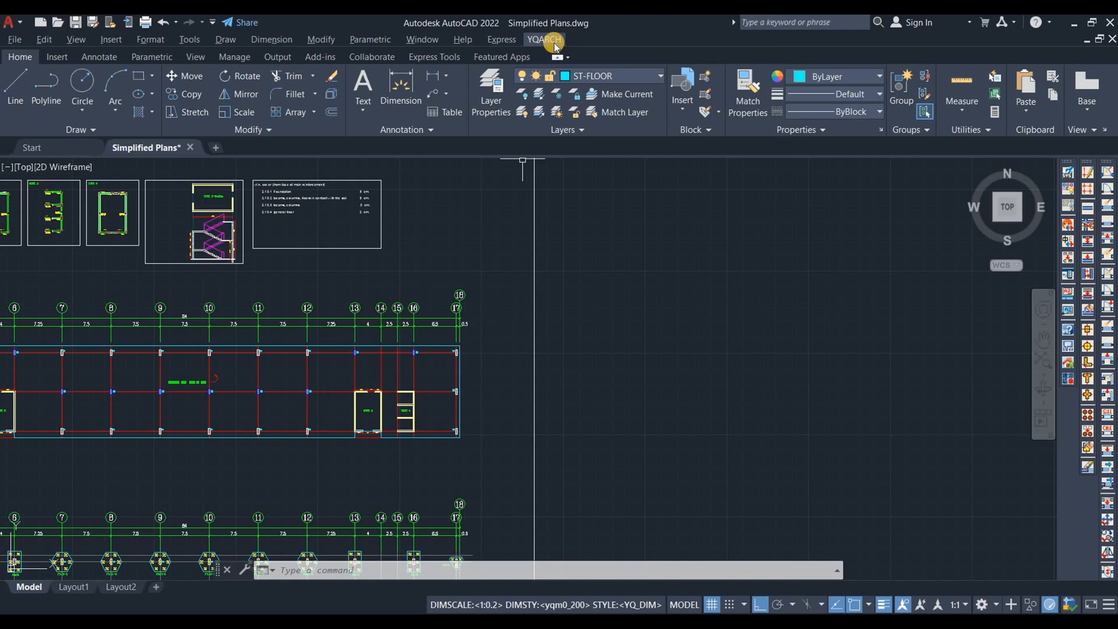
Step: Draw the 84 m YQArch column-and-wall grid with numbered and lettered axes and dimensions
left_click(544, 39)
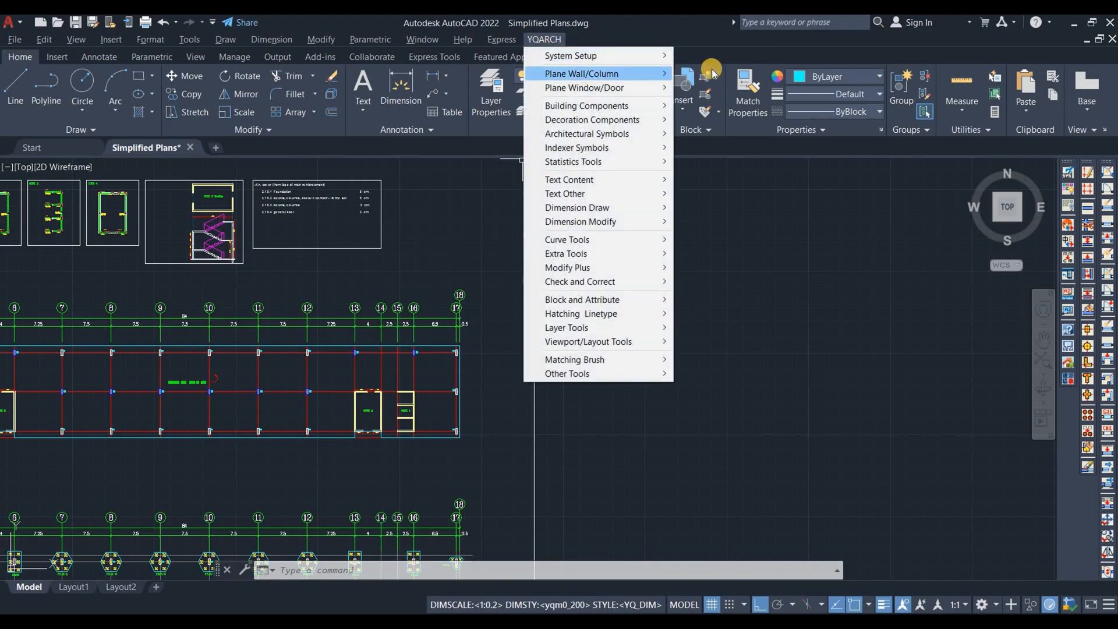
left_click(581, 73)
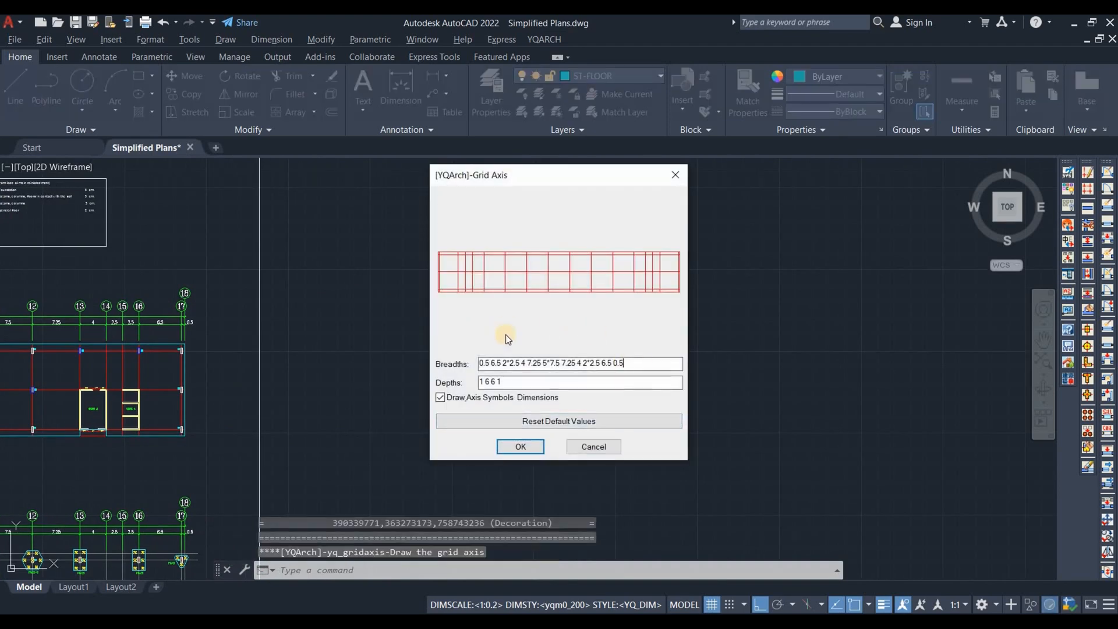
left_click(534, 382)
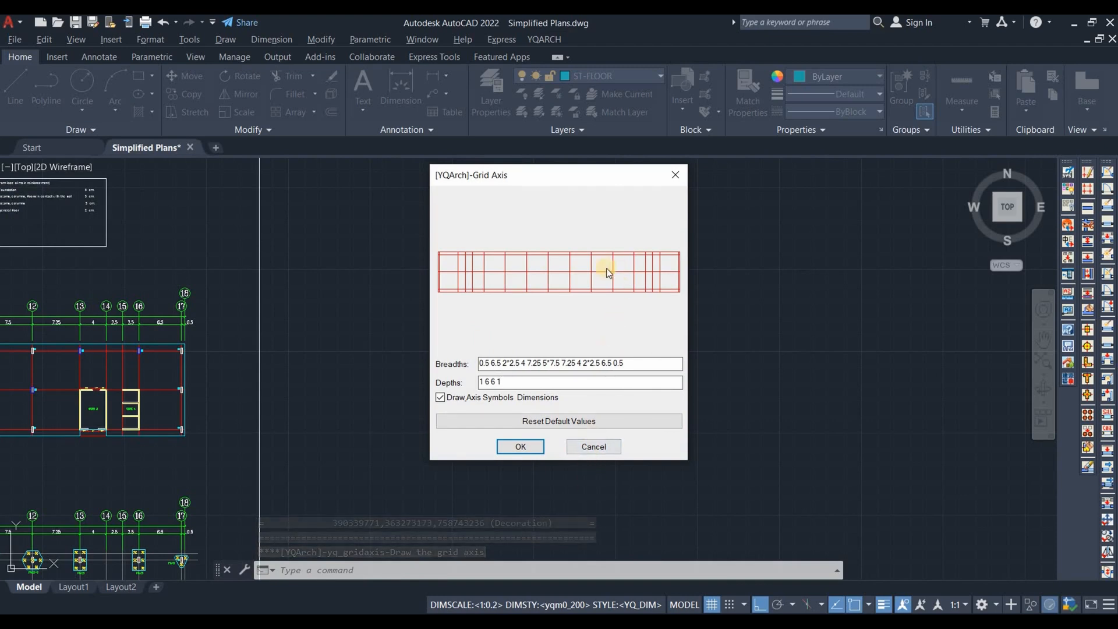
left_click(521, 446)
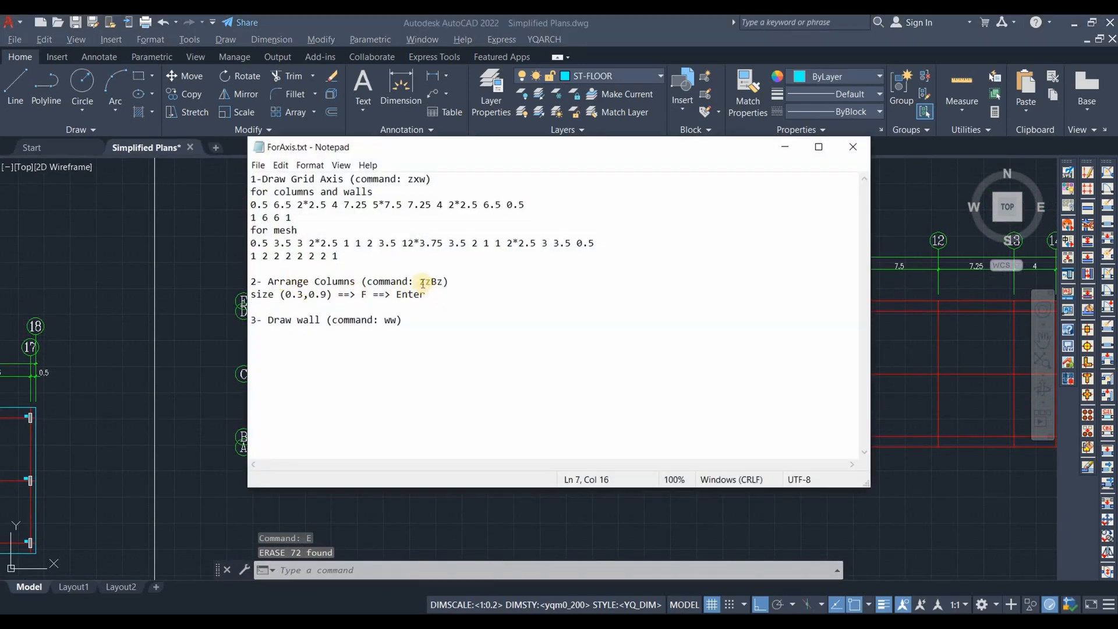
double_click(432, 281)
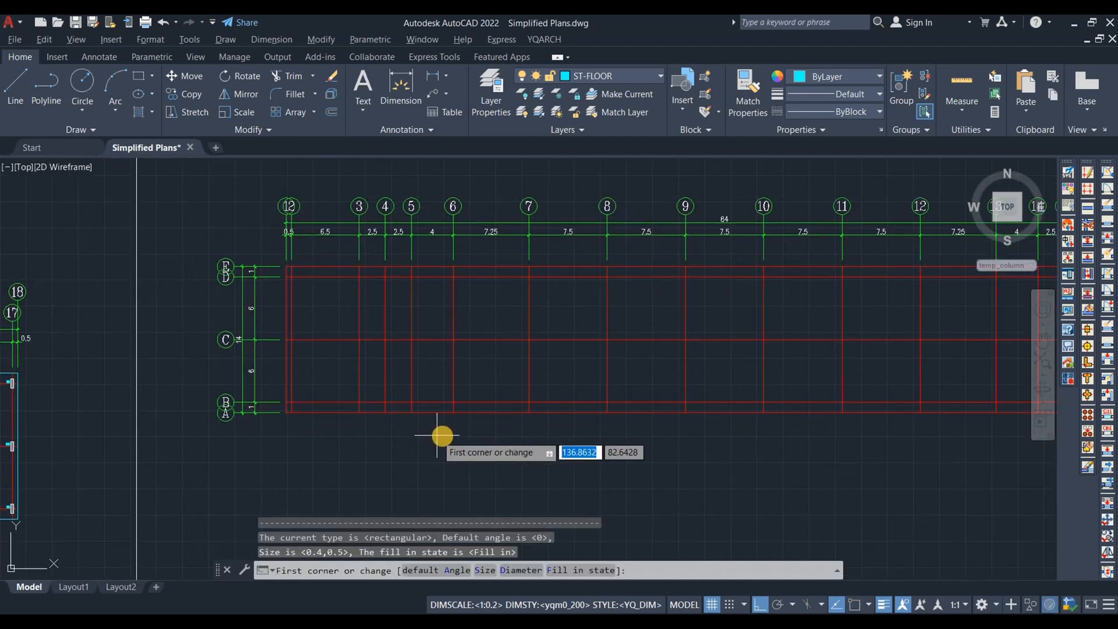
mouse_move(443, 435)
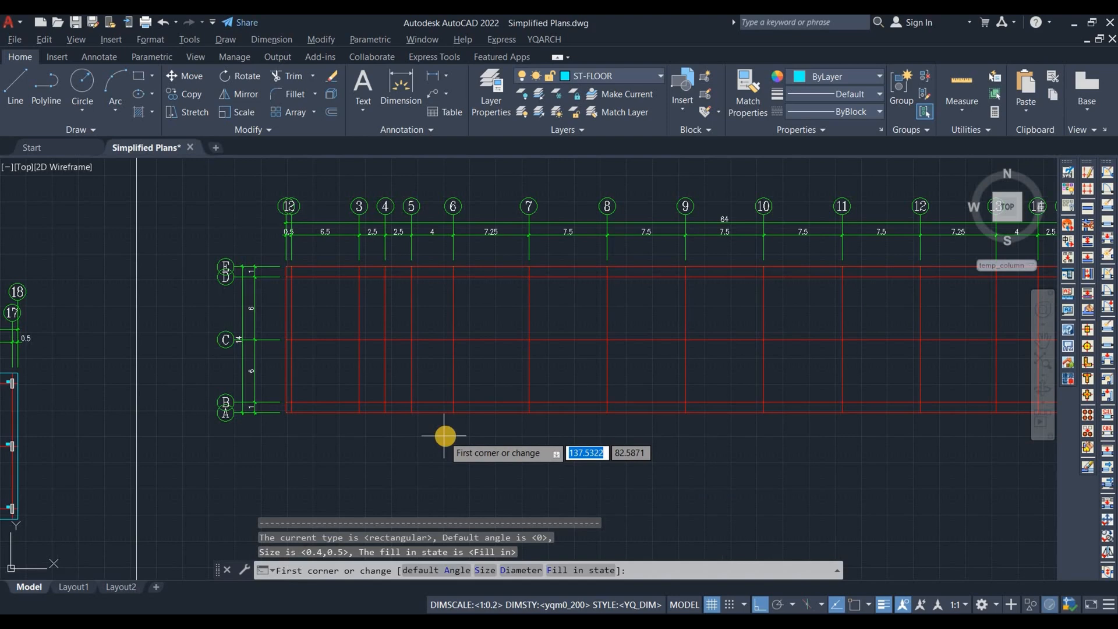
mouse_move(452, 436)
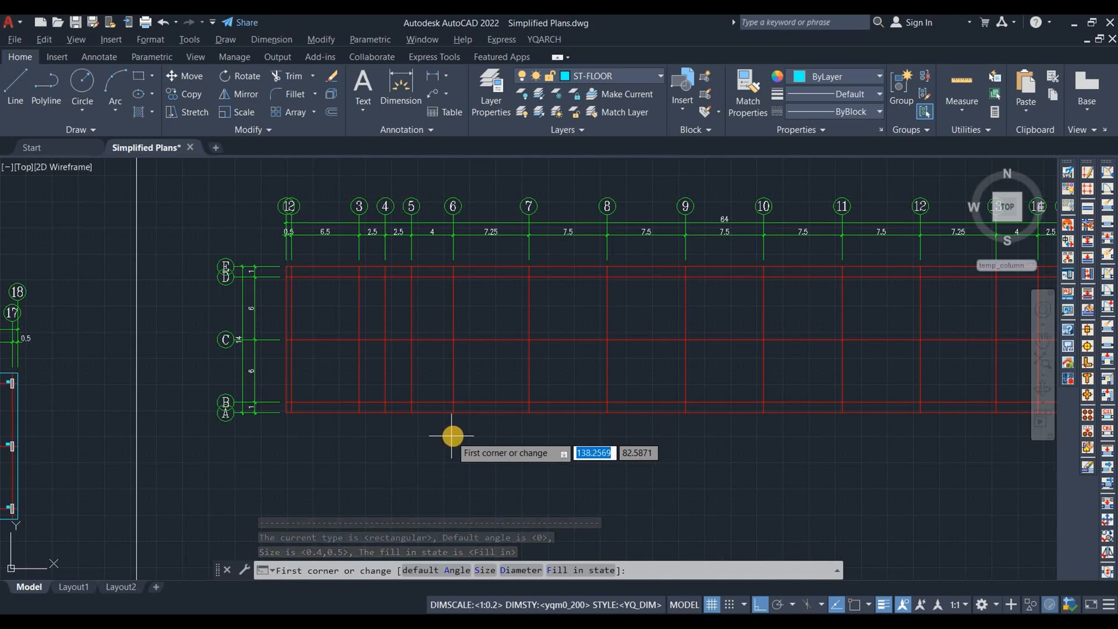
Step: Insert 0.3 by 0.9 rectangular columns at the grid intersections along axes B, C and D
type("s")
type("0.3,0.")
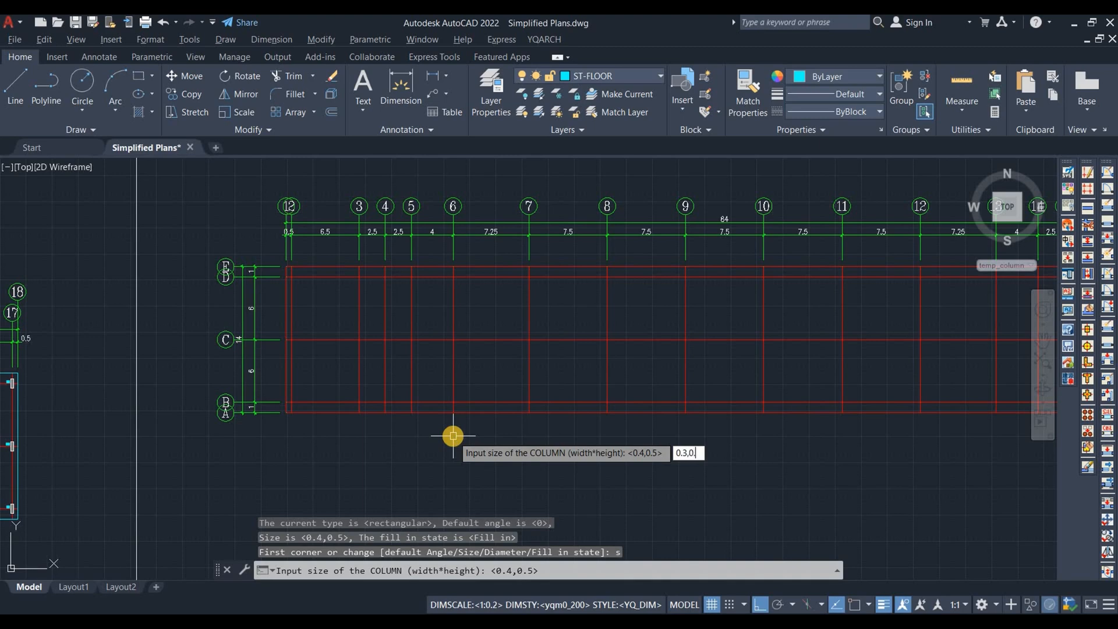
key("enter")
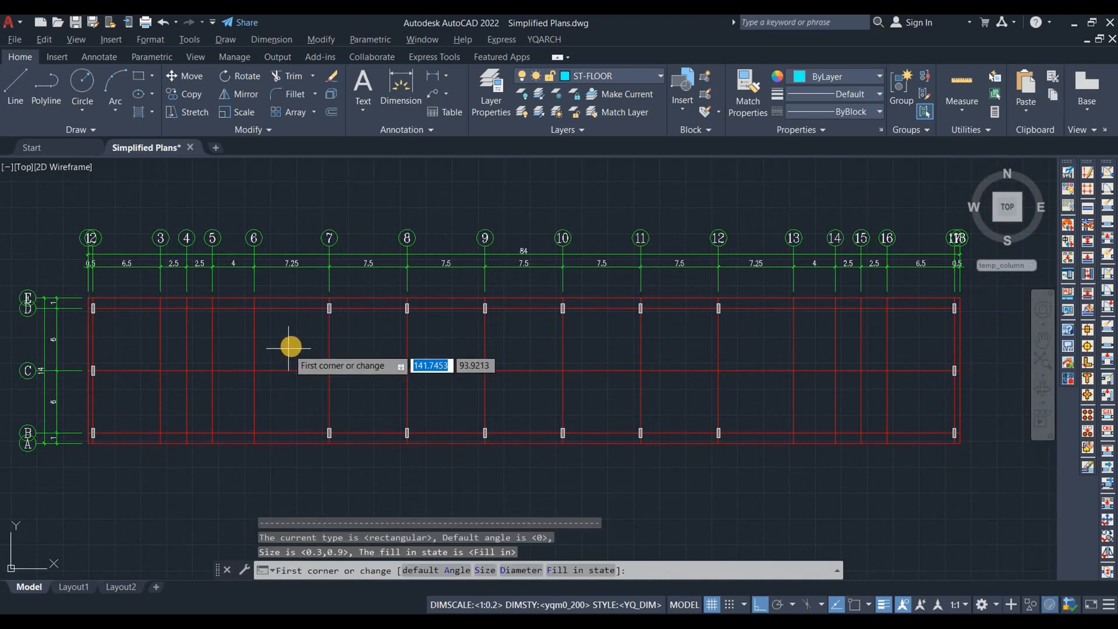
type("s")
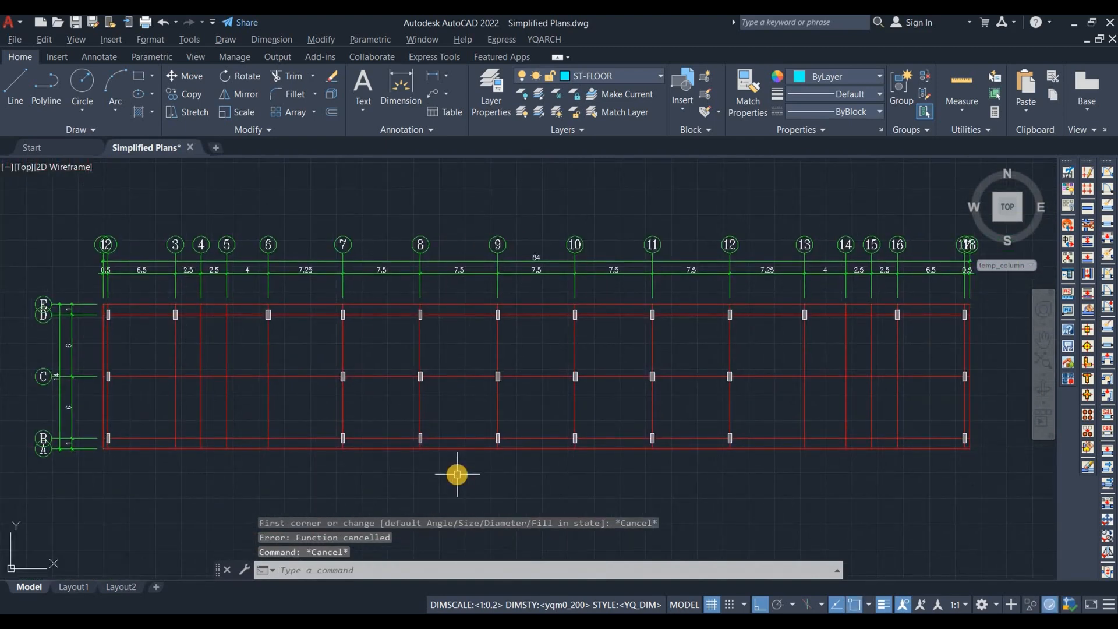
type("WW")
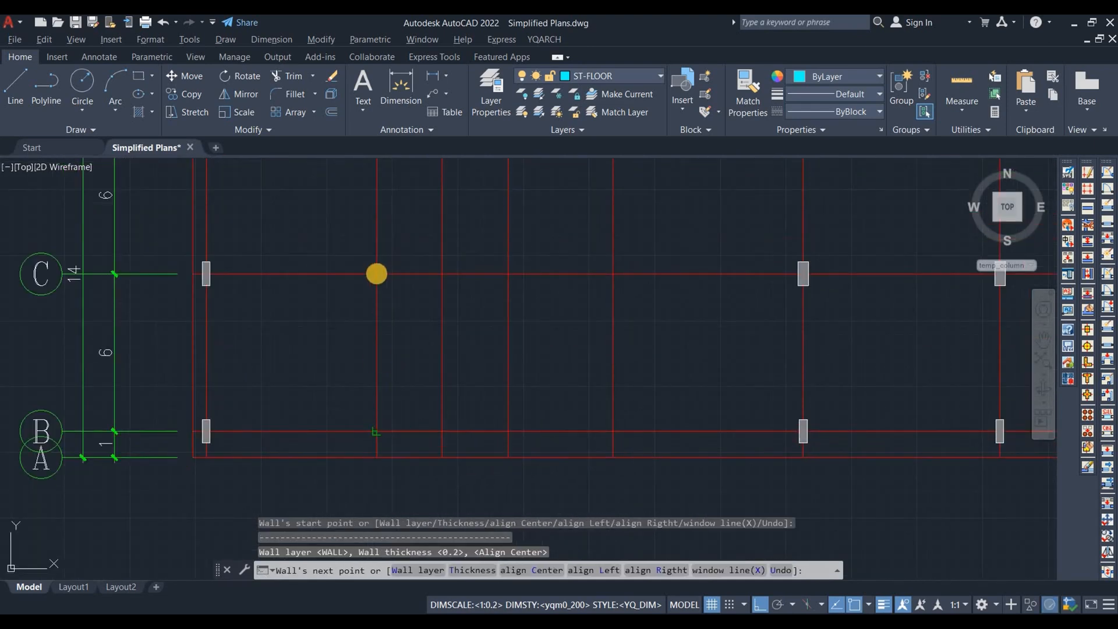
Step: Draw the C-shaped double-line wall between grid lines B and C at the plan's left end
left_click(375, 273)
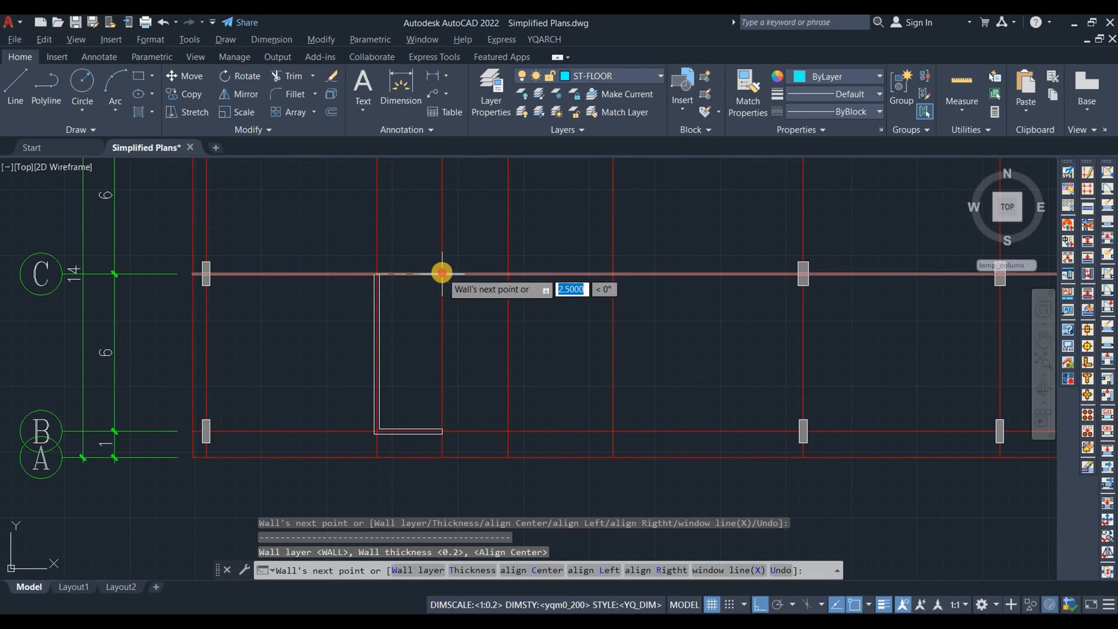
key("Escape")
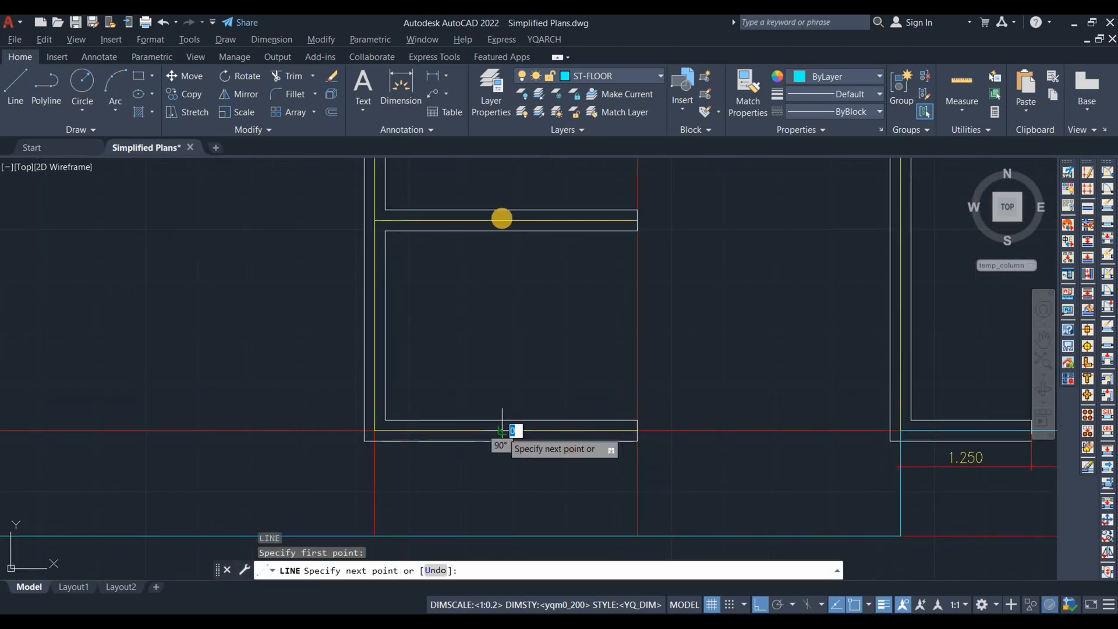
mouse_move(501, 219)
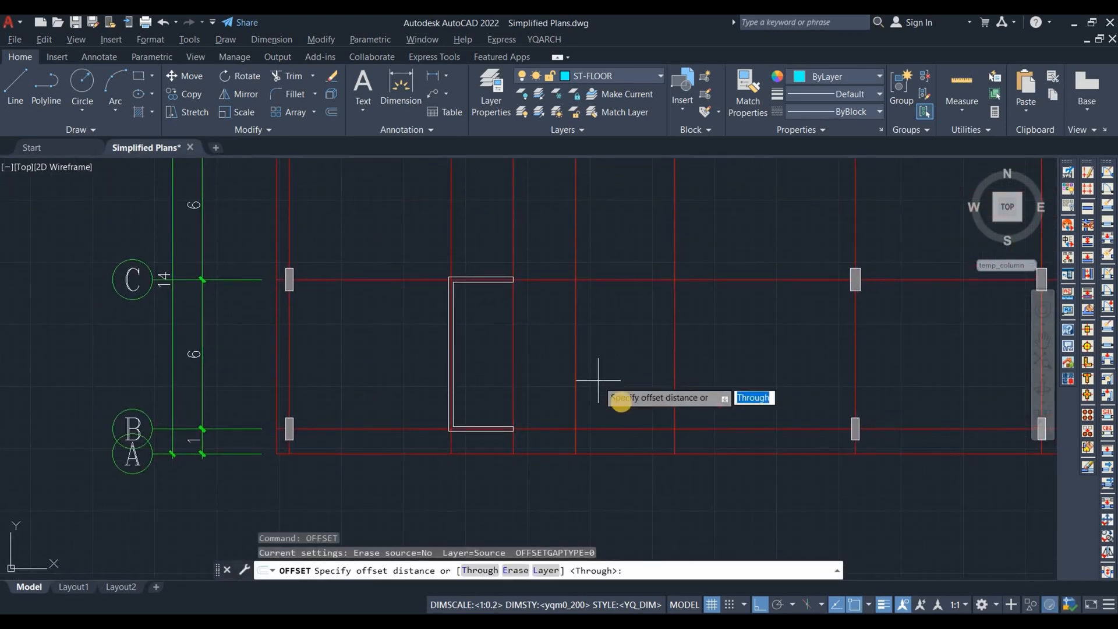
Step: Add 1.25-long partition walls to form the E-shape, plus a rectangular wall enclosure beside it
type("2")
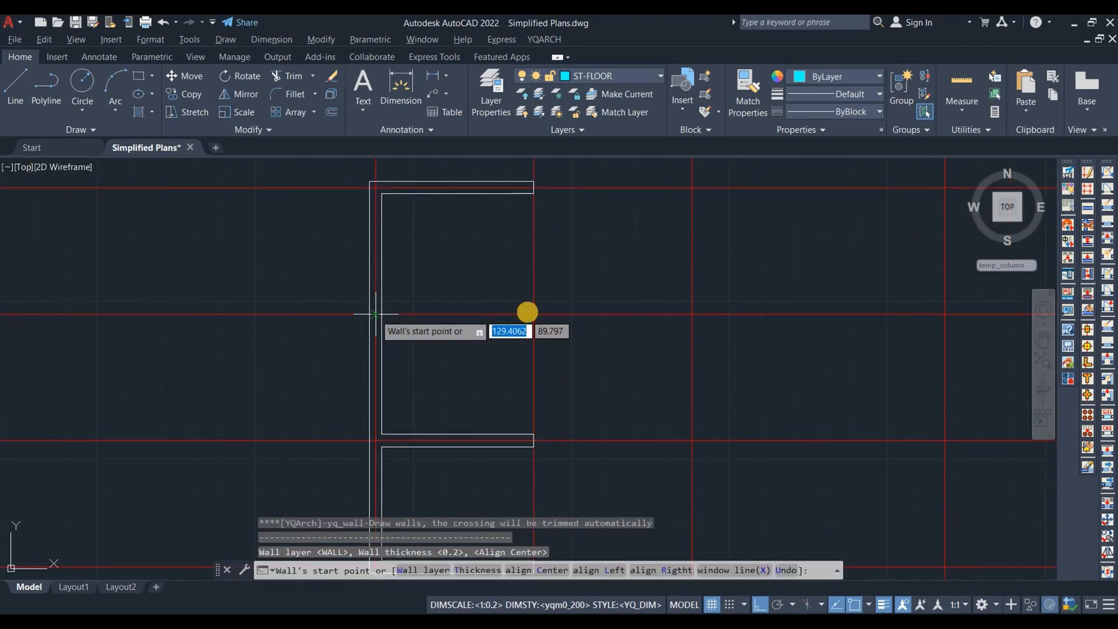
left_click(376, 314)
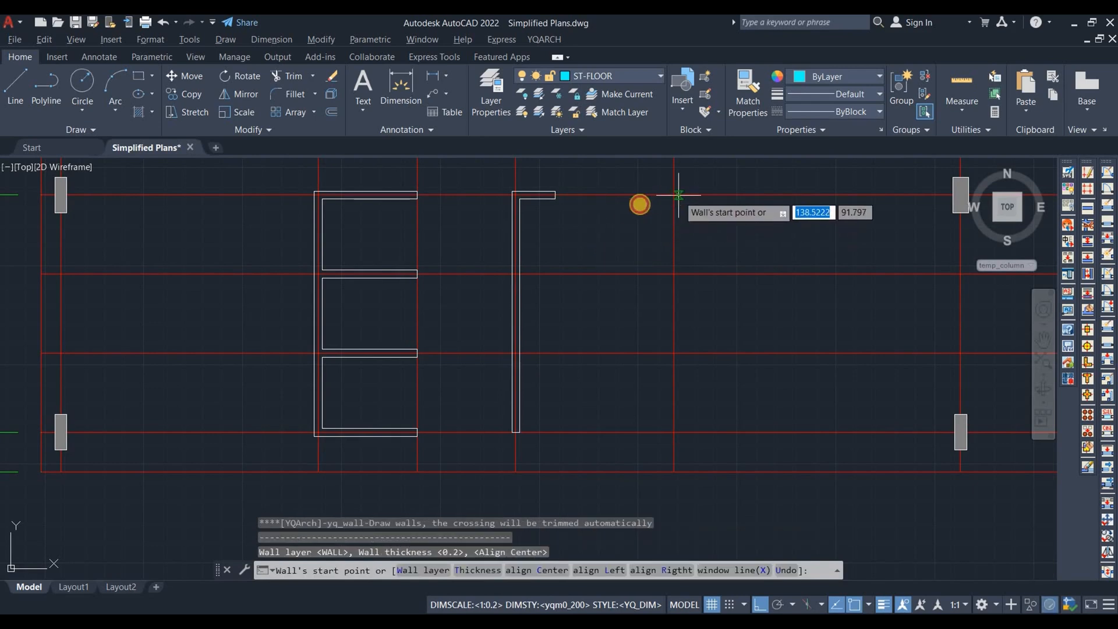
left_click(678, 194)
type("1.25")
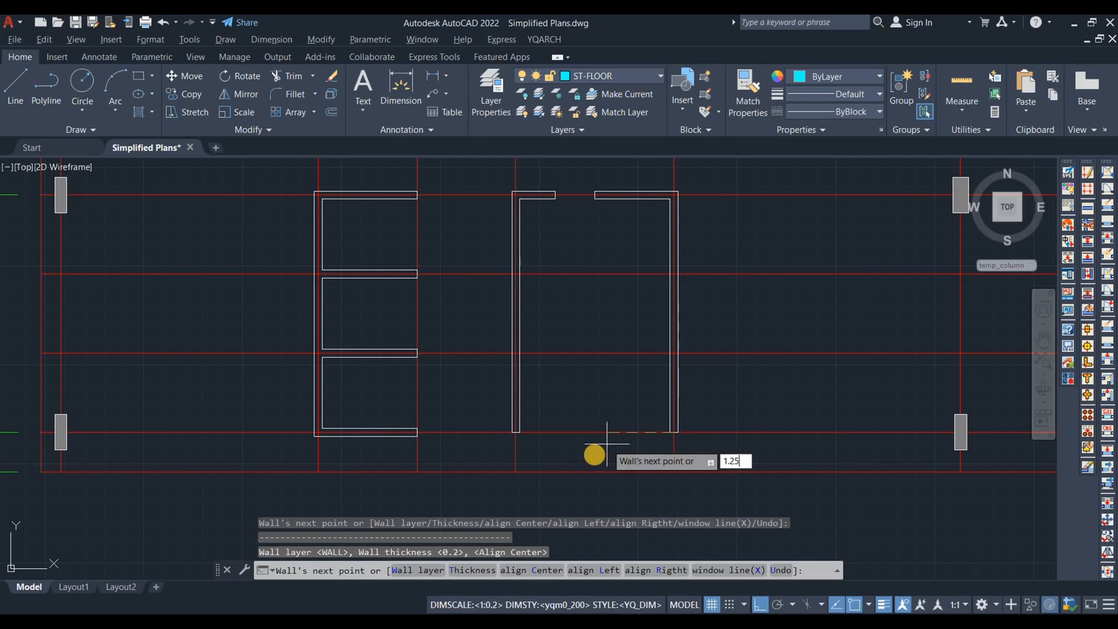
key("Escape")
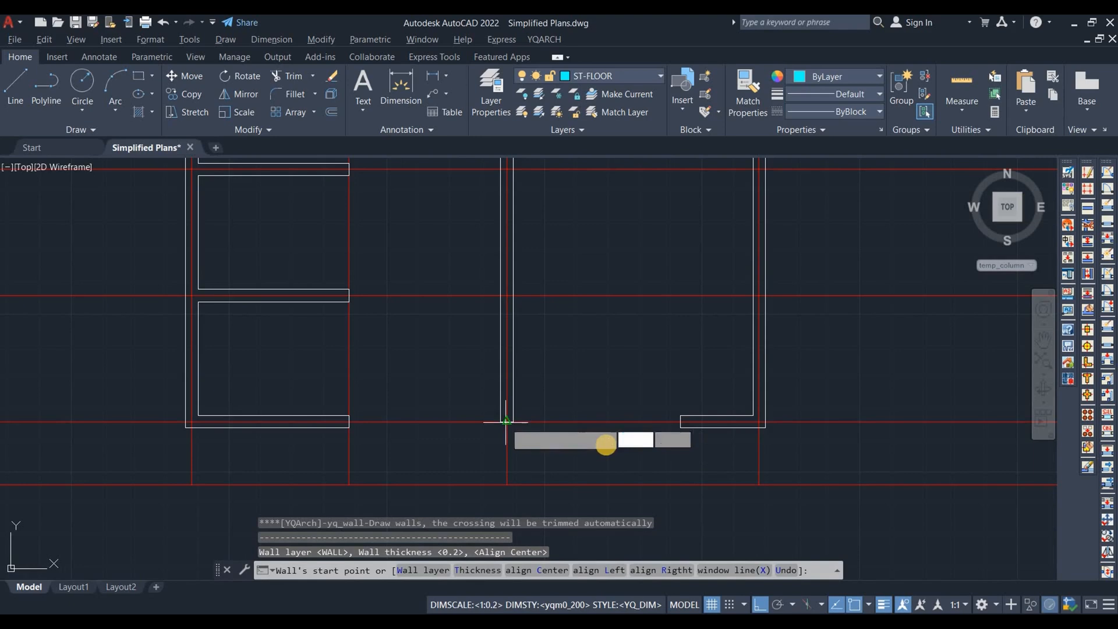
left_click(505, 420)
type("p")
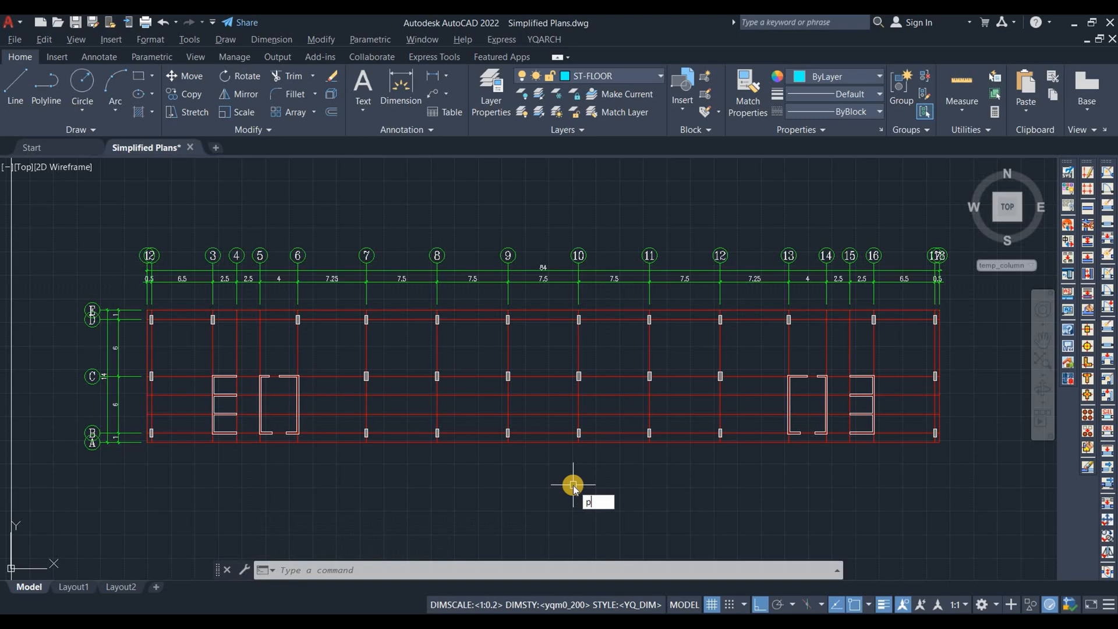
Step: Mirror the E-shaped and box wall cores to the right end and zoom extents
type("OL")
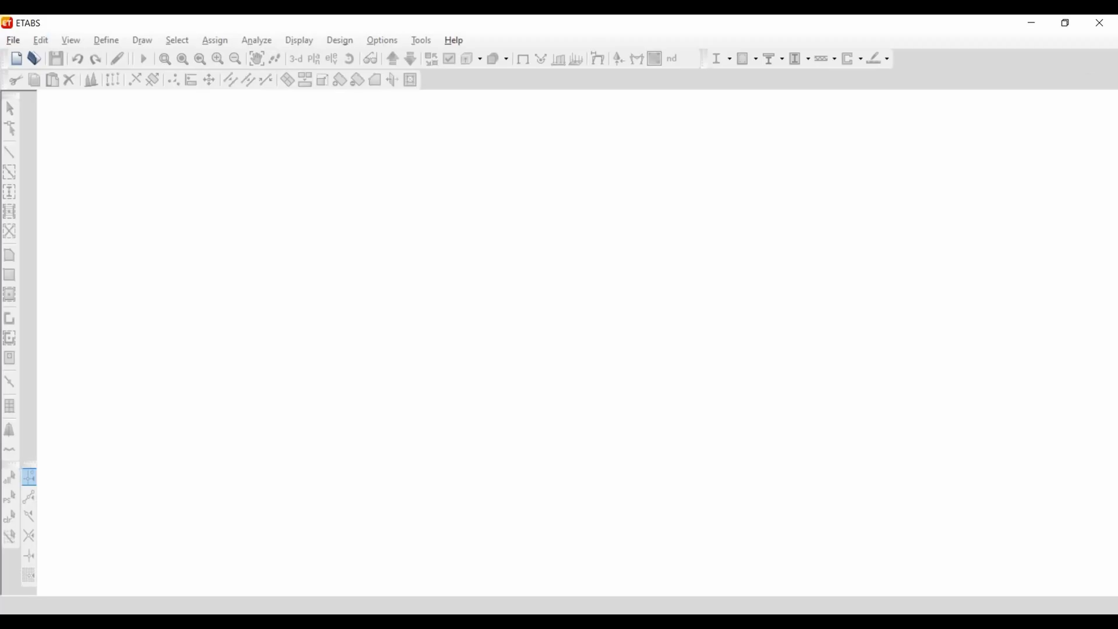
Step: Initialize a new model with built-in Metric, AISC14, AISC 360-16 and ACI 318-14 settings
left_click(12, 40)
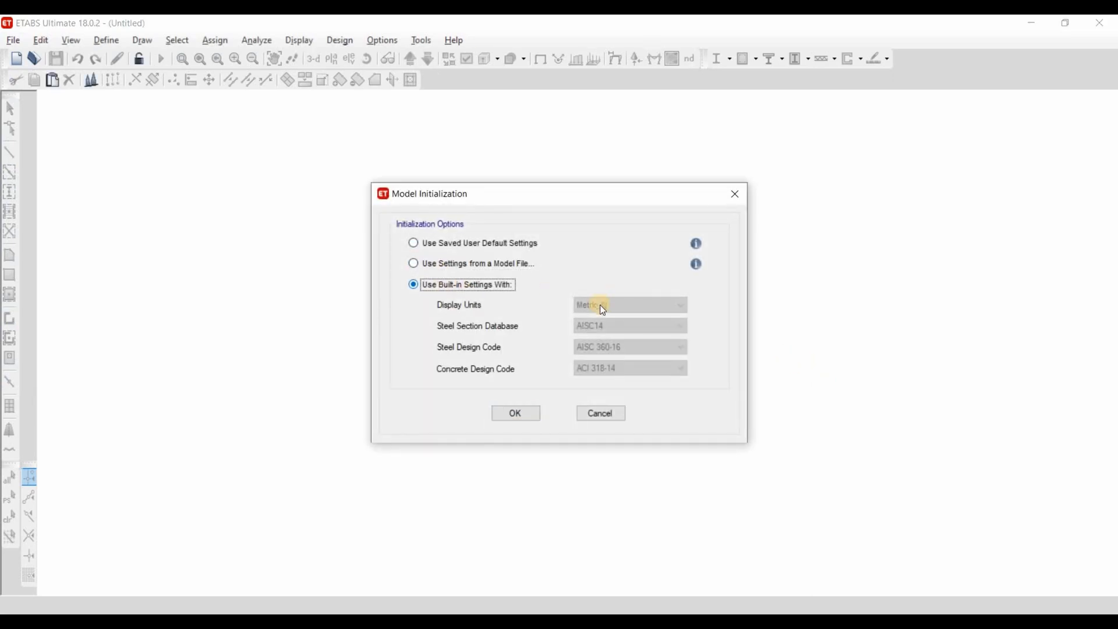
left_click(515, 413)
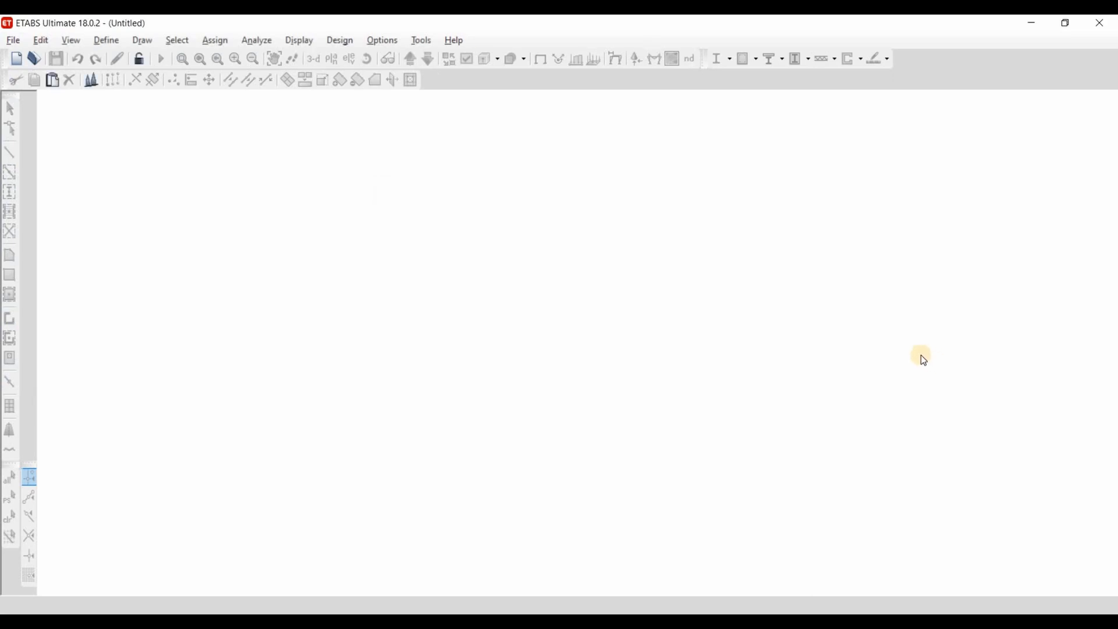
Step: Create a blank 8-story template model with 2.85 m typical and bottom story heights
left_click(16, 58)
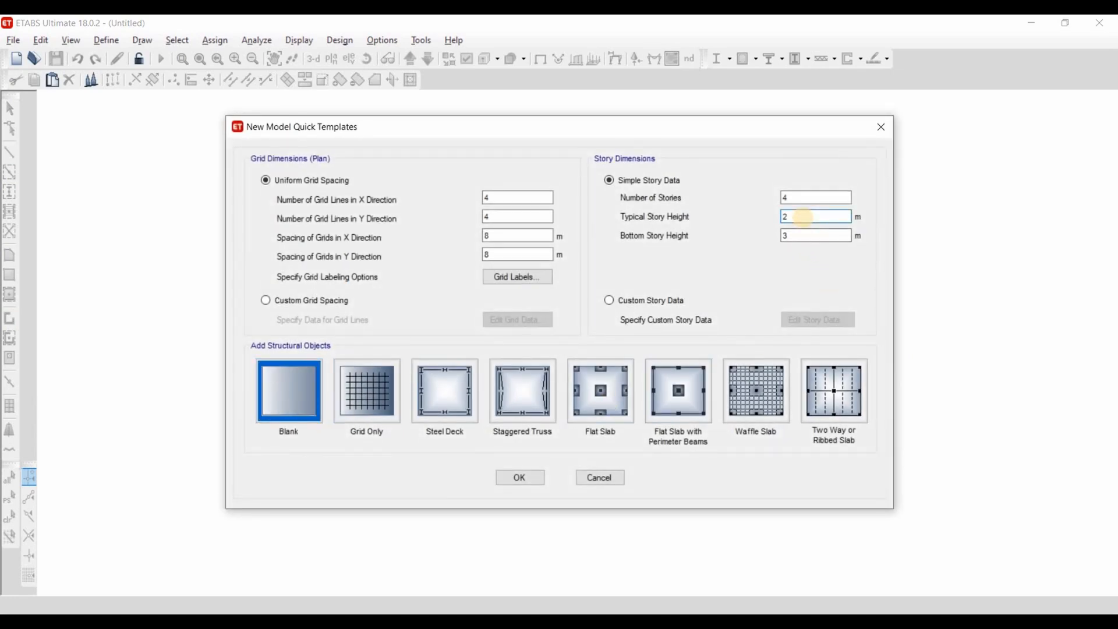
type("2.85")
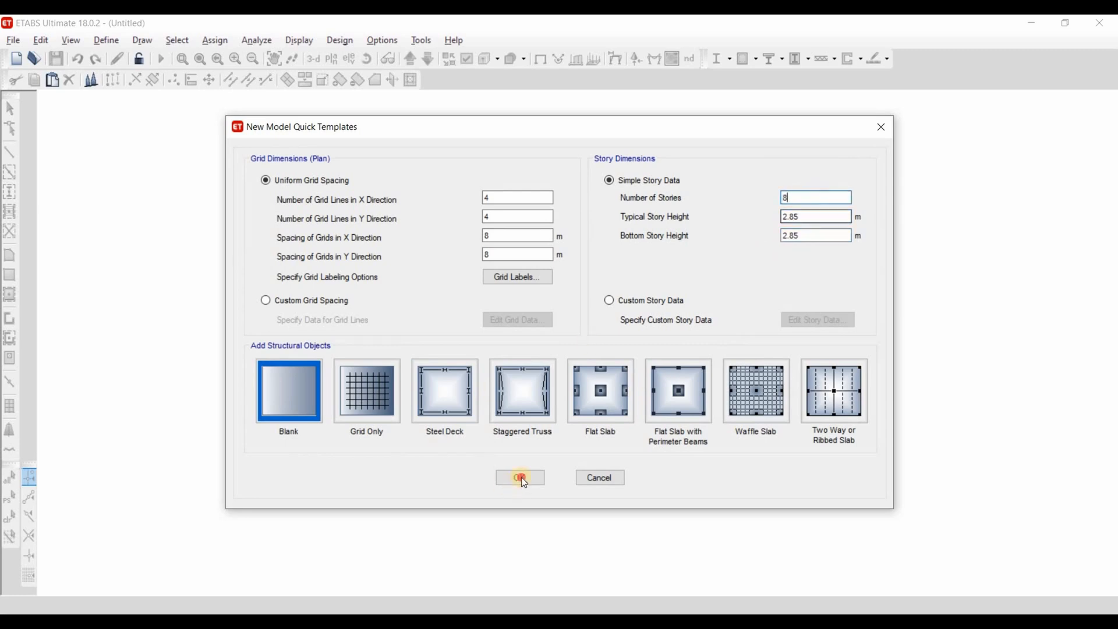
left_click(520, 477)
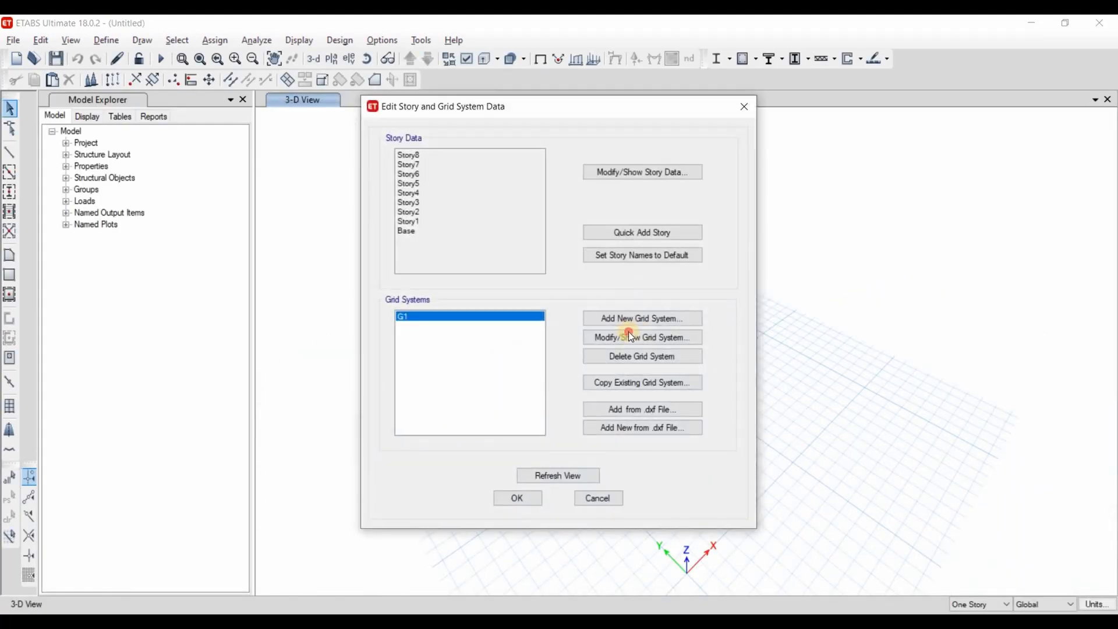
Step: Add 18 X grid lines to grid system G1 and enter CAD spacings such as 2.5
left_click(641, 337)
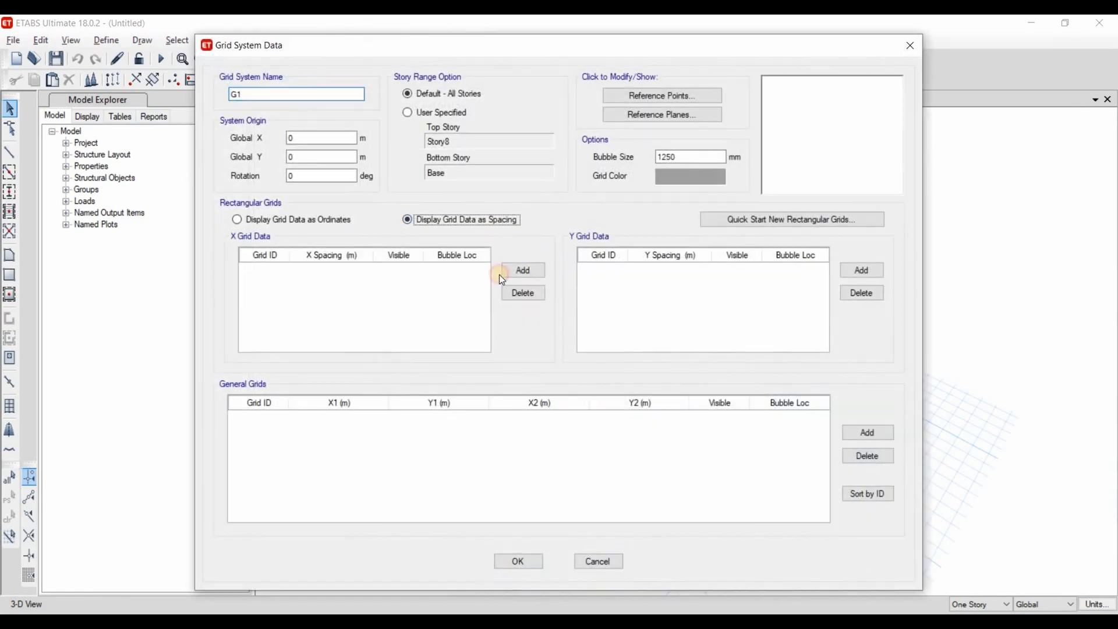
left_click(523, 270)
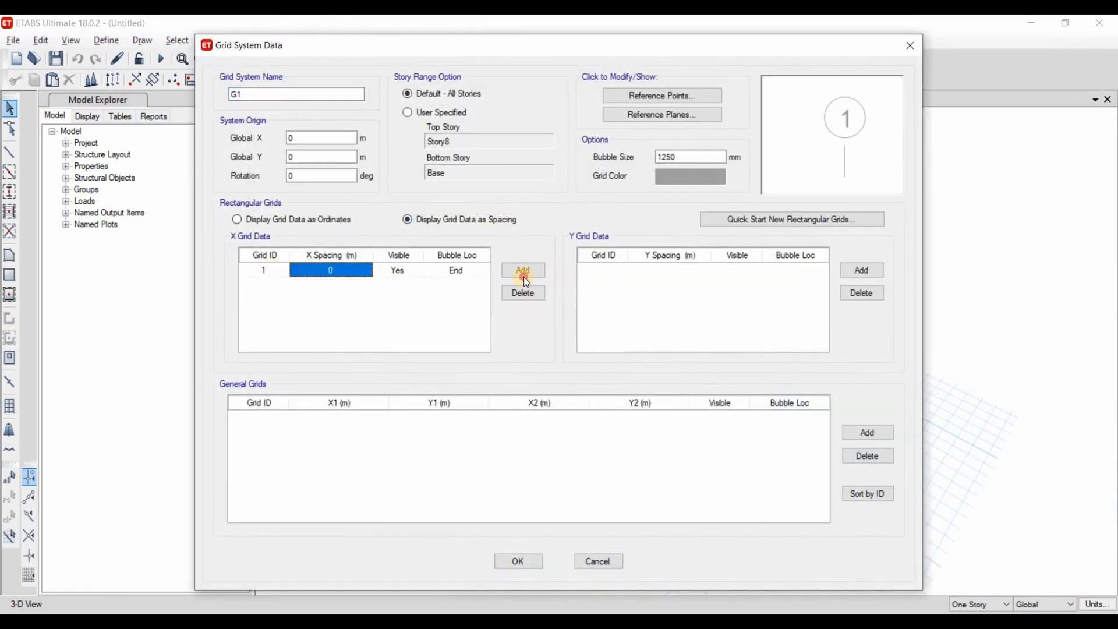
left_click(523, 270)
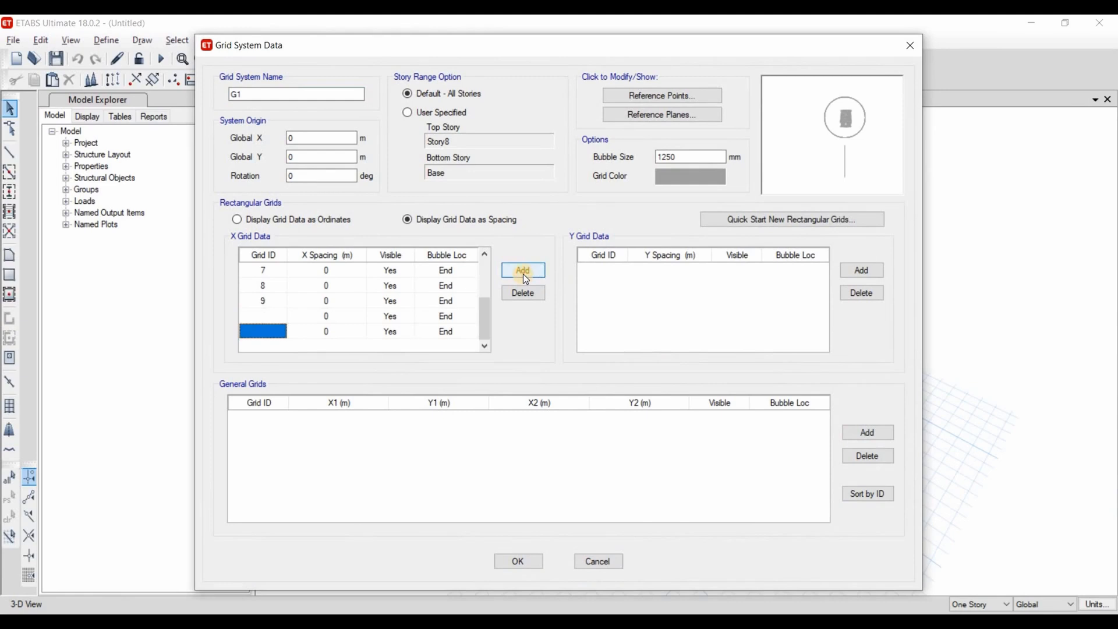
left_click(522, 270)
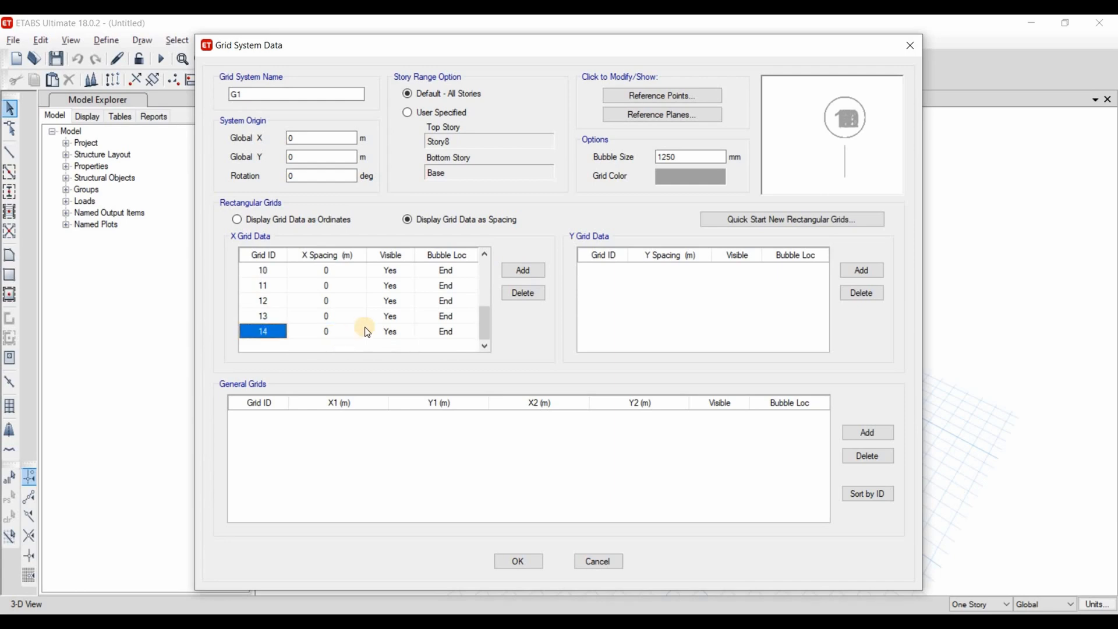
left_click(523, 270)
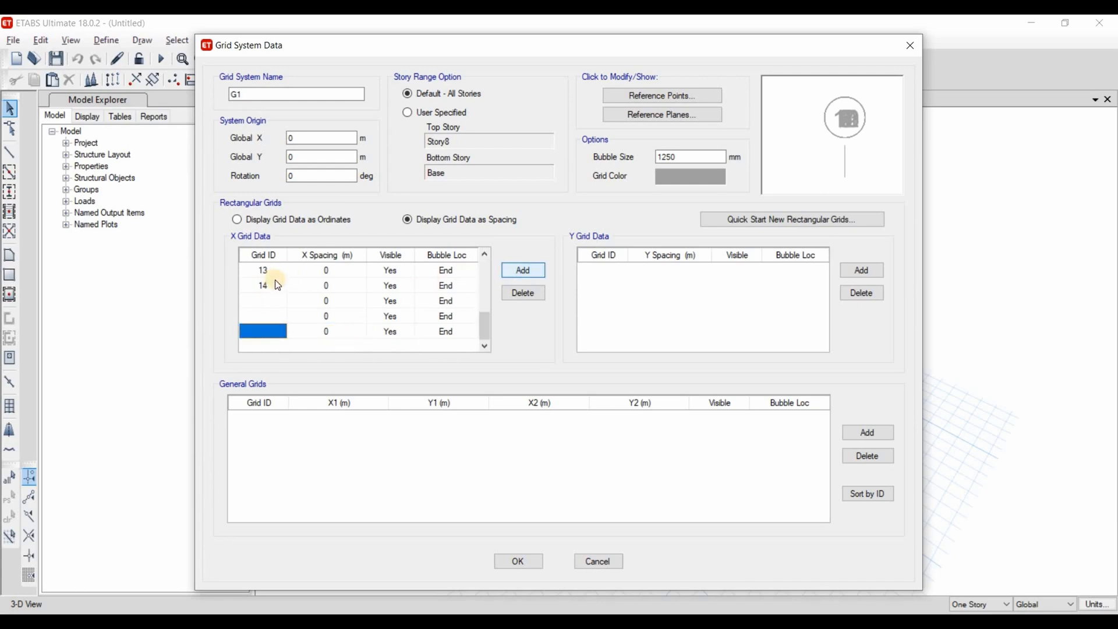
left_click(522, 269)
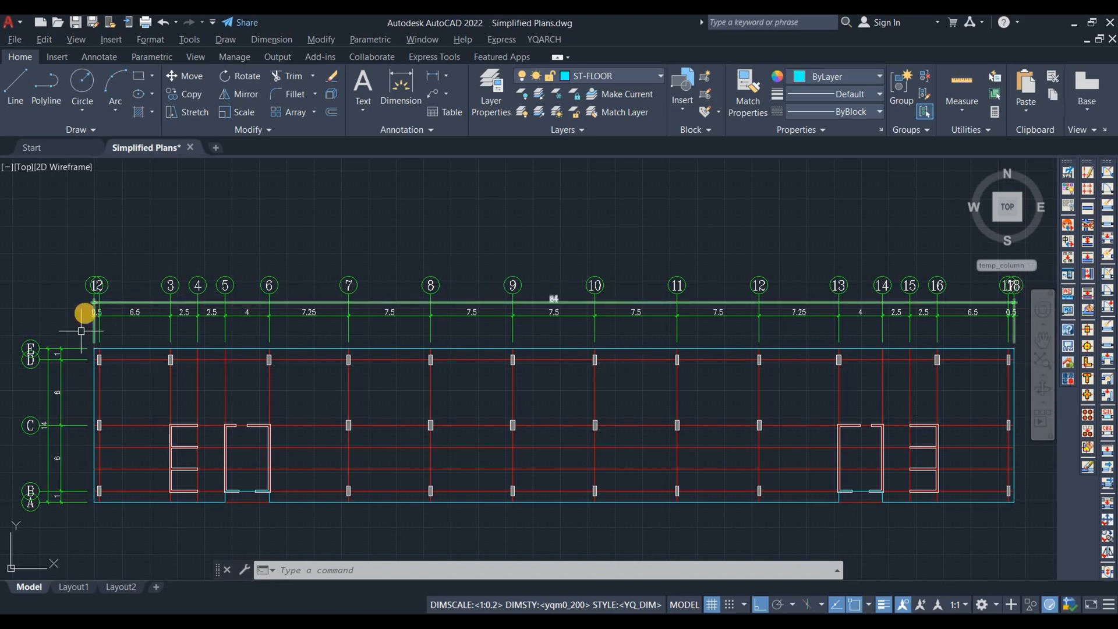
mouse_move(324, 307)
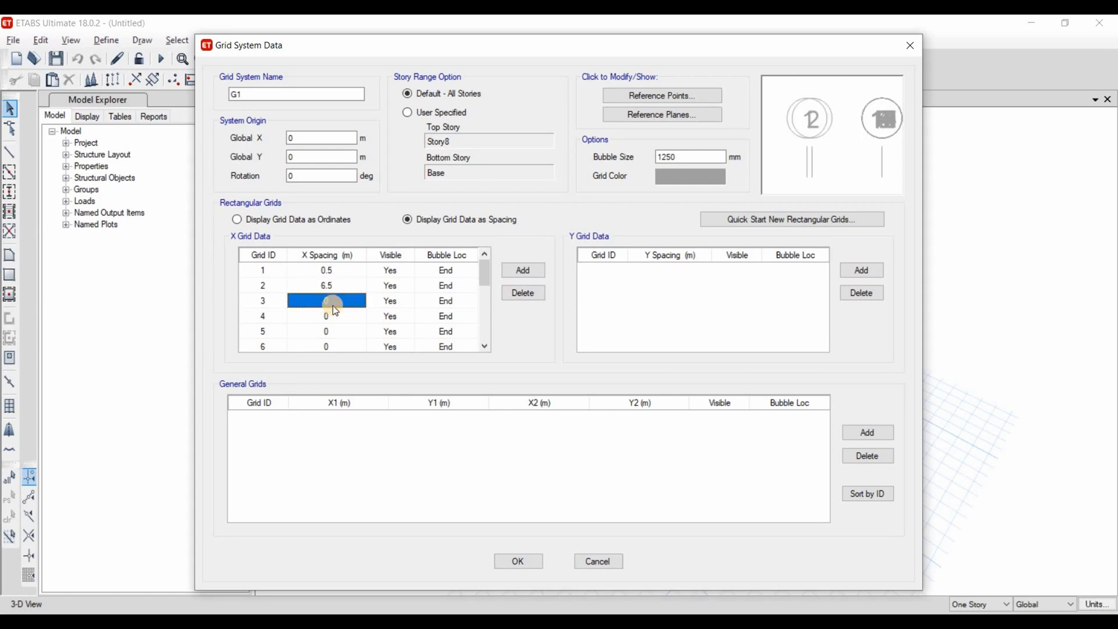
type("2.5")
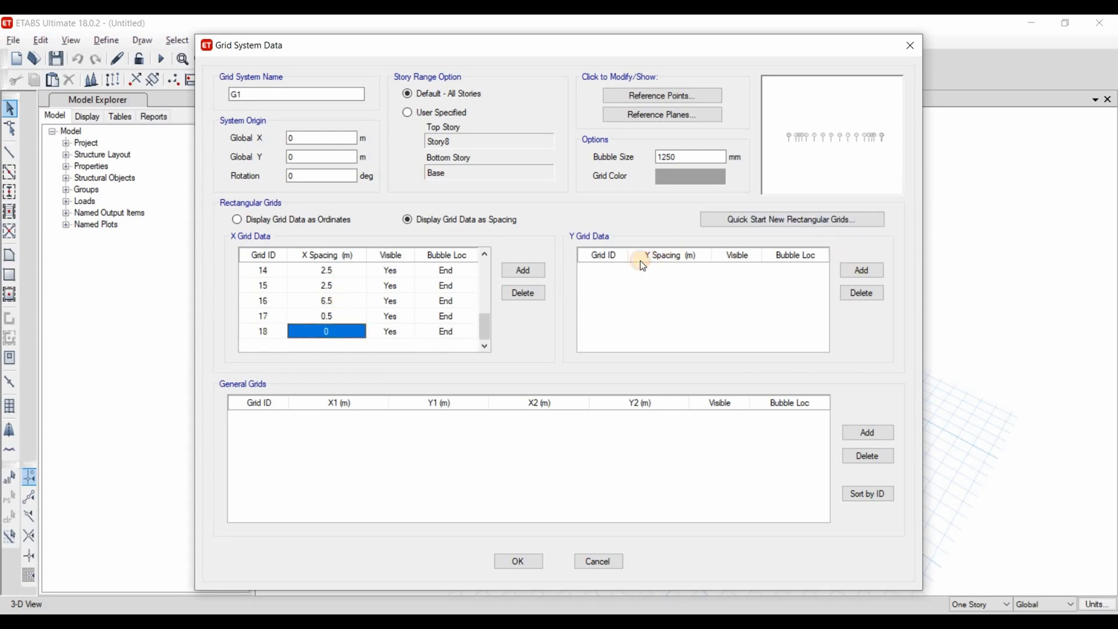
left_click(860, 270)
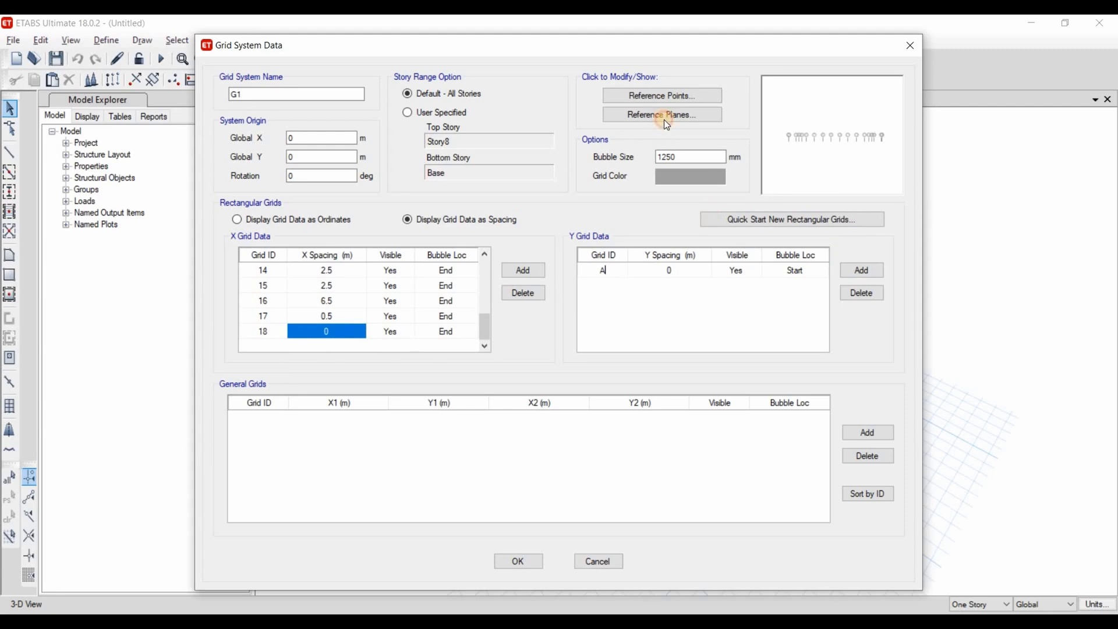
left_click(860, 270)
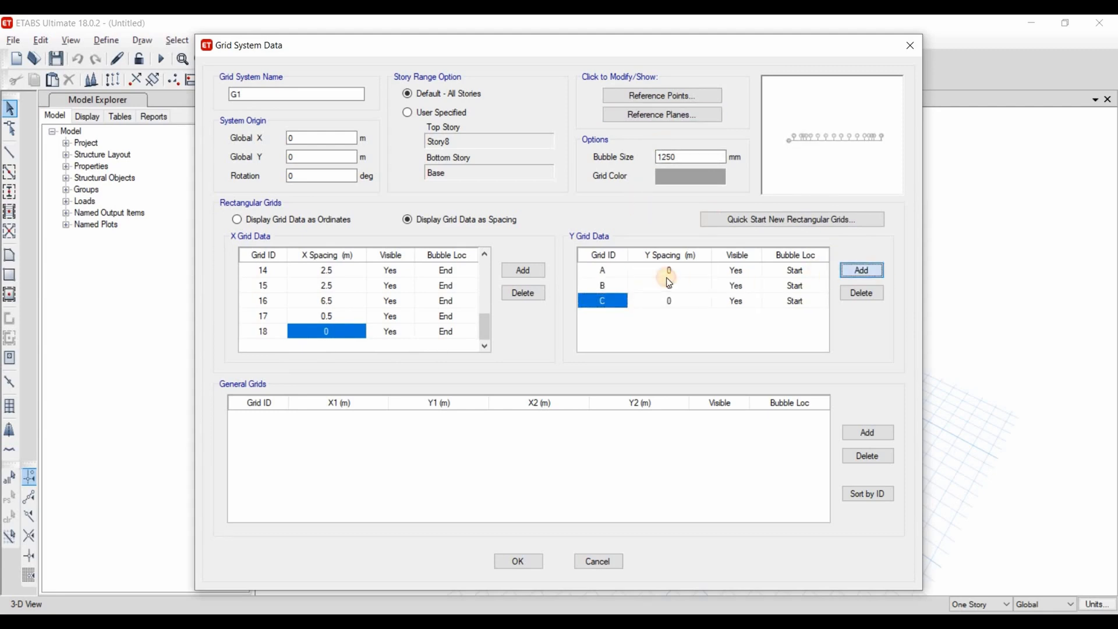
left_click(860, 270)
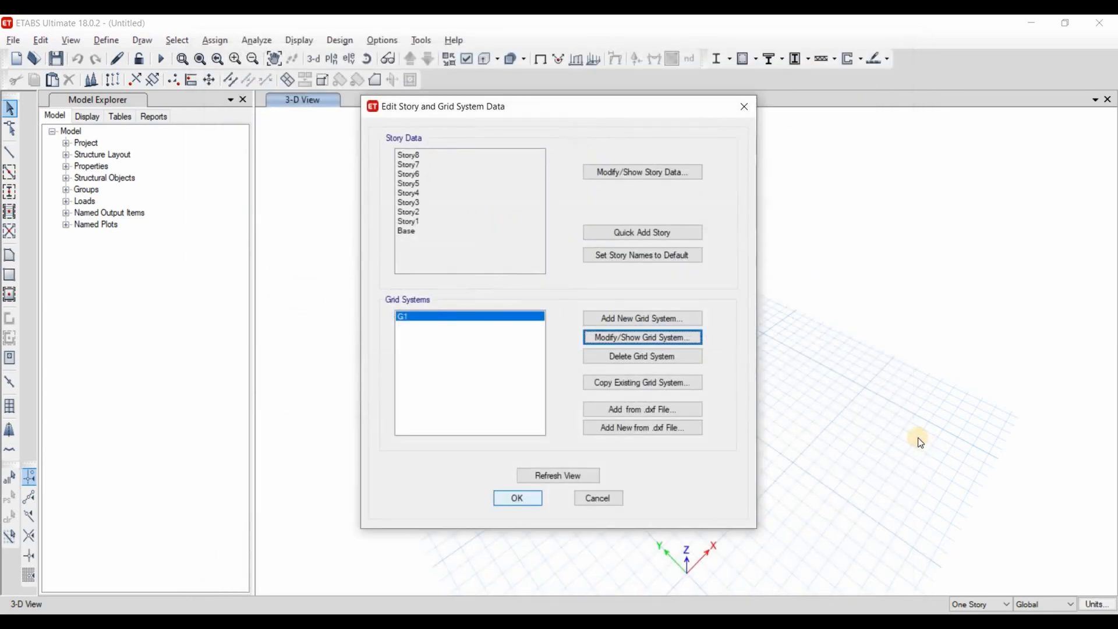
left_click(517, 498)
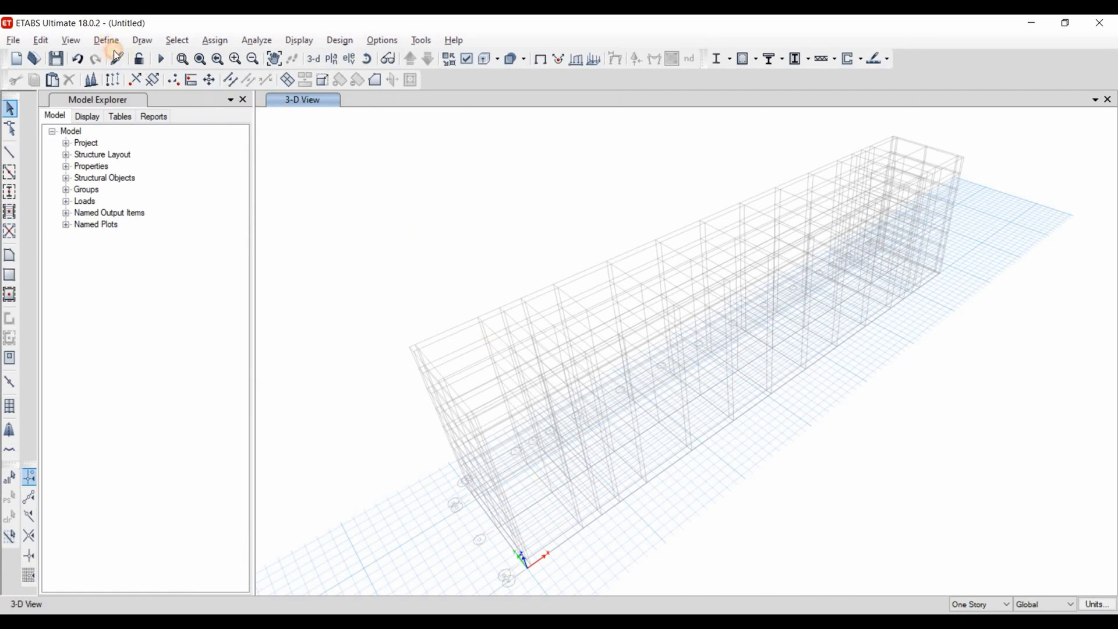
Step: Rename 4000Psi concrete to 32MPa with weight 24 kN/m³, E = 4700·√32, f'c 32 MPa
left_click(105, 40)
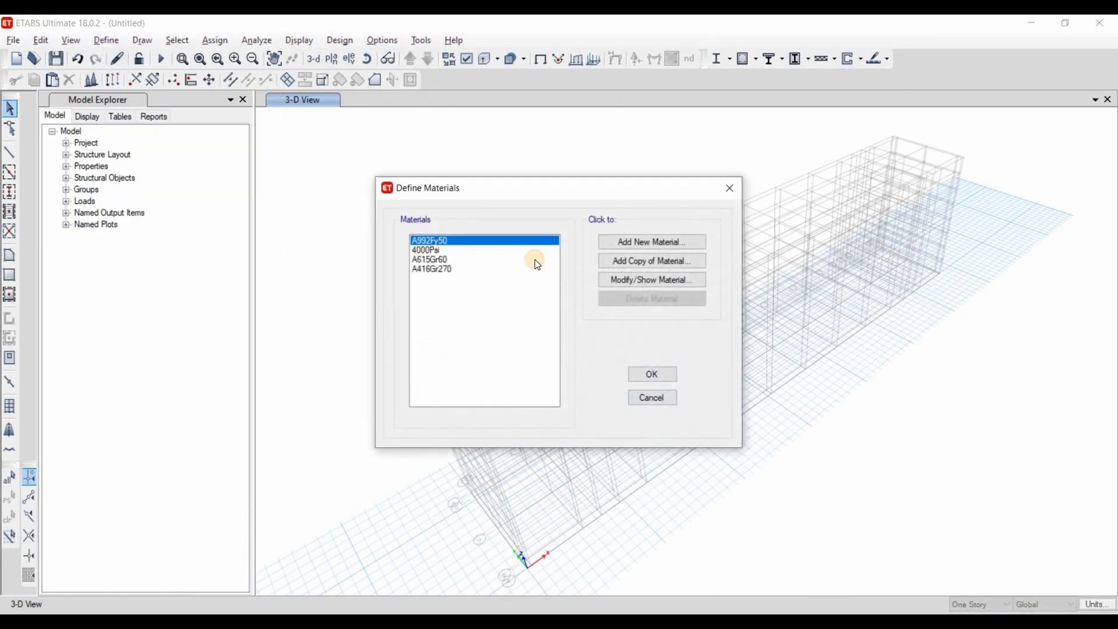
left_click(428, 249)
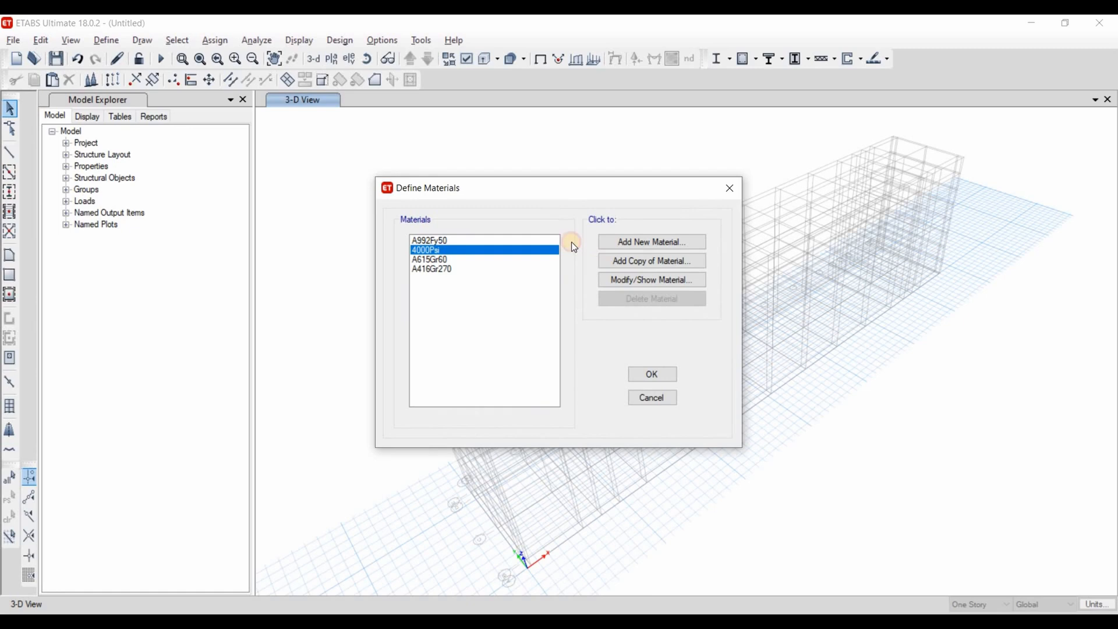
left_click(649, 279)
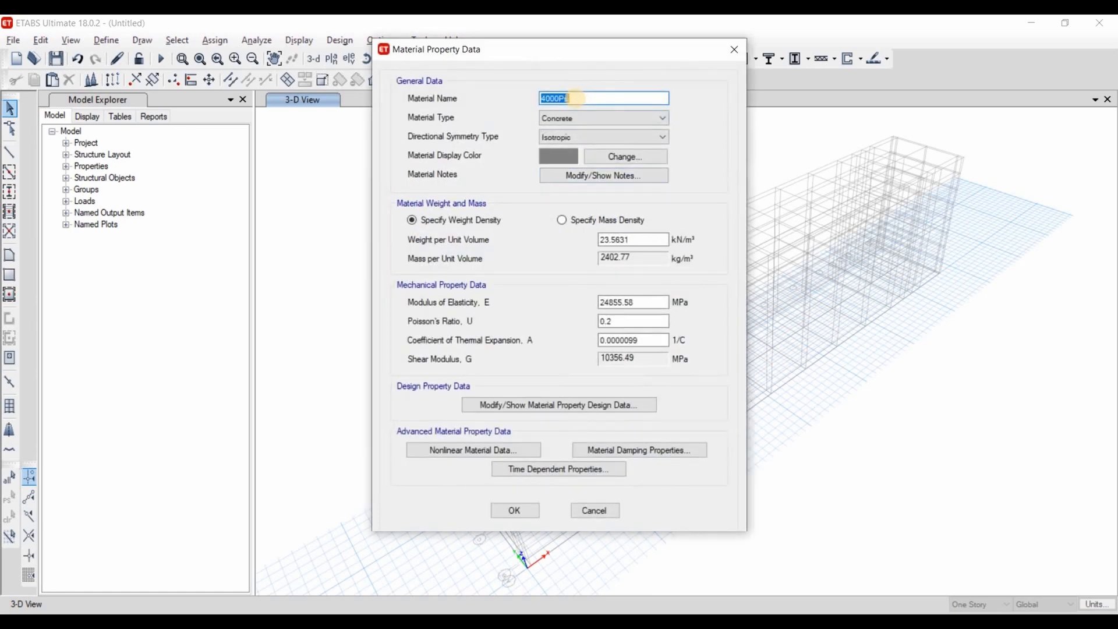
type("32MPa")
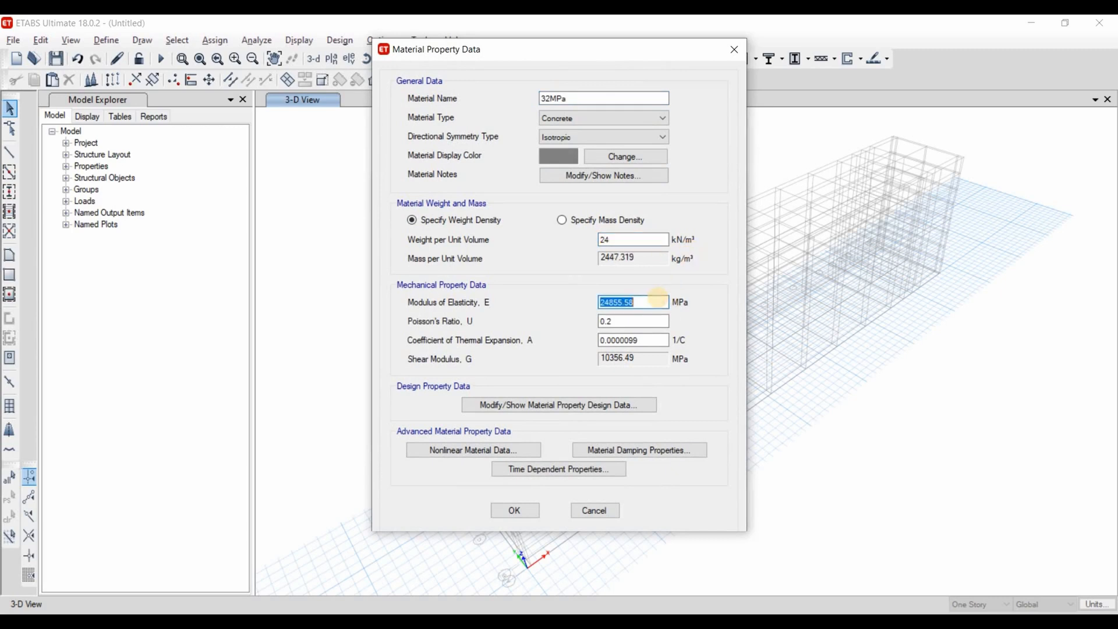
type("4700*sqr")
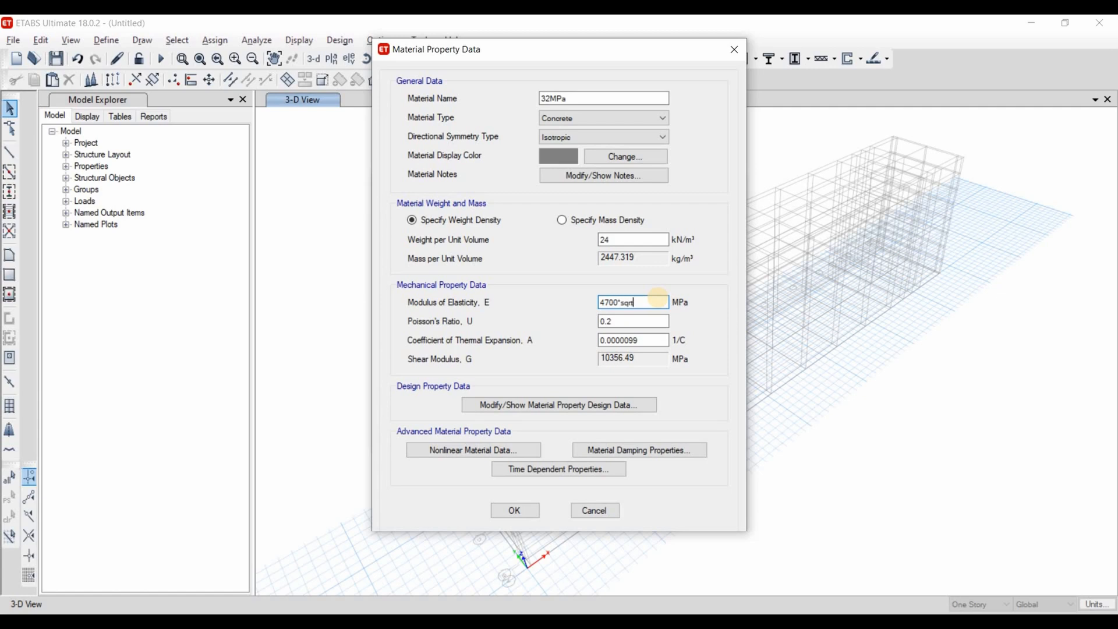
type("t(32)")
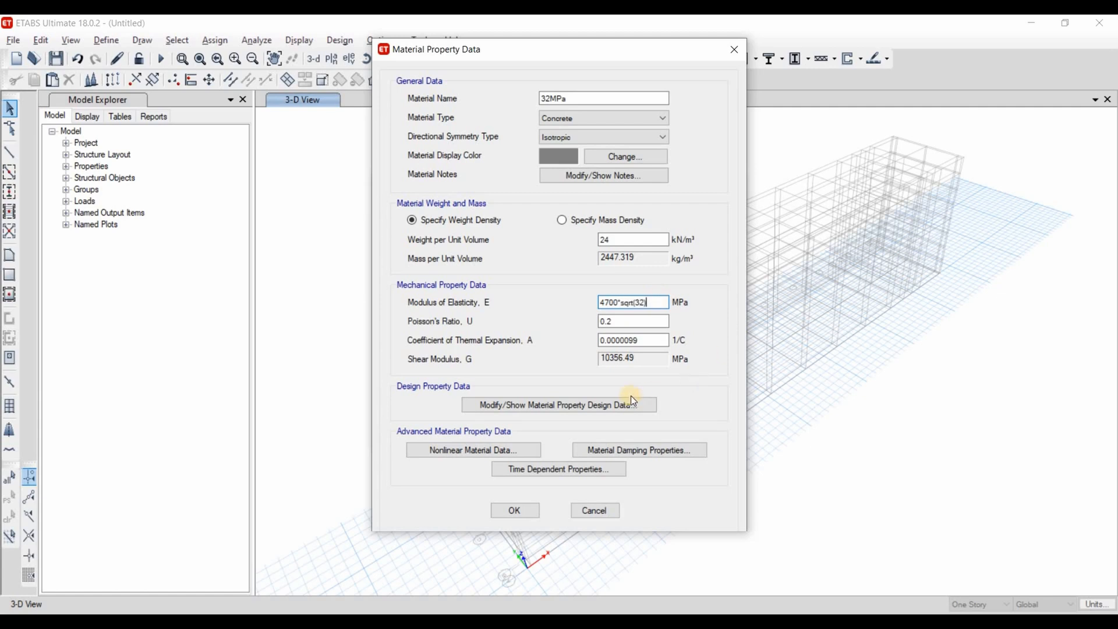
left_click(558, 404)
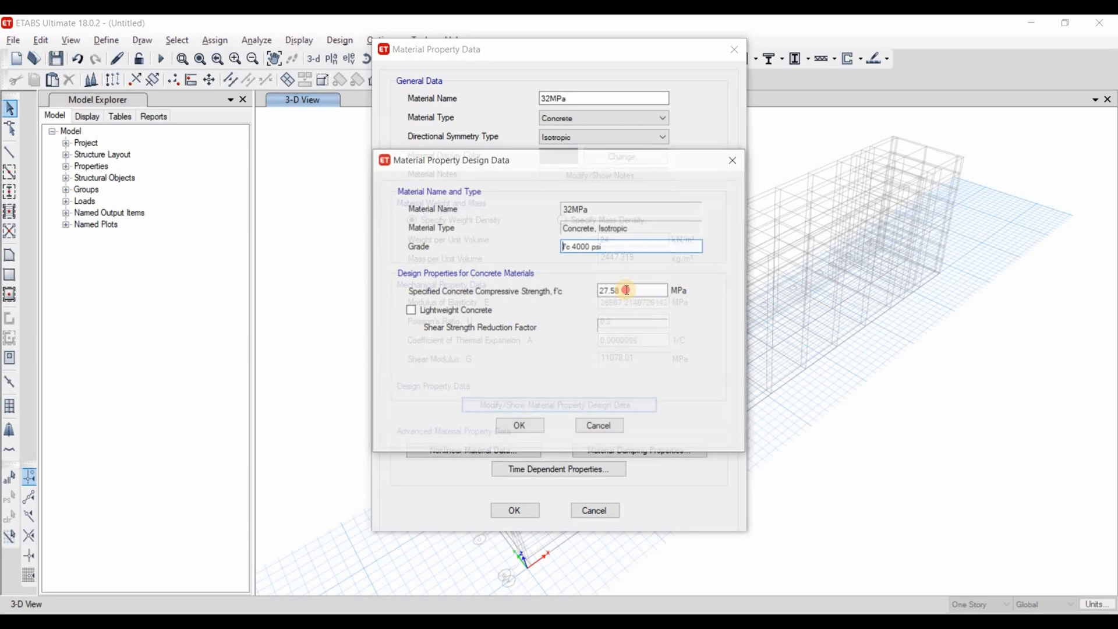
type("32")
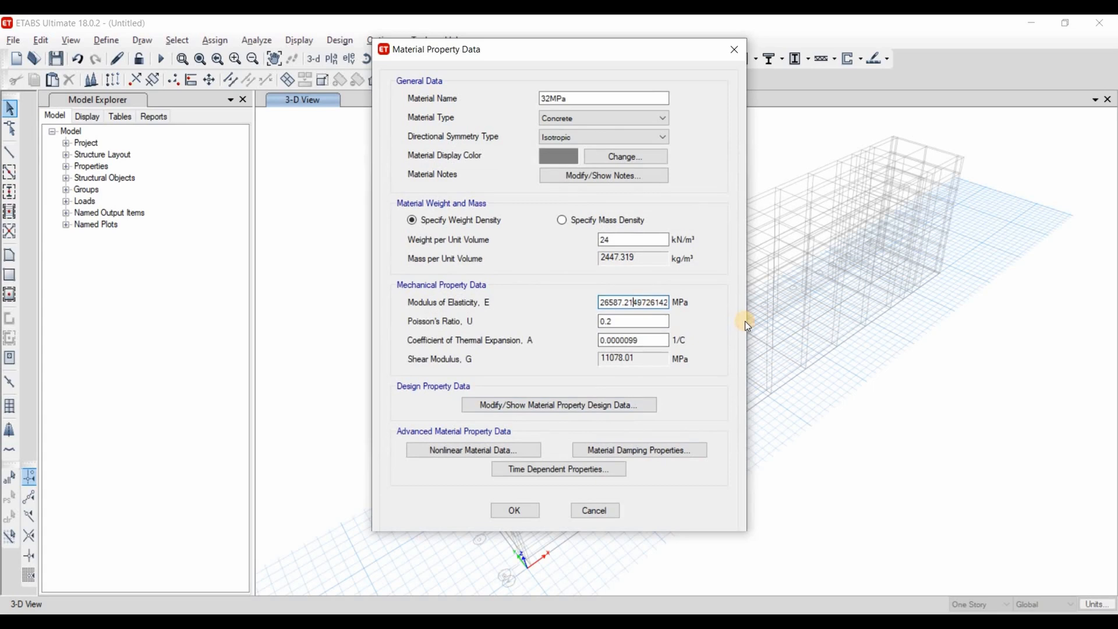
left_click(632, 321)
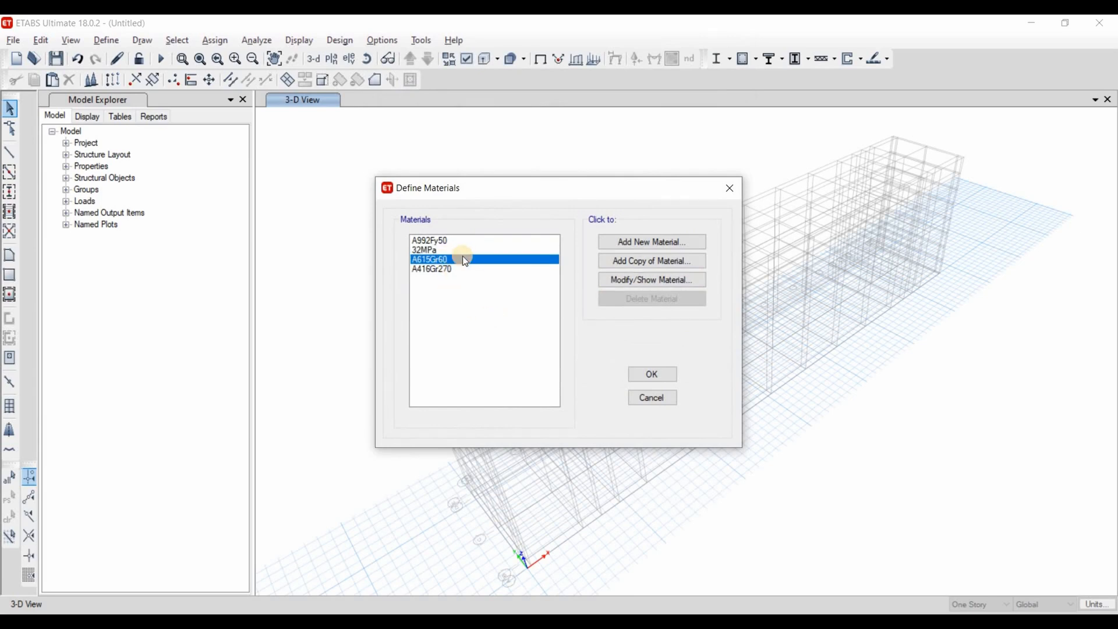
Step: Rename the A615Gr60 rebar to F390 and set its elastic modulus to 200000 MPa
left_click(650, 279)
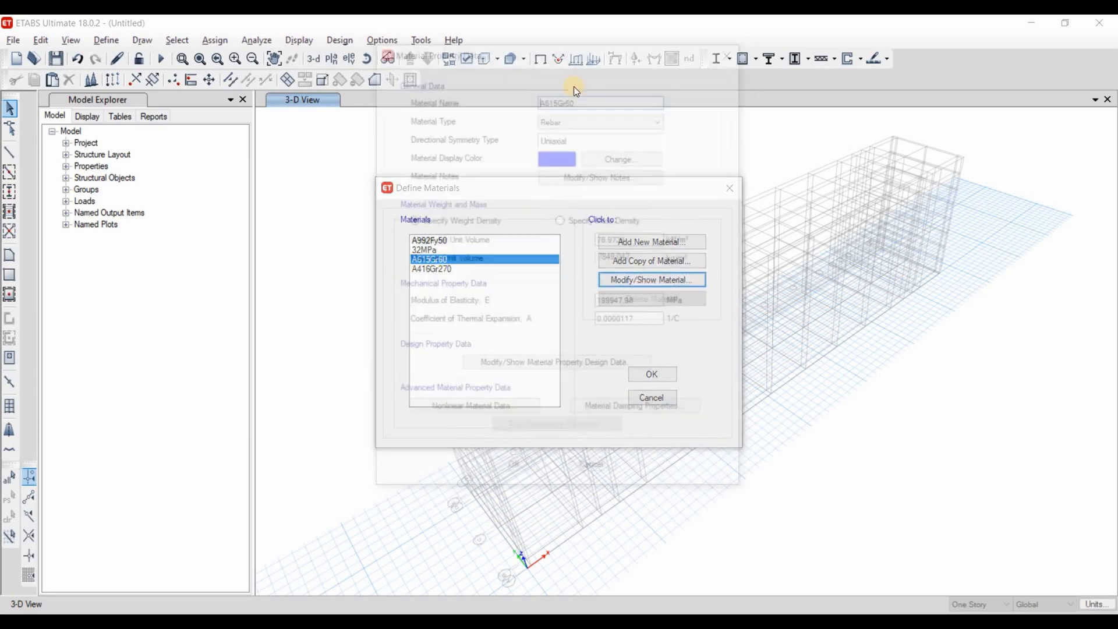
left_click(650, 279)
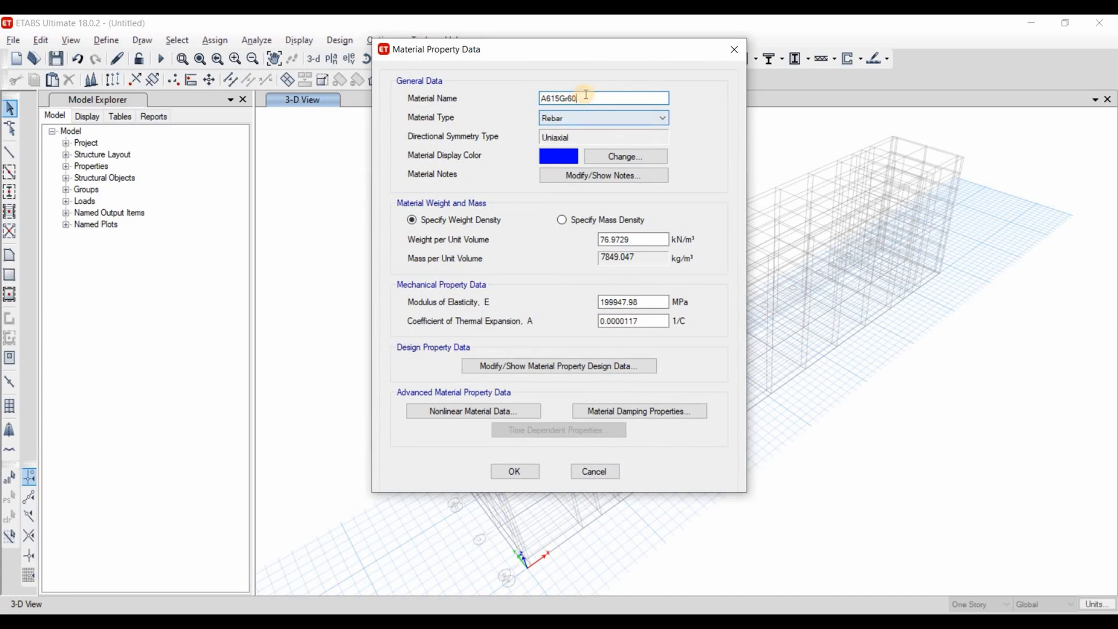
type("F390")
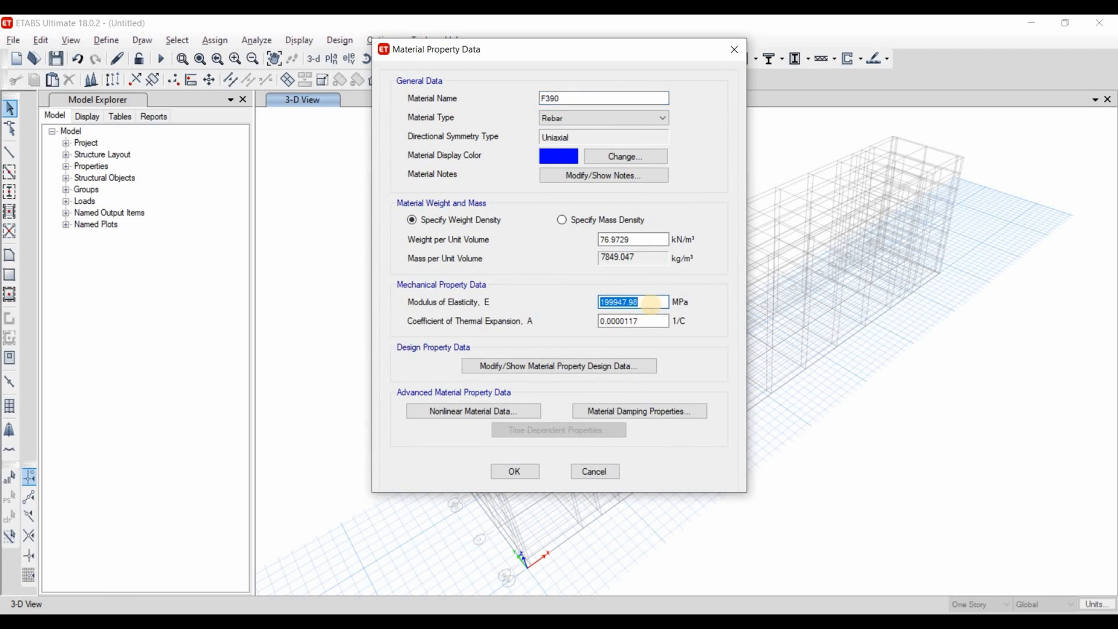
type("20000")
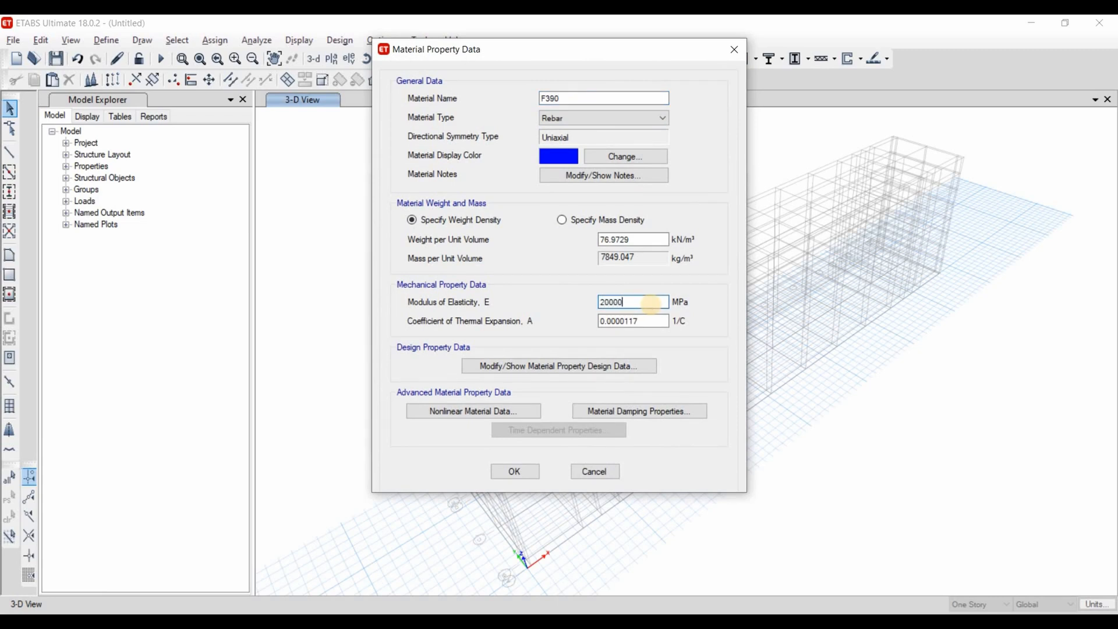
Step: Set F390 strengths Fy 390, Fu 560, Fye 487.5, Fue 1.18×560 and save
left_click(558, 366)
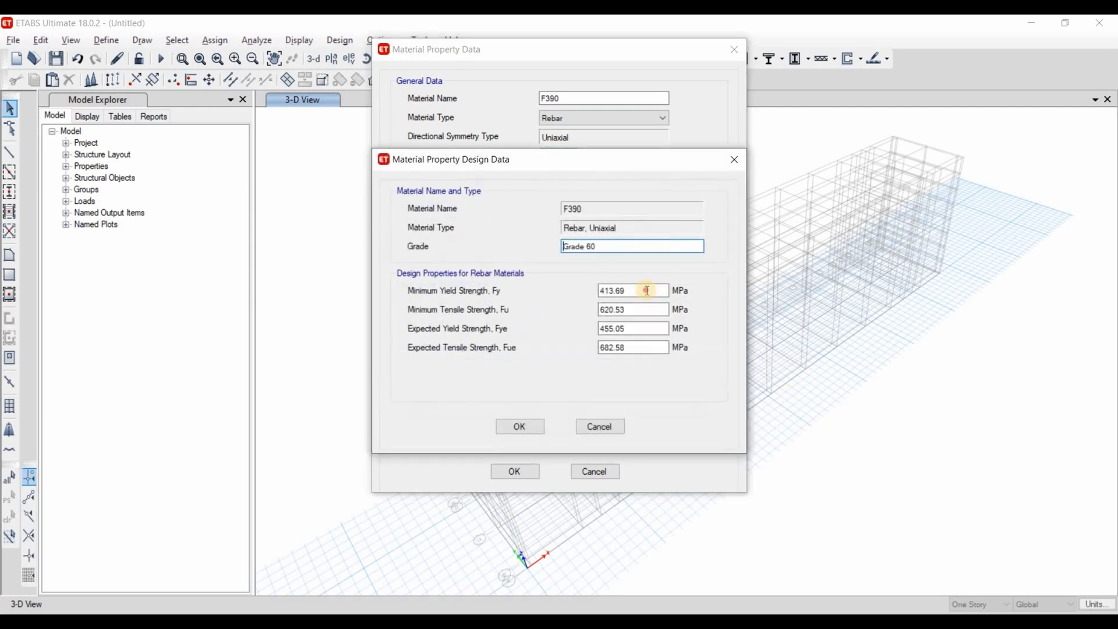
type("390")
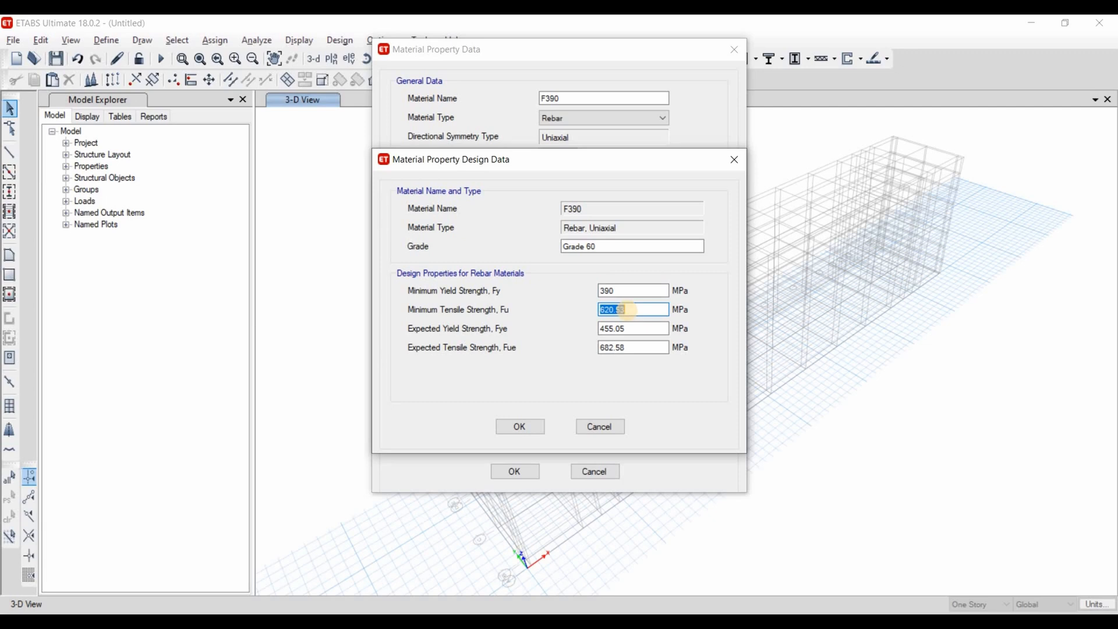
type("560")
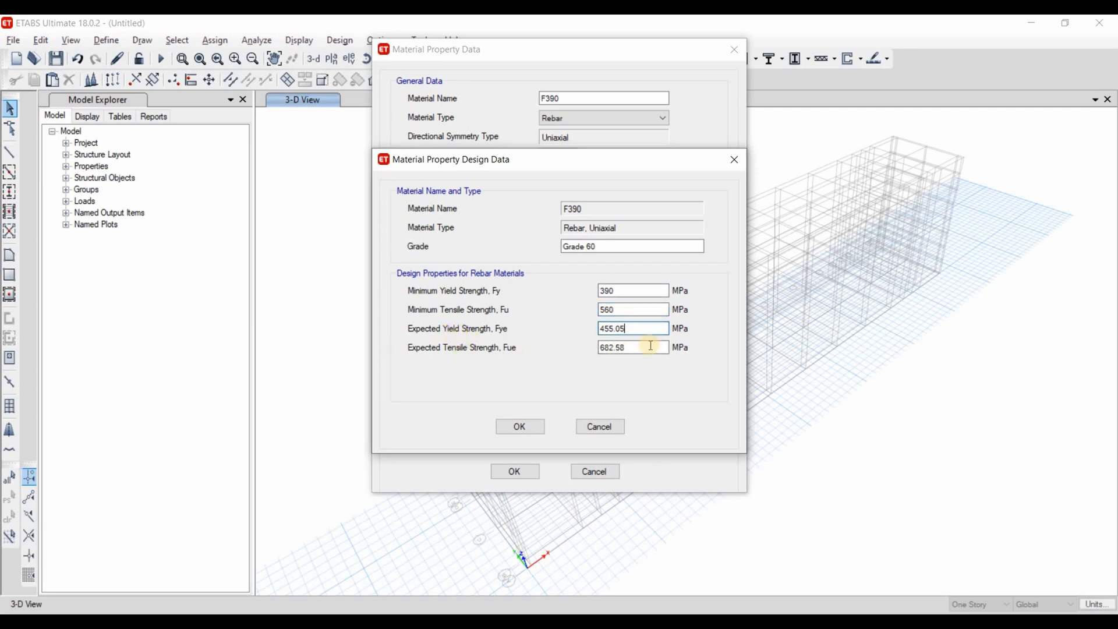
mouse_move(940, 299)
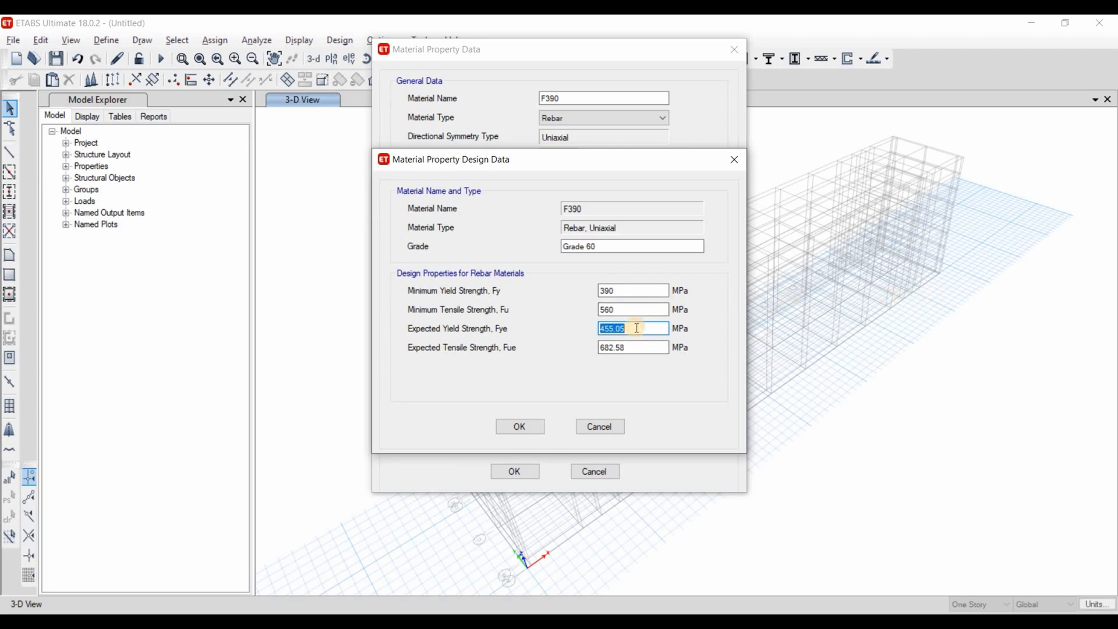
type("1.25")
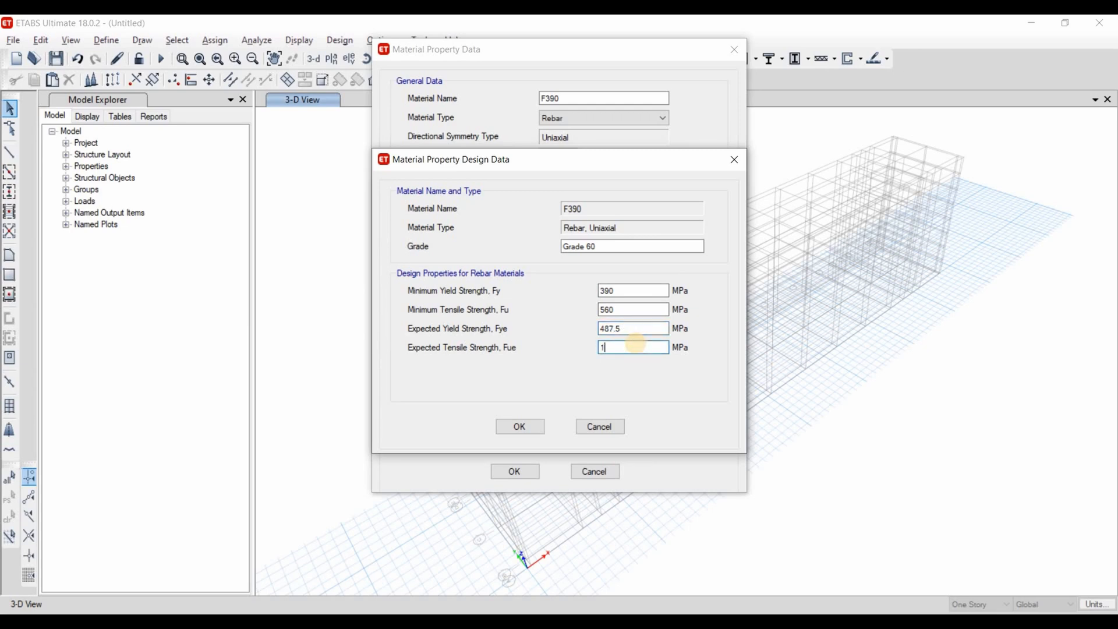
type(".18")
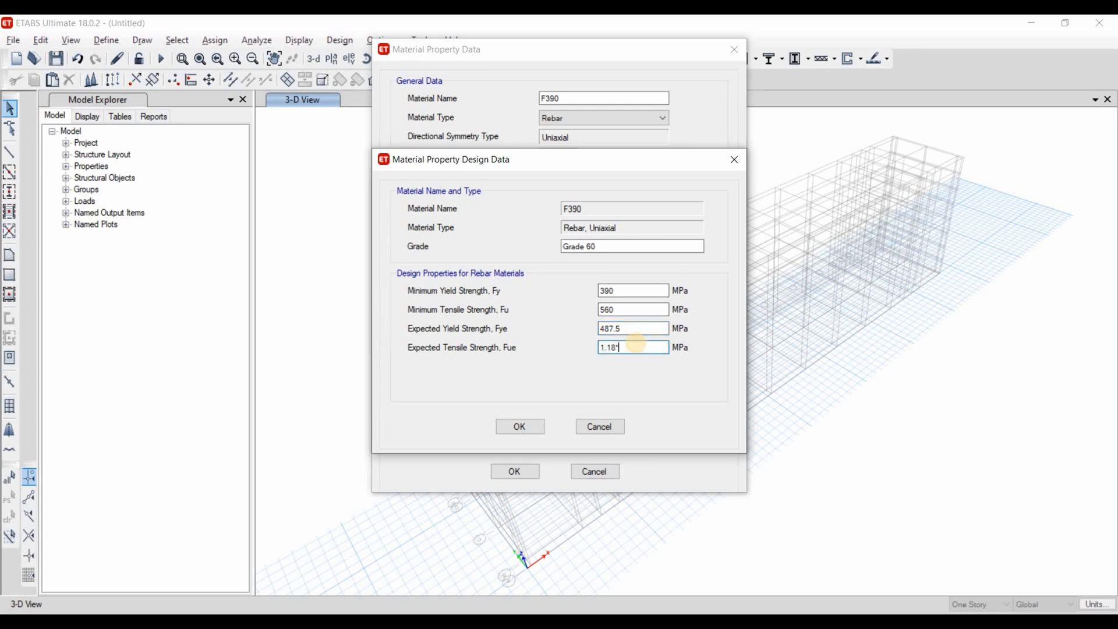
type("560")
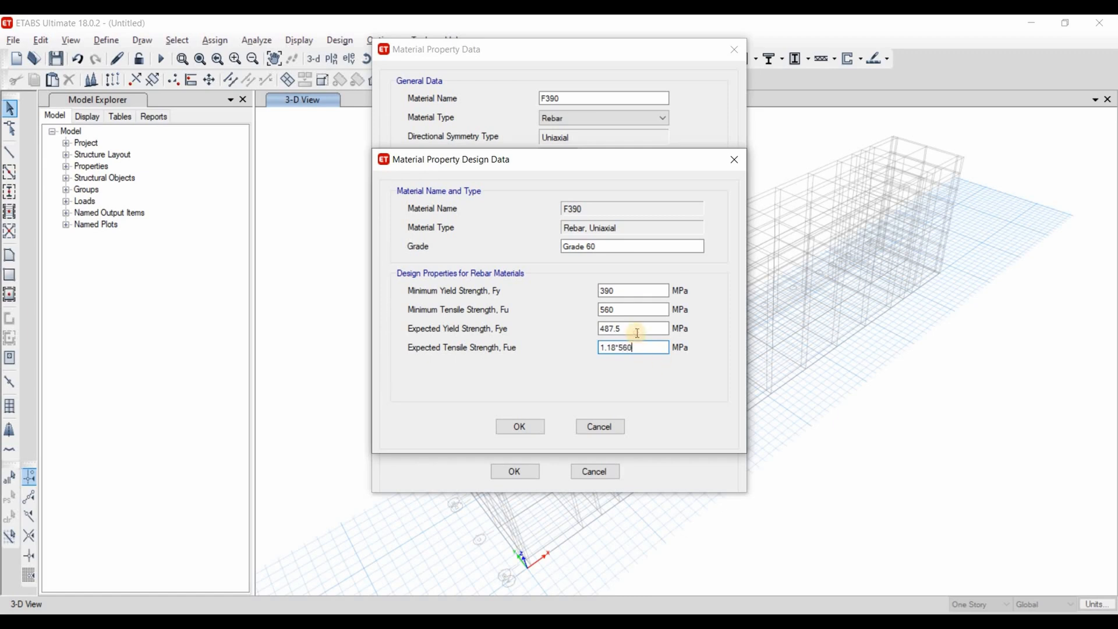
left_click(519, 426)
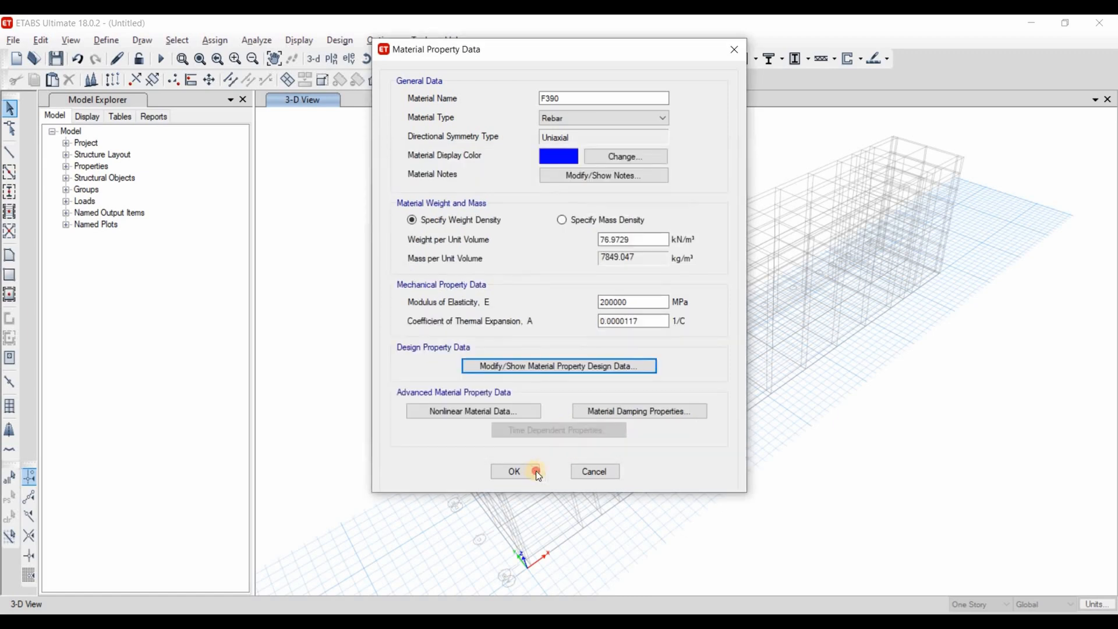
left_click(513, 471)
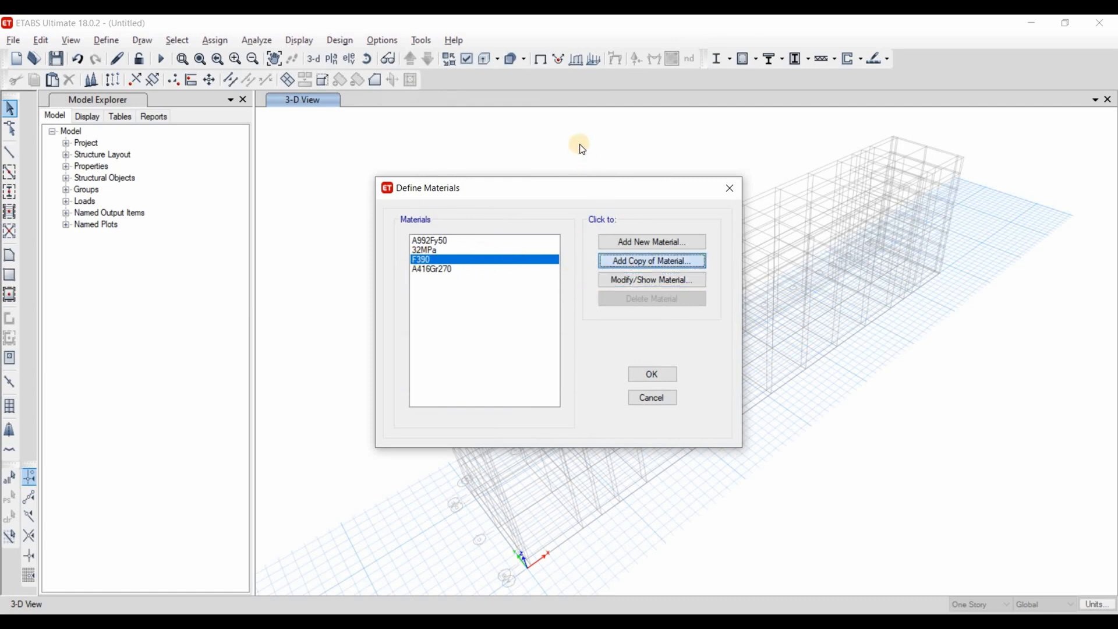
Step: Copy the F390 rebar as F235, enter strength factors 1.25 and 1.18, and close the materials list
left_click(651, 261)
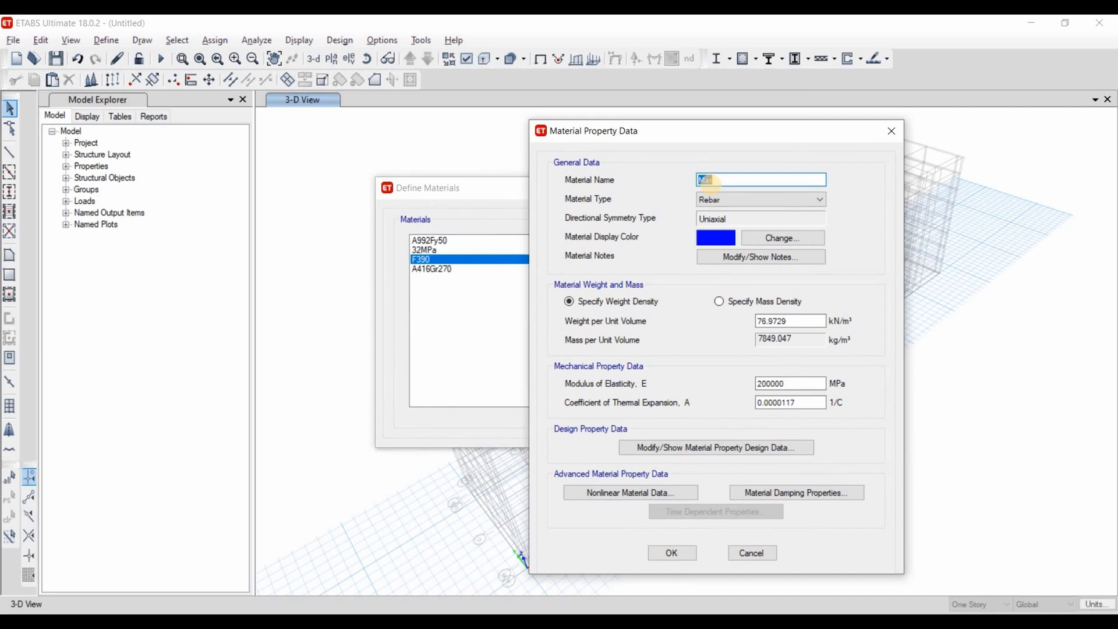
type("F235")
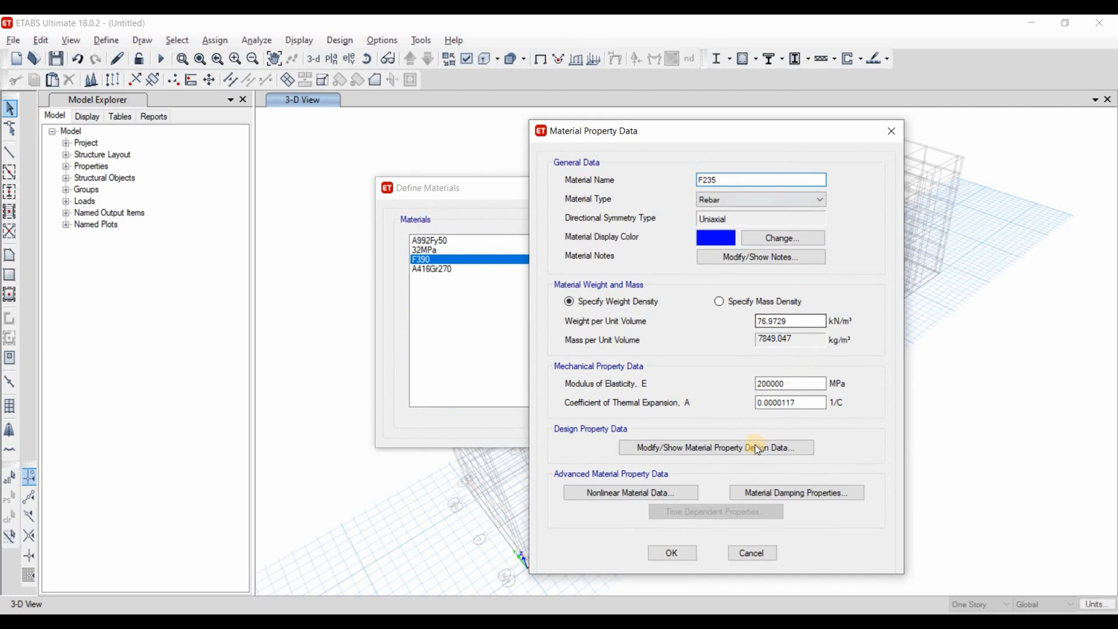
left_click(715, 448)
type("380")
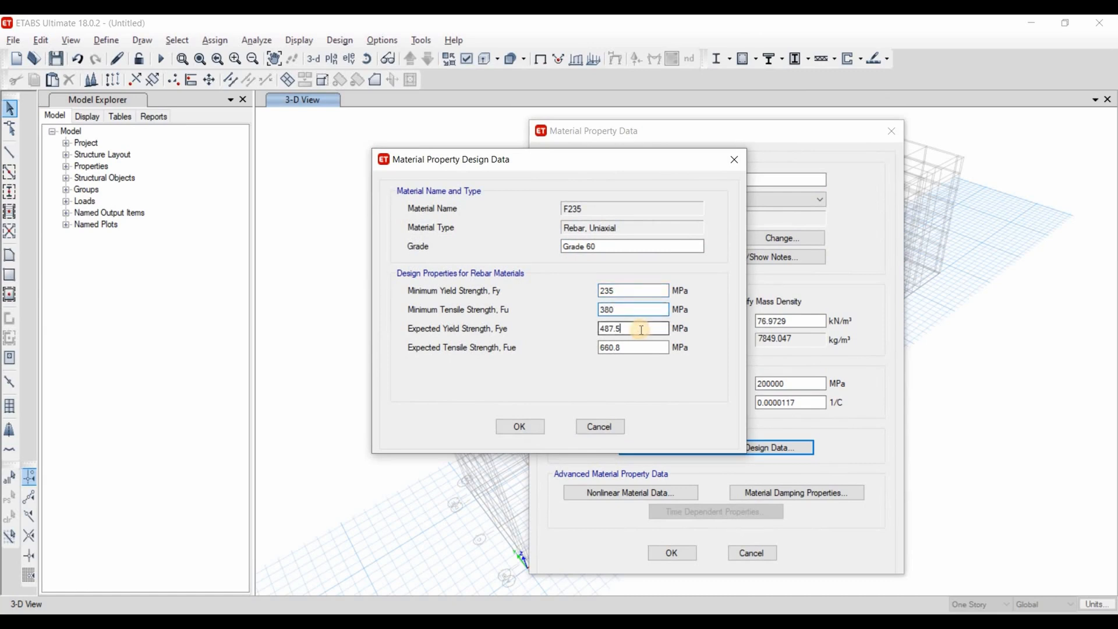
type("1.25")
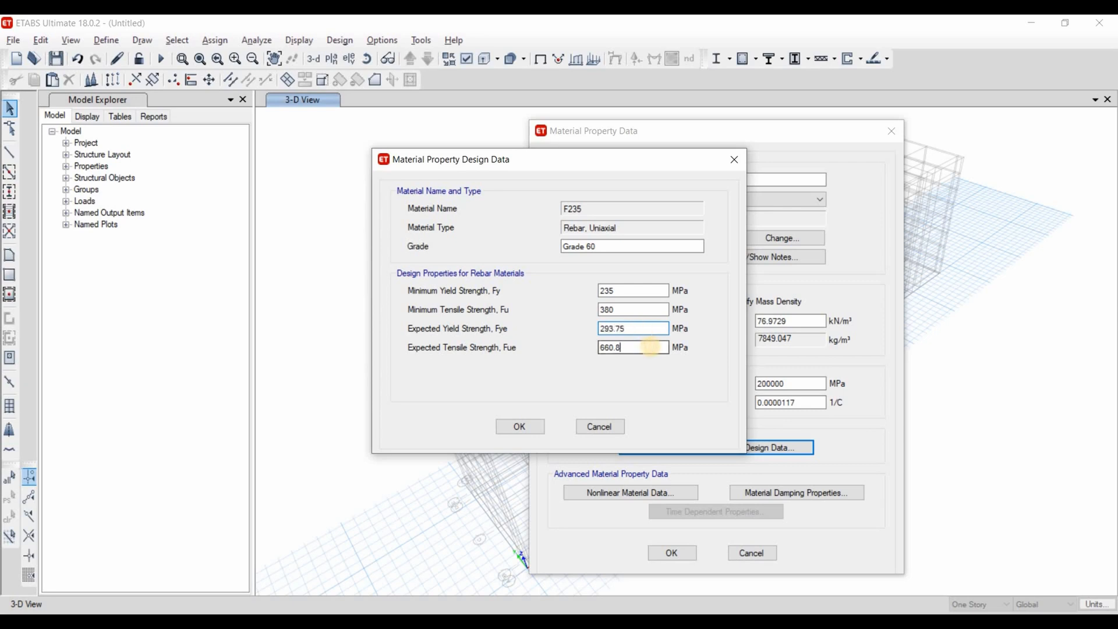
type("1.18")
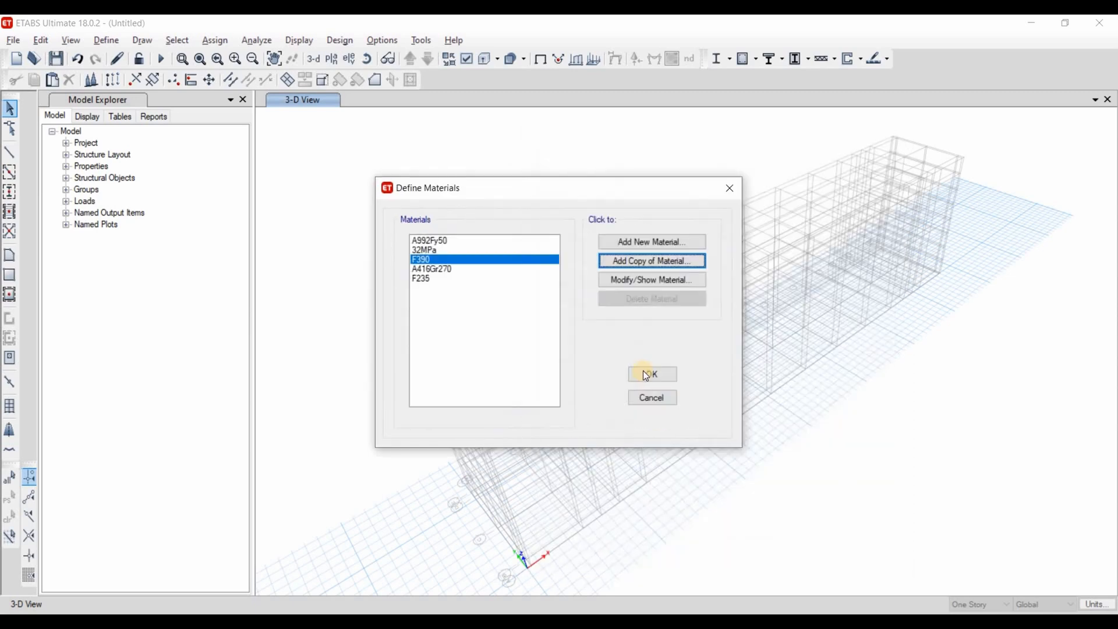
left_click(650, 374)
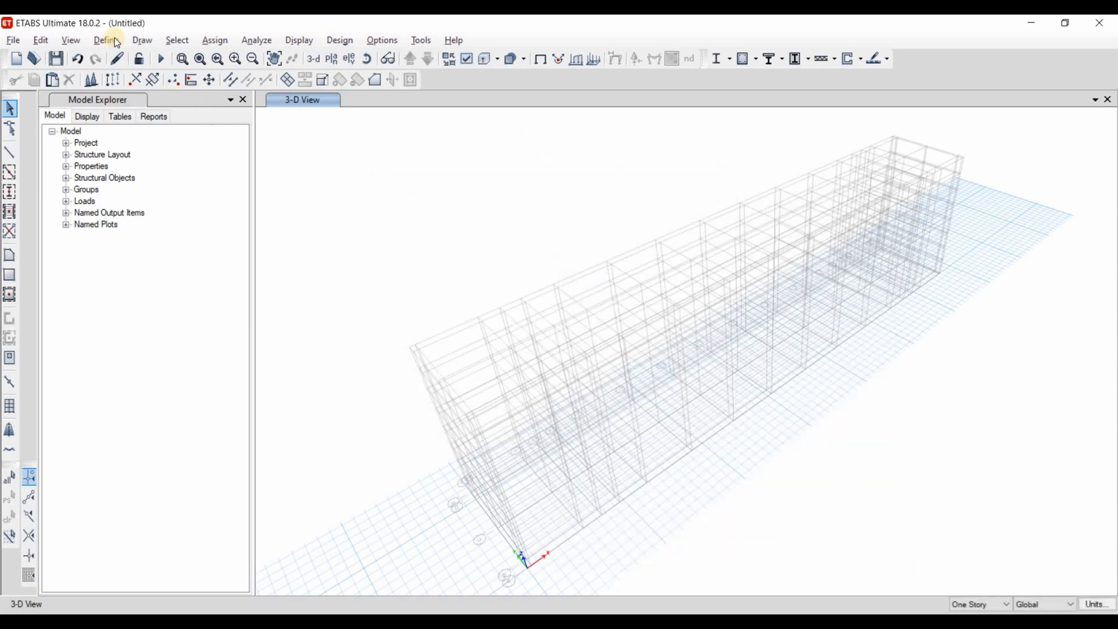
Step: Copy ConcCol into column section COL 0.3x0.9, 300 mm wide, and confirm its reinforcement
left_click(106, 40)
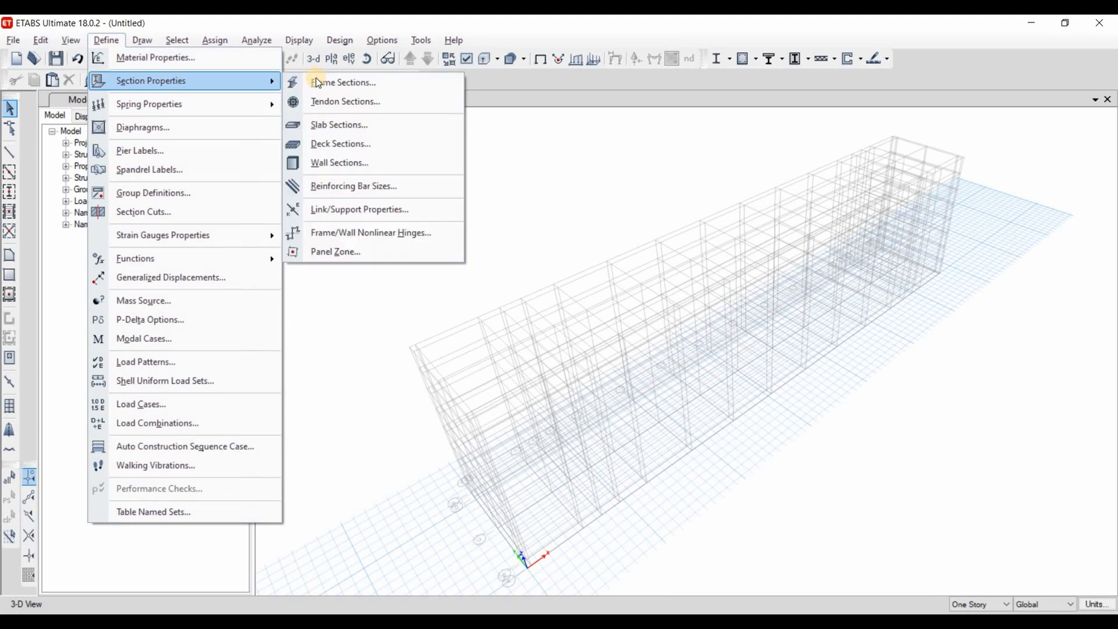
left_click(344, 83)
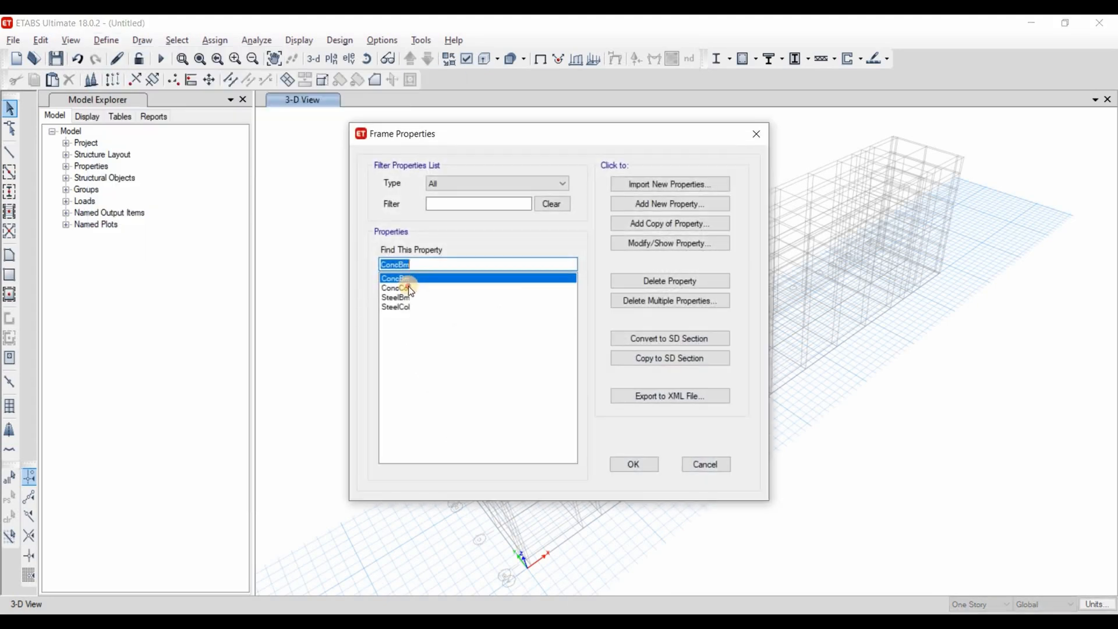
left_click(395, 287)
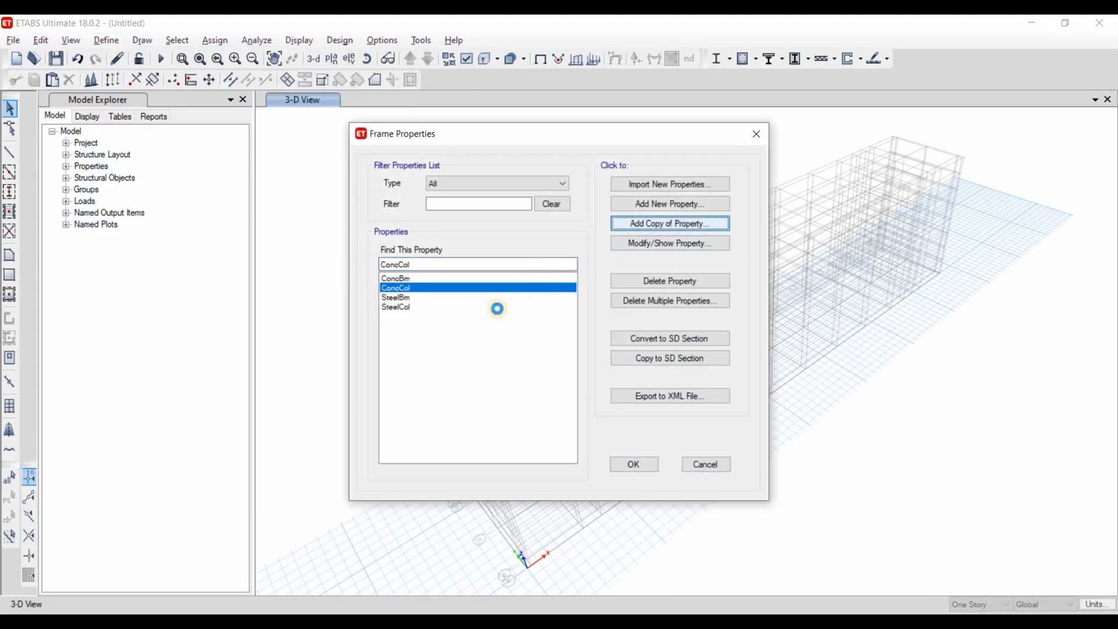
left_click(669, 223)
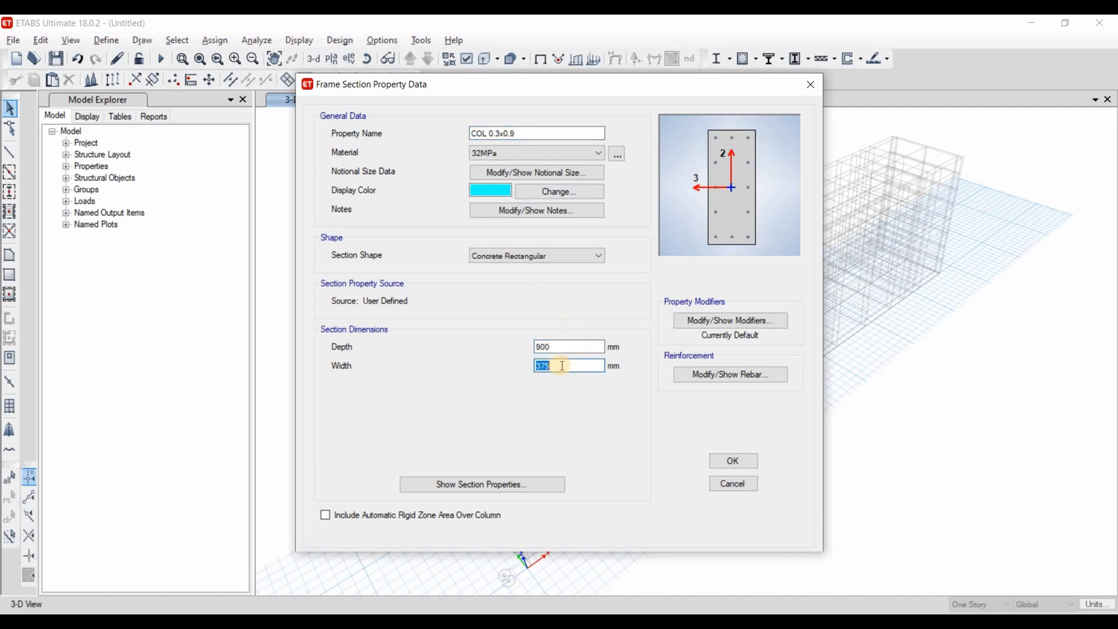
type("300")
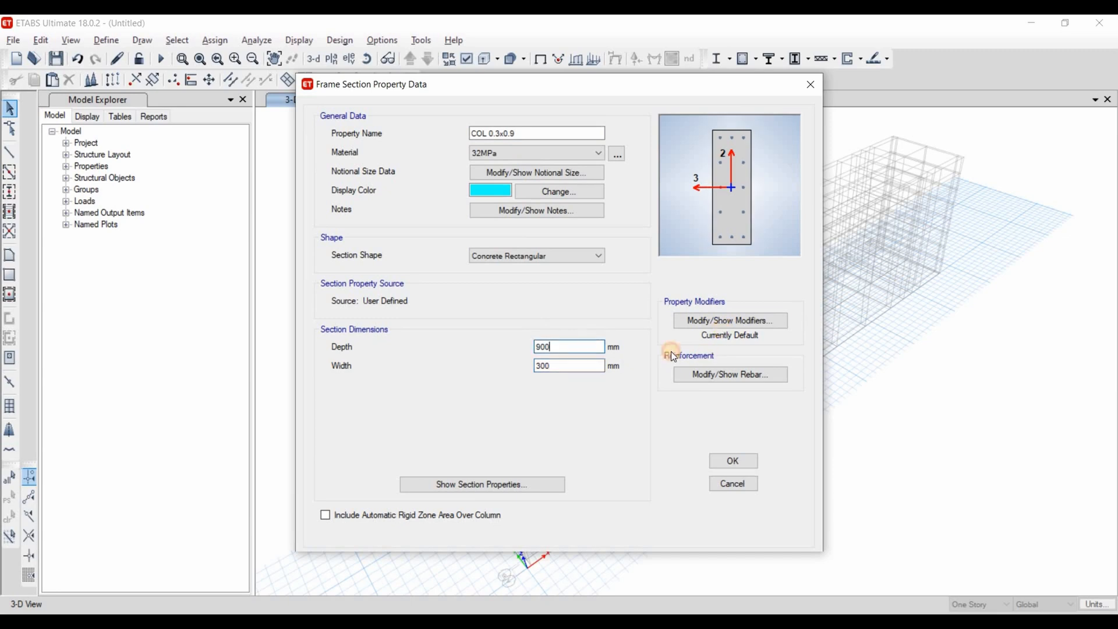
left_click(728, 321)
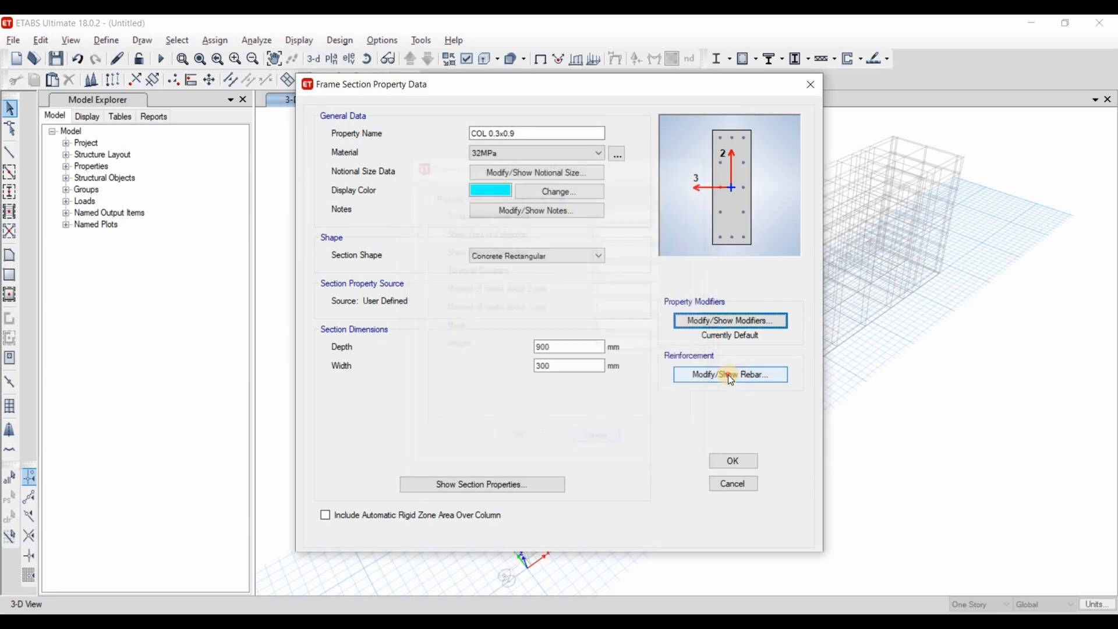
left_click(730, 374)
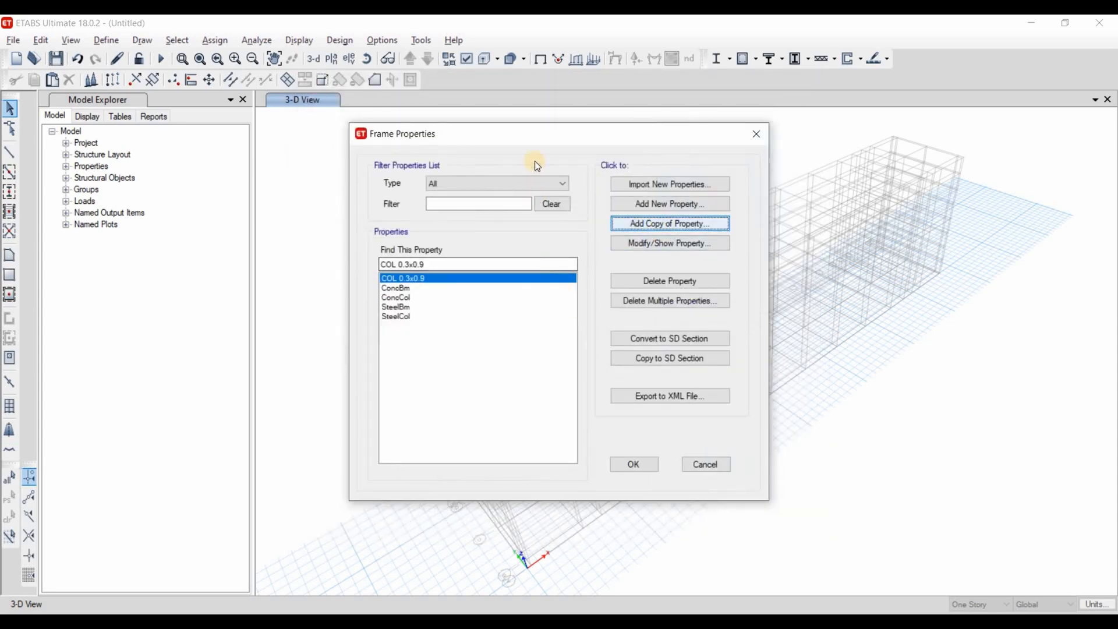
Step: Copy COL 0.3x0.9 into a new 400 mm wide column section COL 0.4x0.9
left_click(668, 223)
type("400")
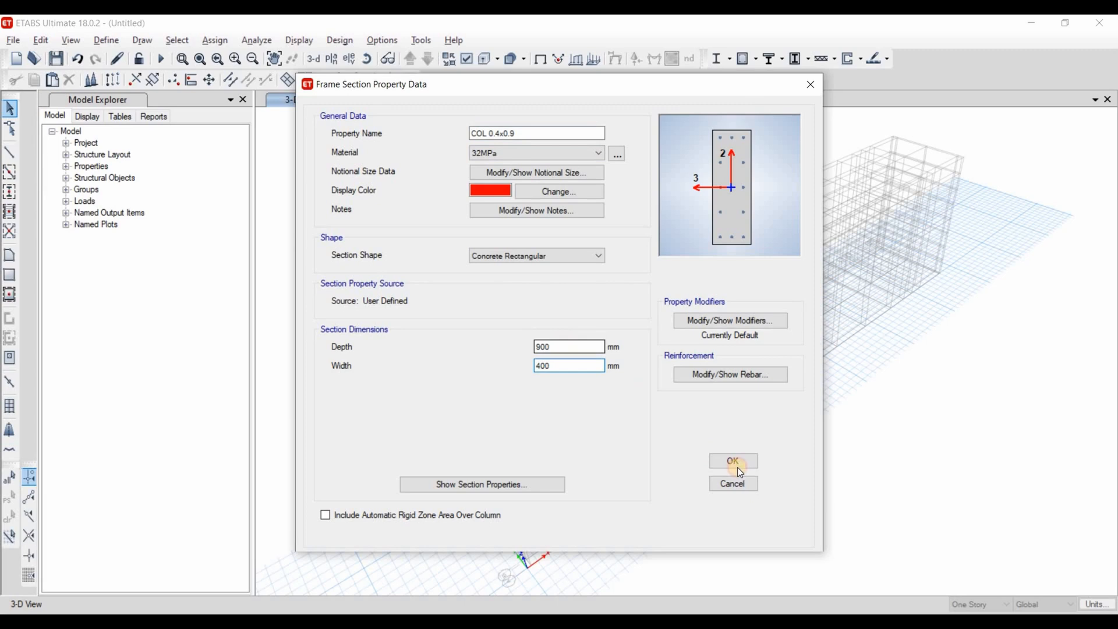
left_click(733, 461)
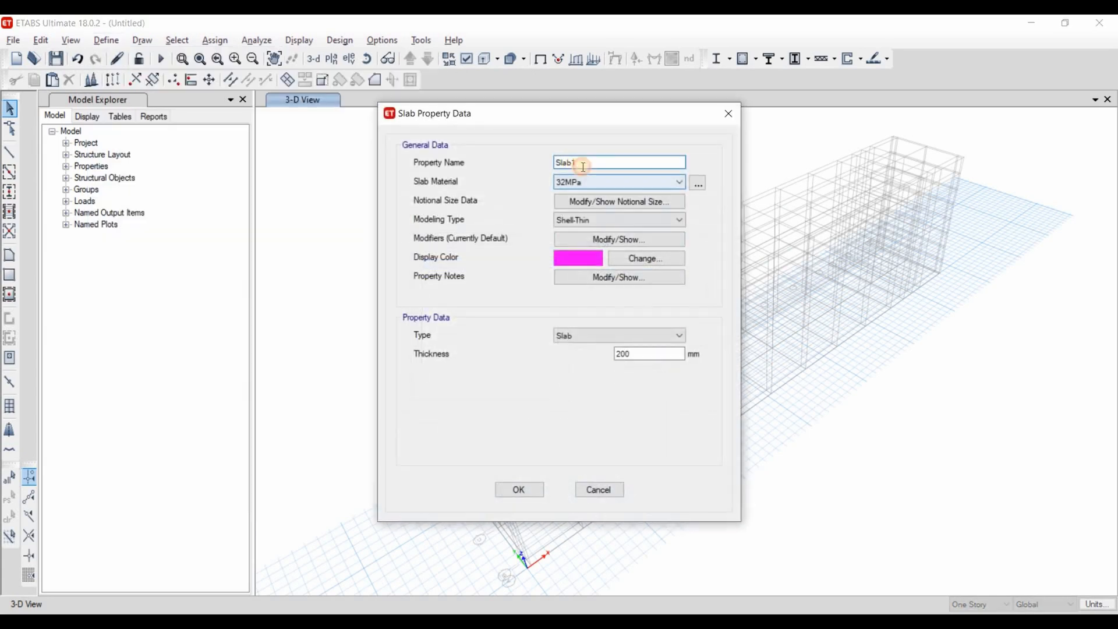
Step: Trim the trailing digit from the slab property name and confirm the 200 mm 32MPa slab
key("backspace")
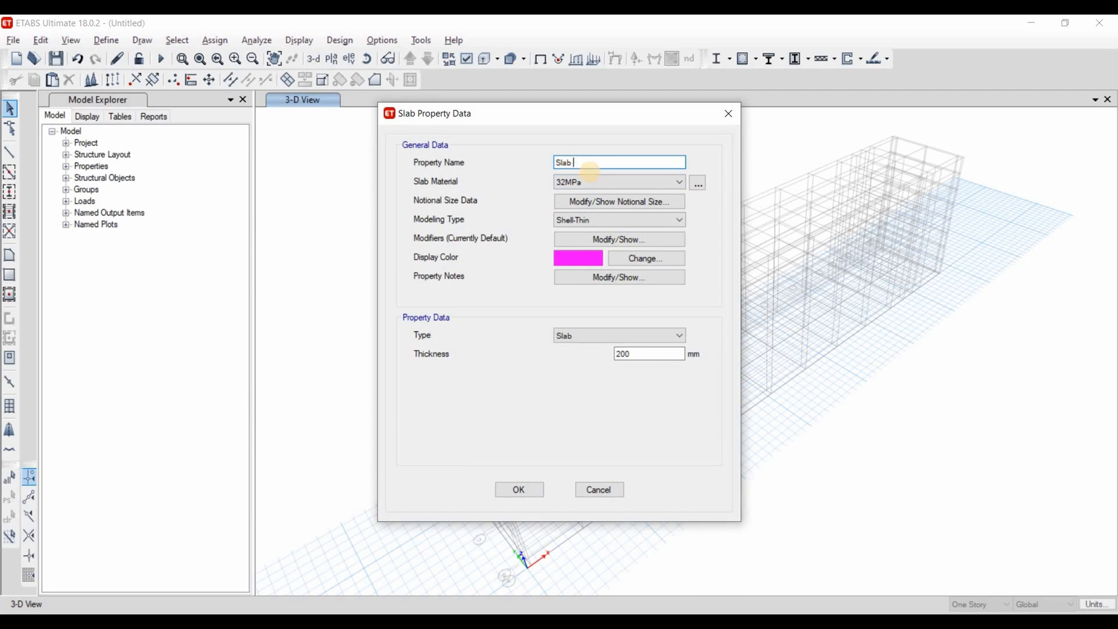
left_click(648, 354)
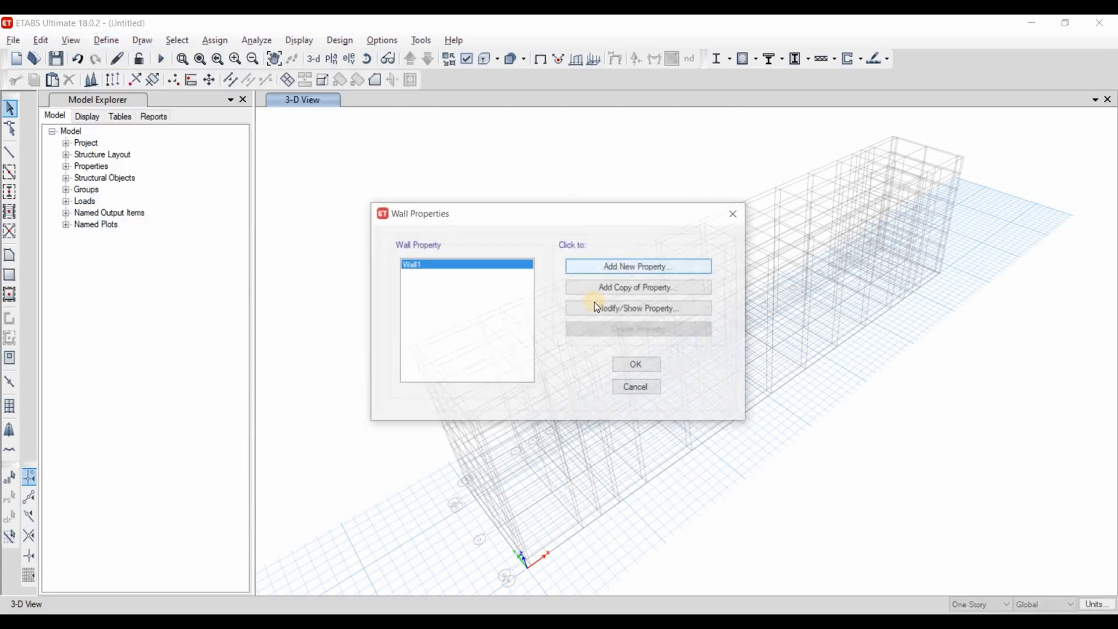
Step: Rename Wall1 to Wall 200, then copy it as CB 0.2x0.6 and close the wall list
left_click(636, 307)
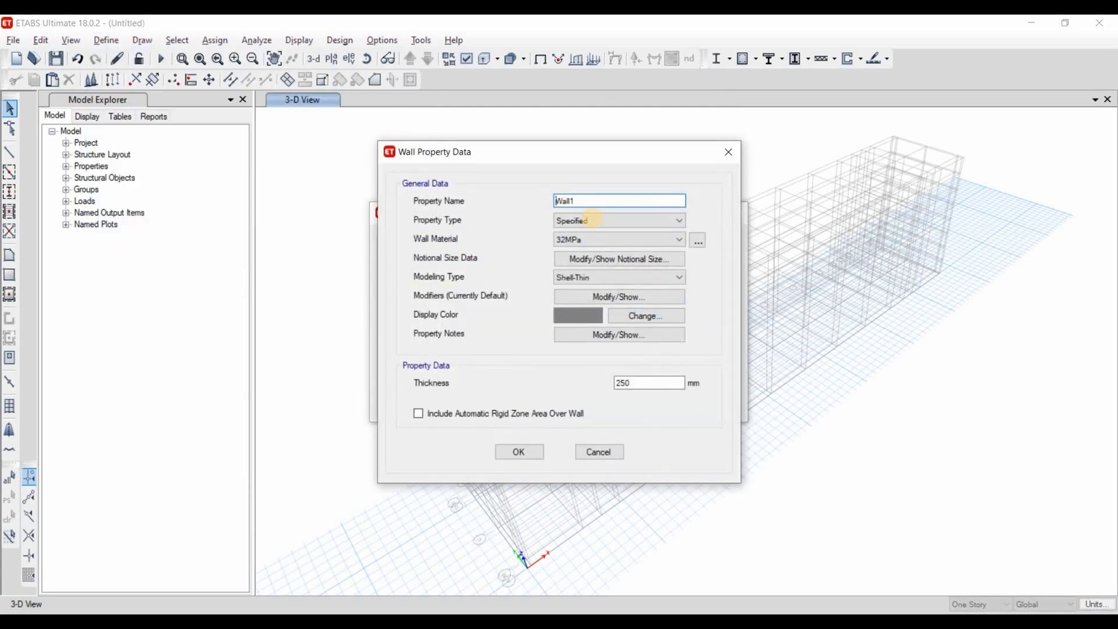
type("Wall 2")
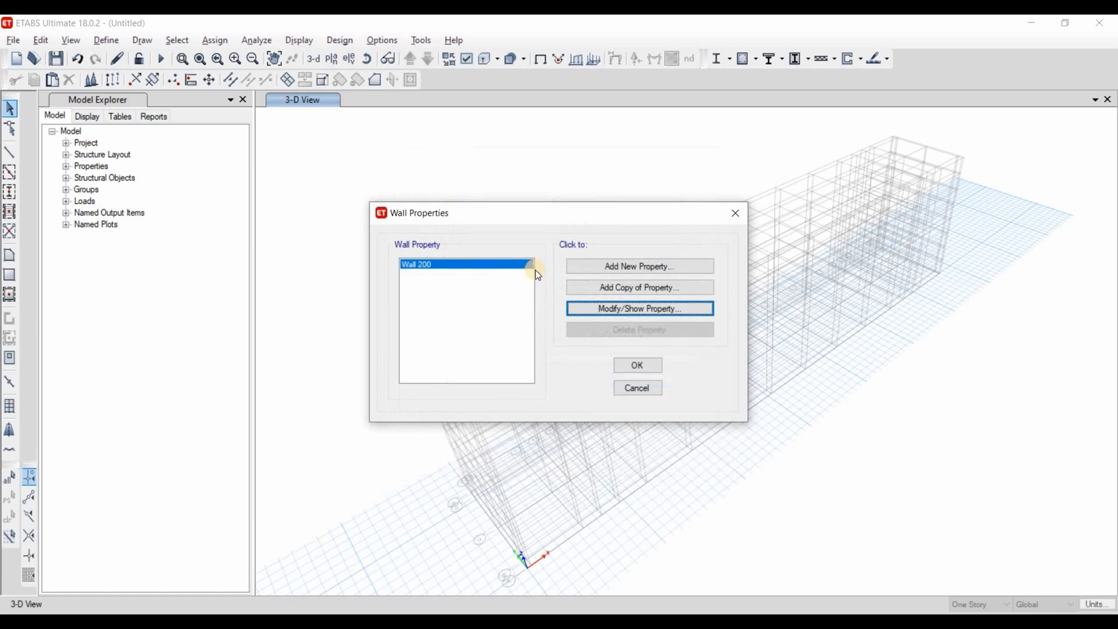
left_click(639, 308)
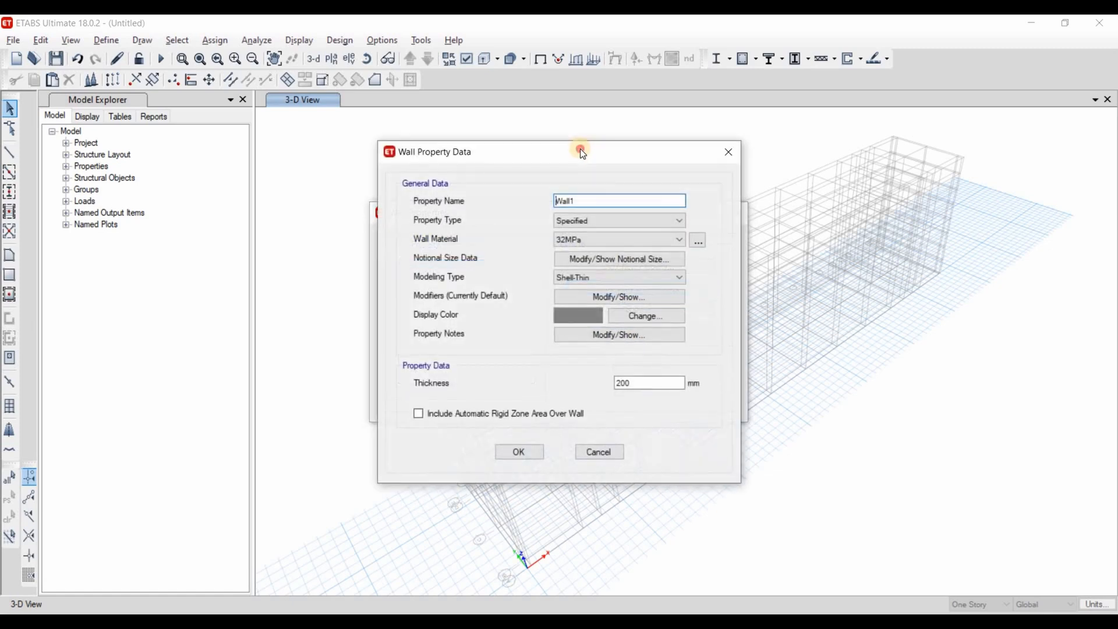
left_click_drag(581, 152, 595, 151)
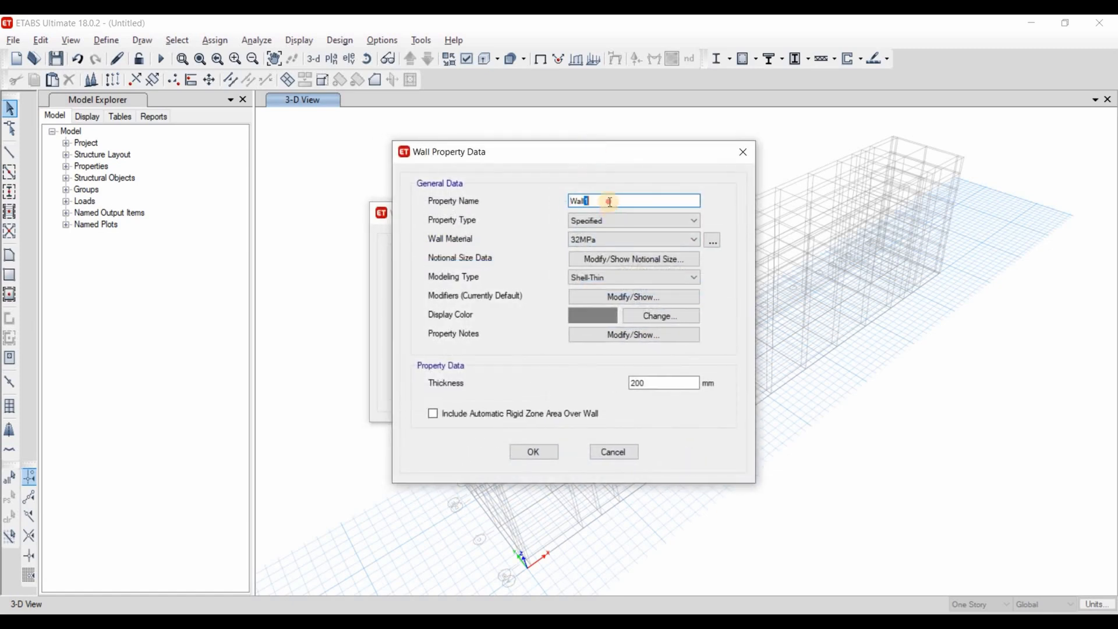
triple_click(633, 201)
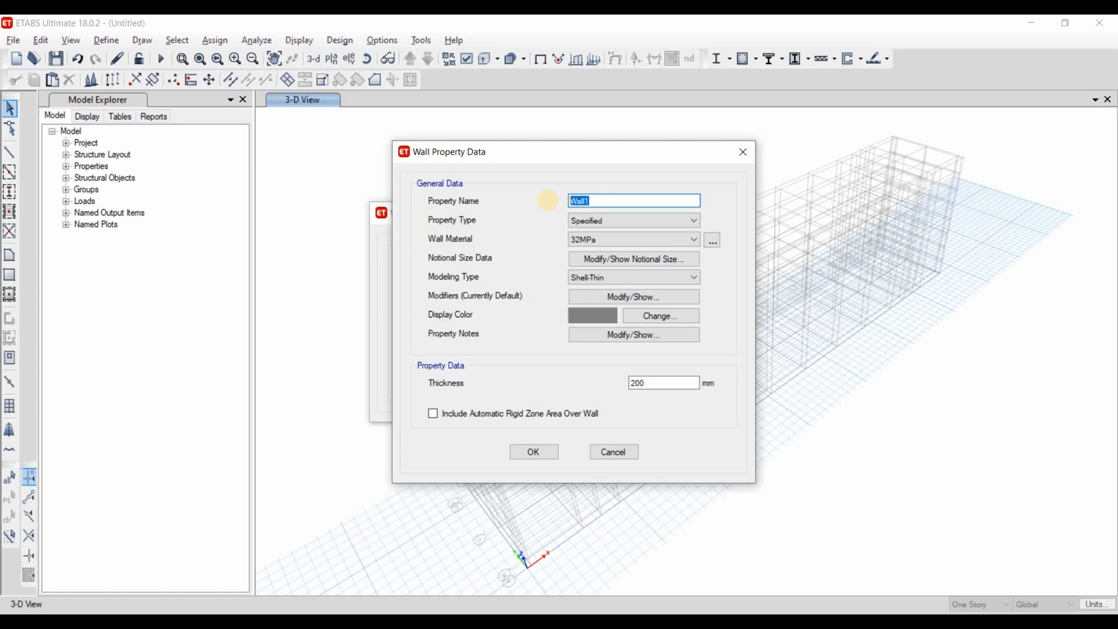
type("CB 0.")
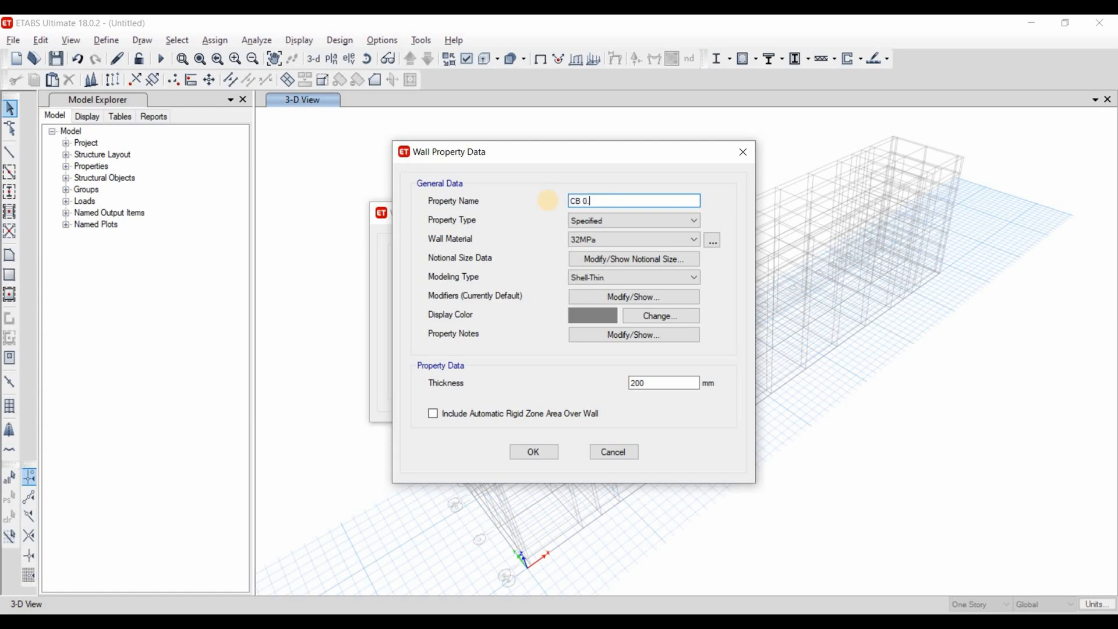
type("2x0.6")
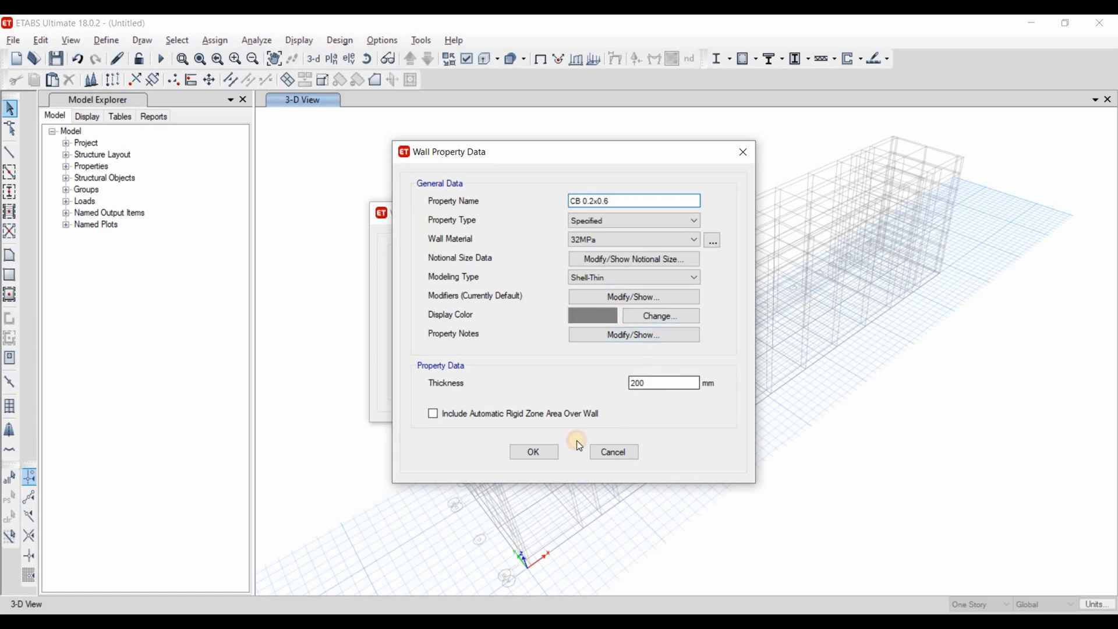
left_click(532, 451)
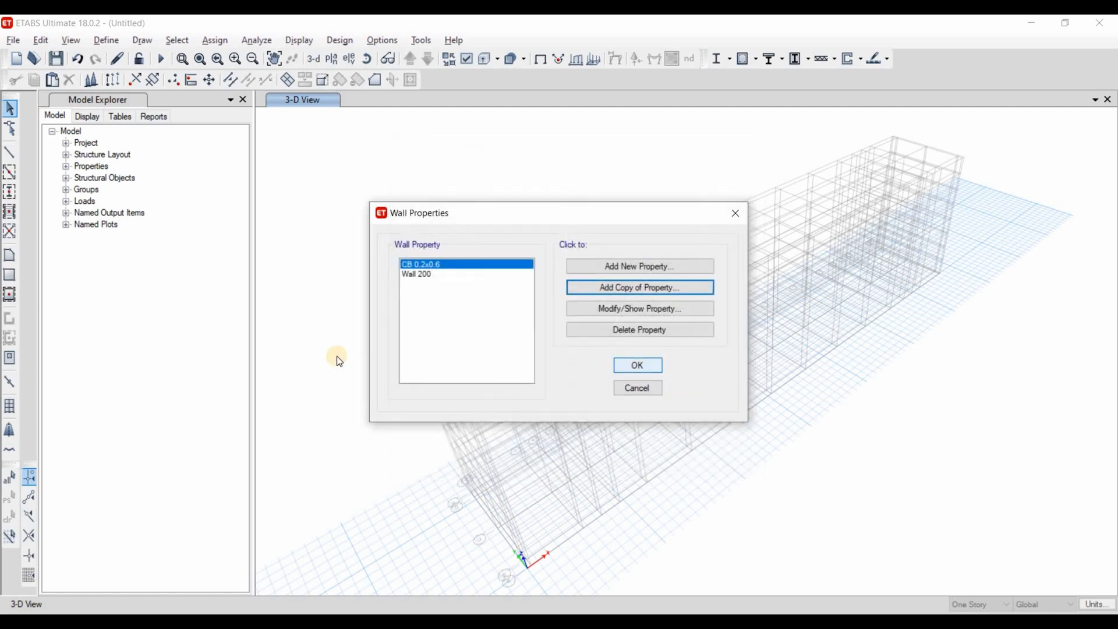
left_click(636, 365)
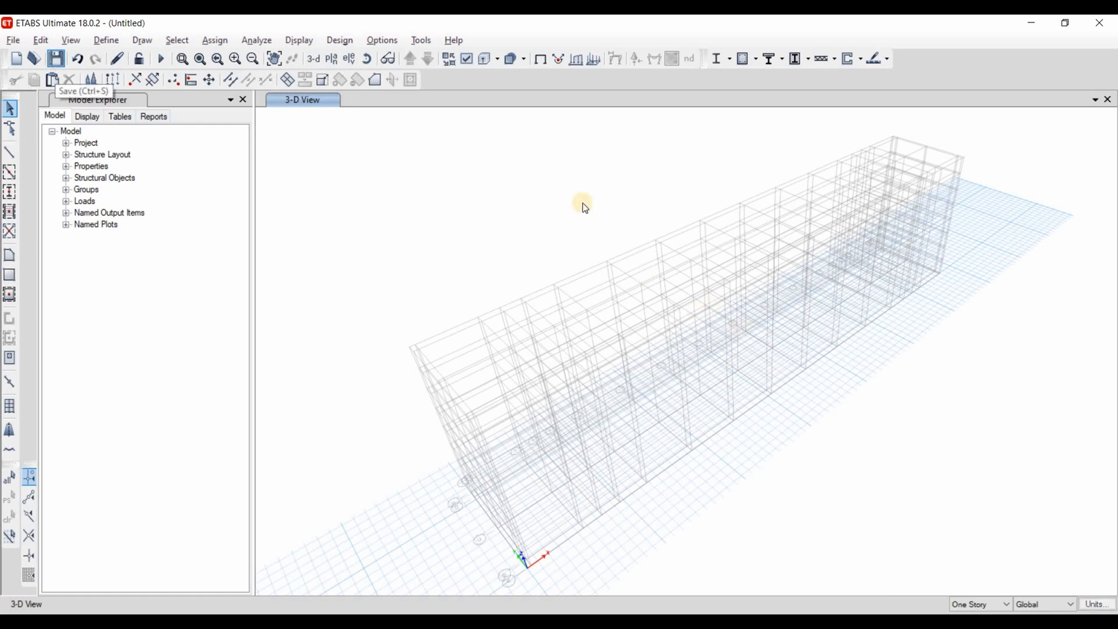
Step: Start saving the model and enter SB8-Ig as the file name
left_click(56, 58)
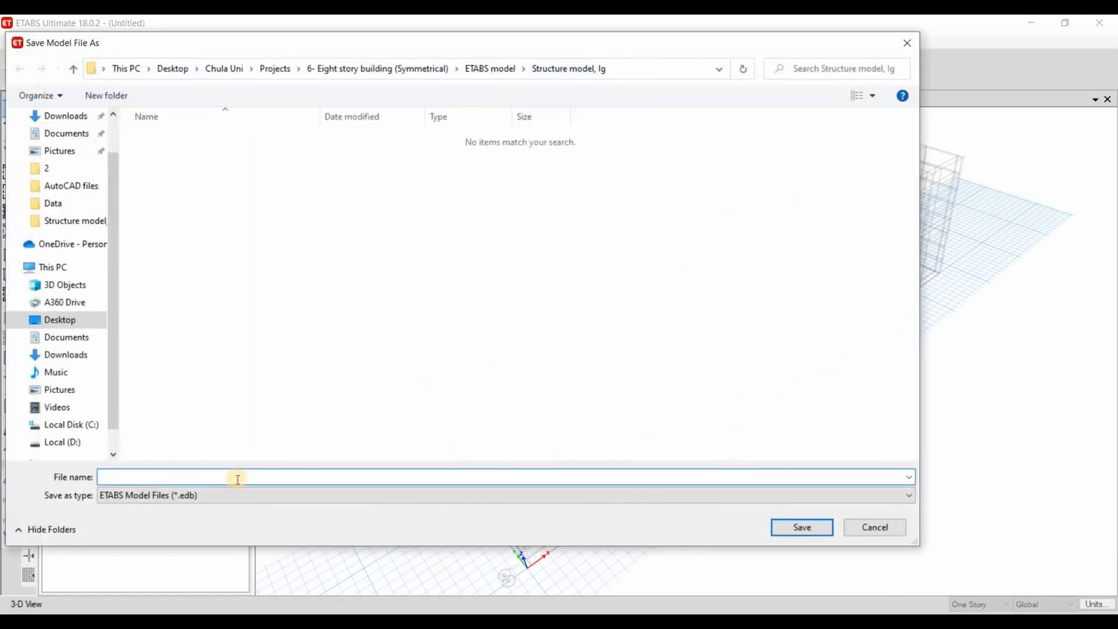
type("SB8-Ig")
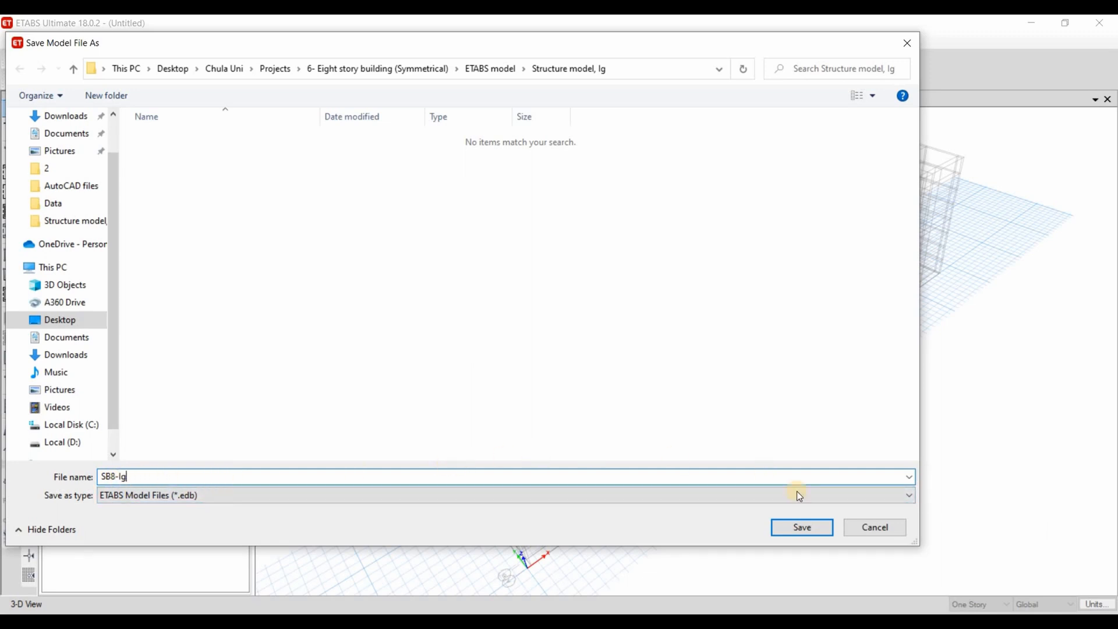
mouse_move(555, 520)
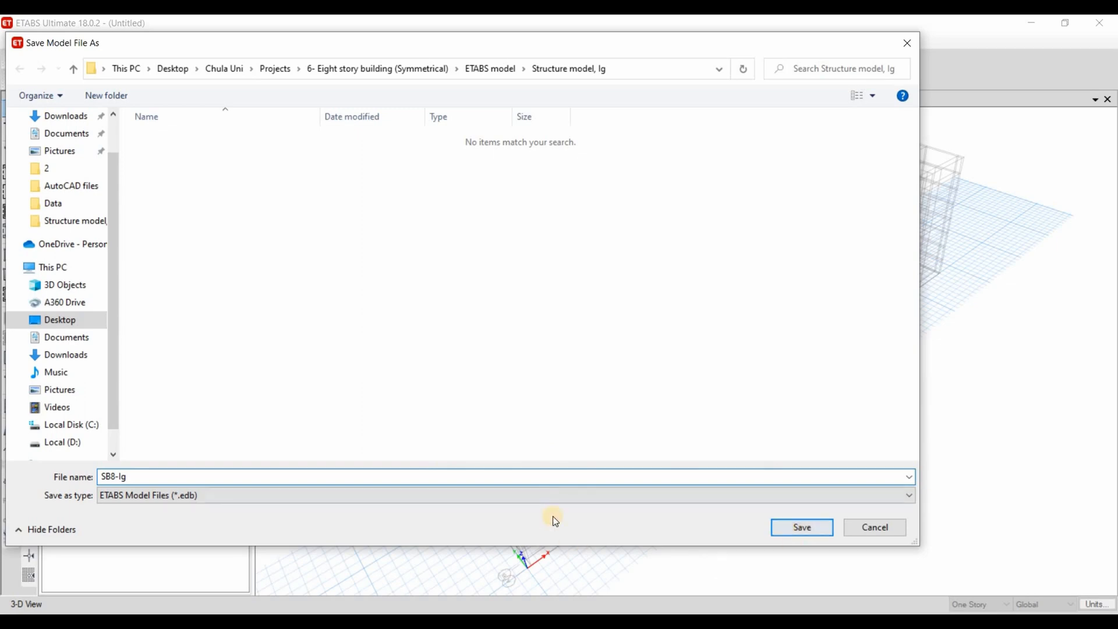